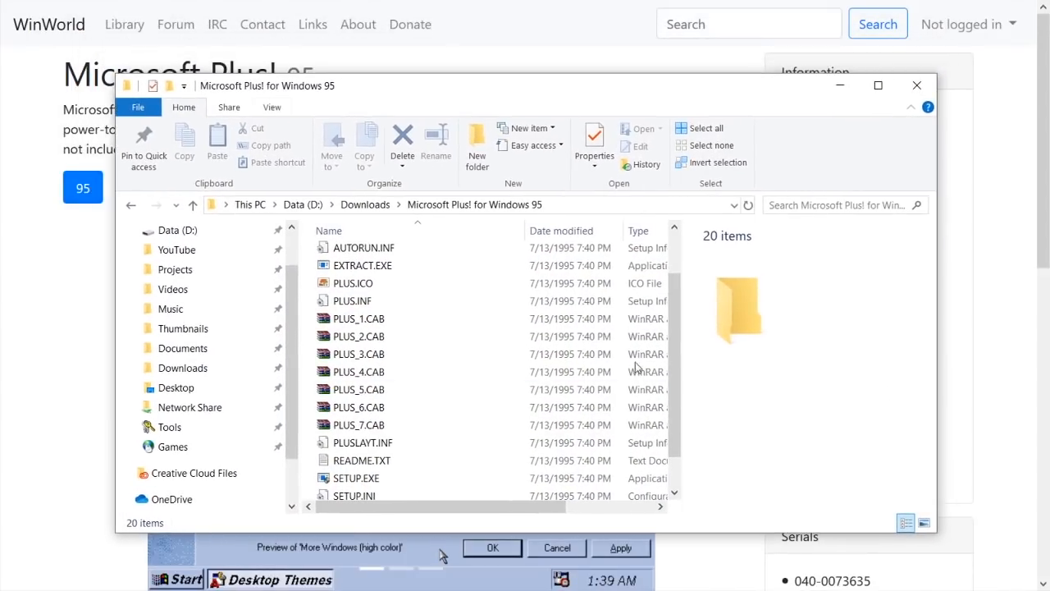
mouse_move(358, 319)
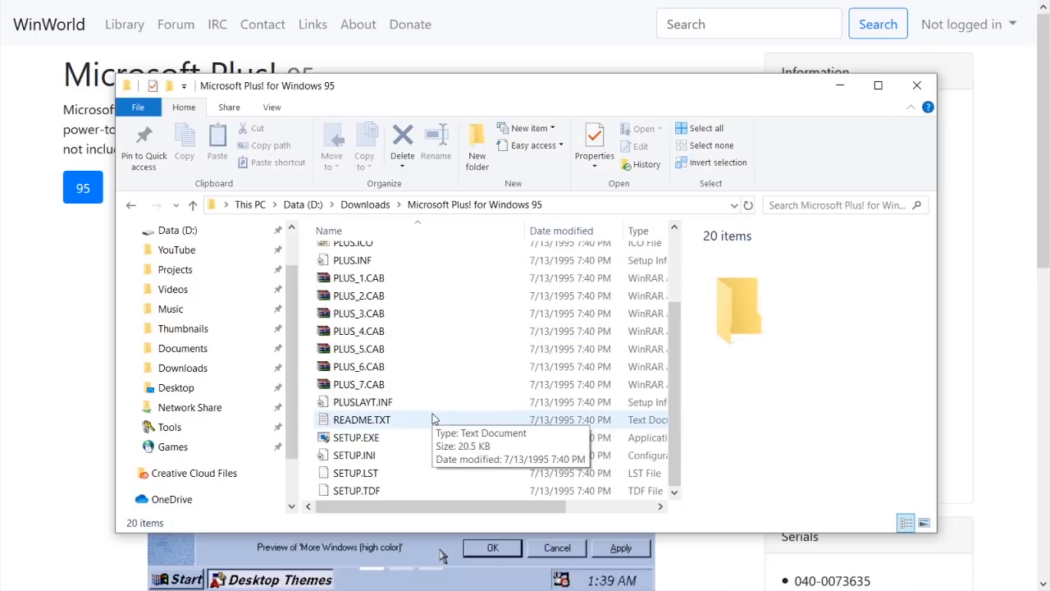
mouse_move(354, 437)
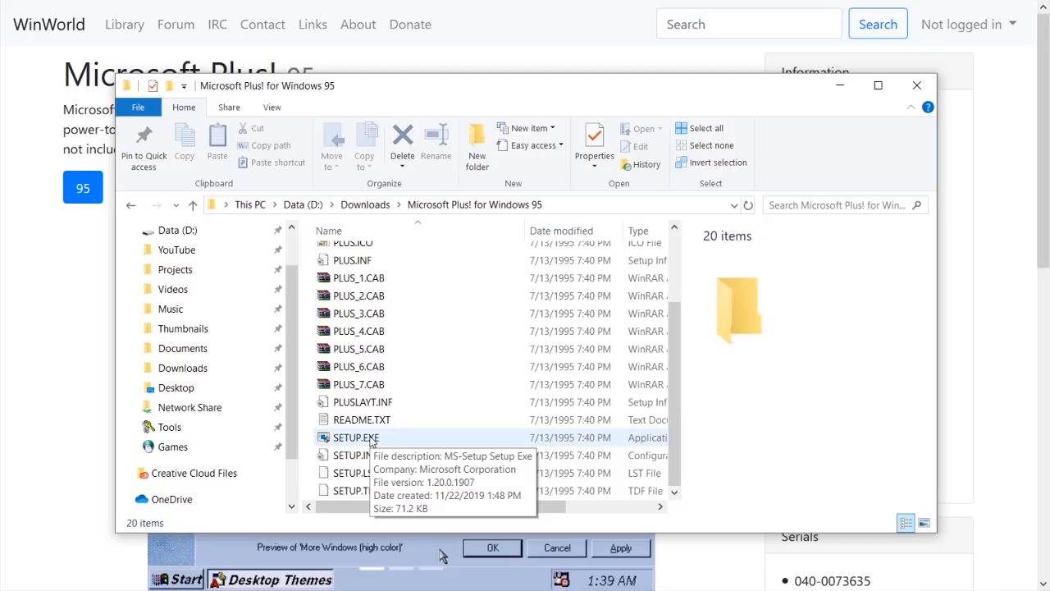
Step: Launch SETUP.EXE from the Plus! for Windows 95 folder, getting the unsupported-Windows error
double_click(356, 437)
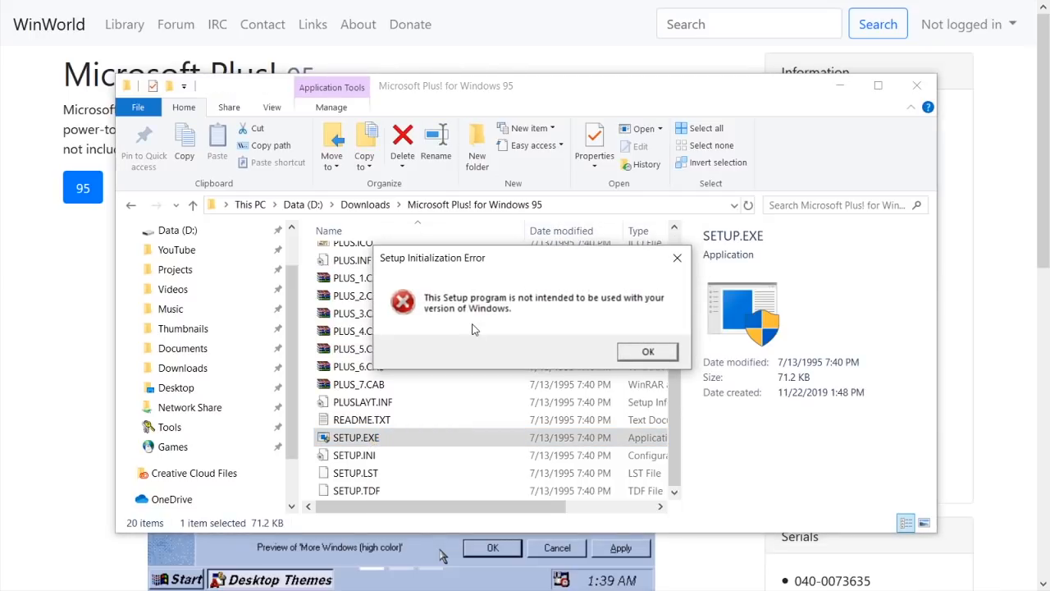
mouse_move(515, 319)
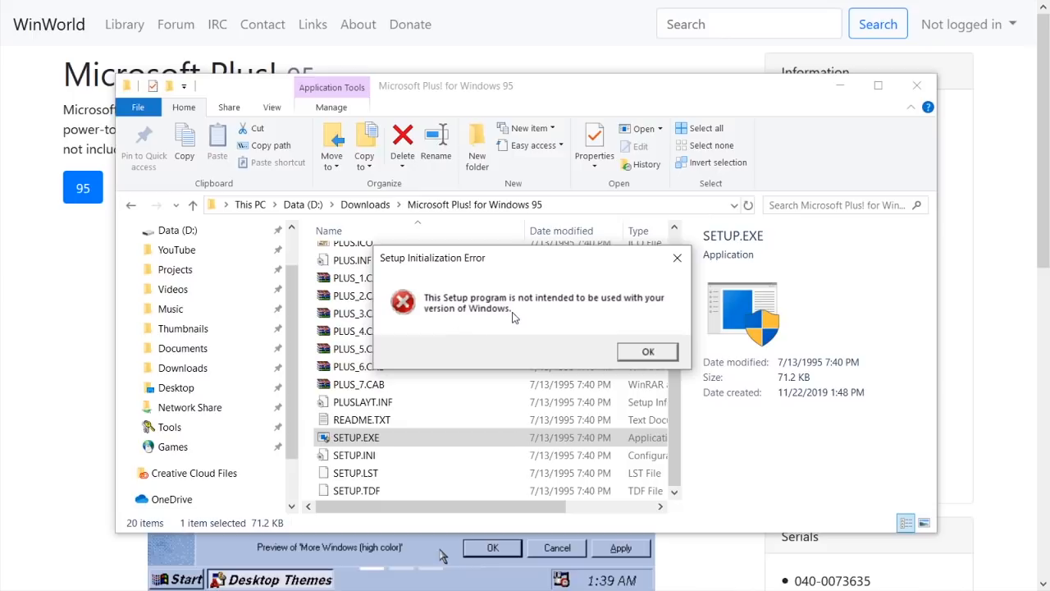
mouse_move(533, 328)
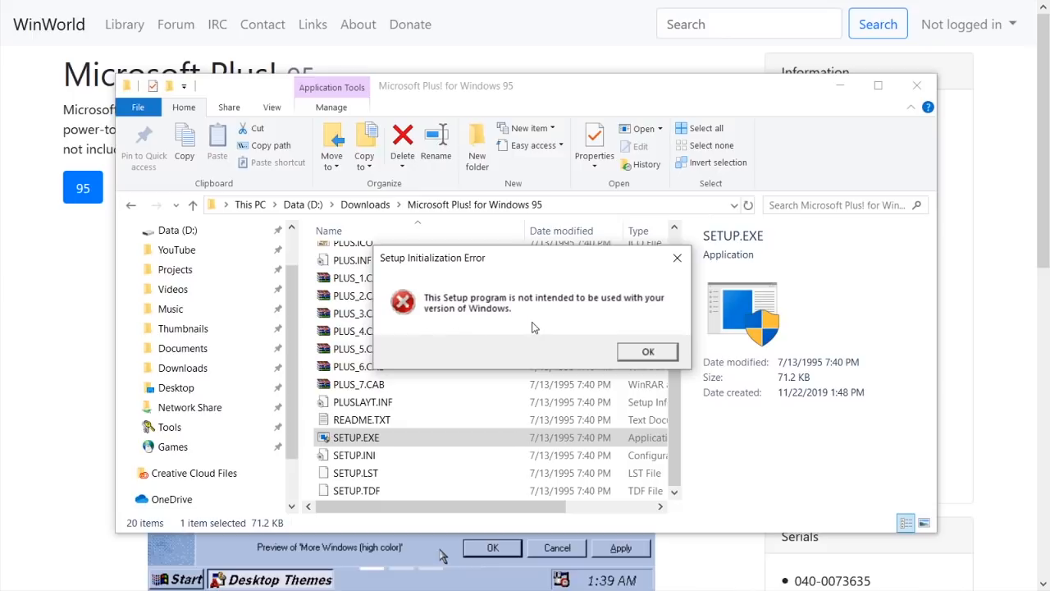
Step: Enable Windows 95 compatibility mode in SETUP.EXE's properties and rerun it, getting the same error
right_click(356, 437)
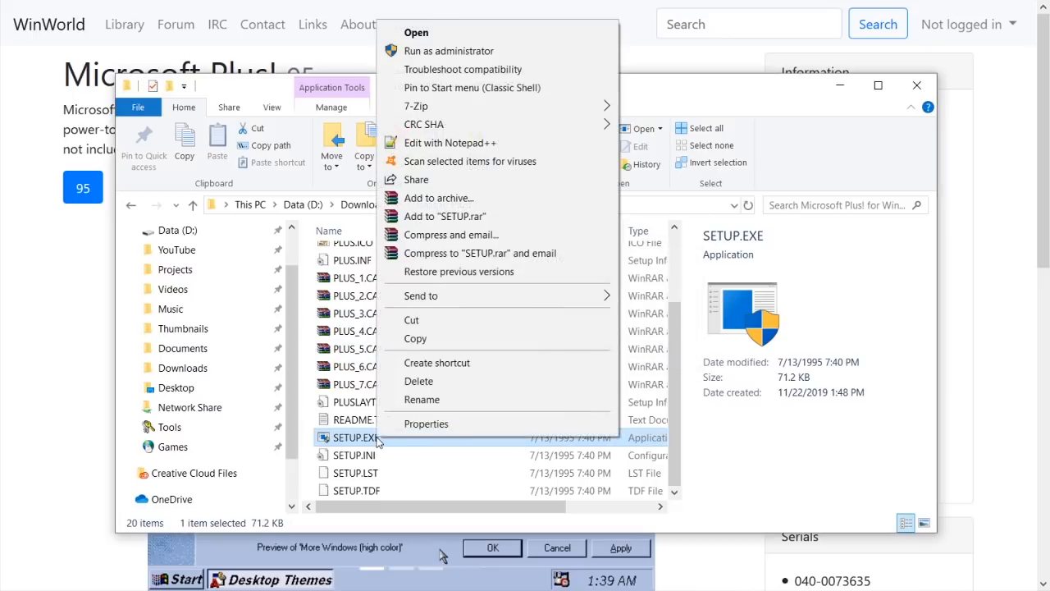
click(427, 423)
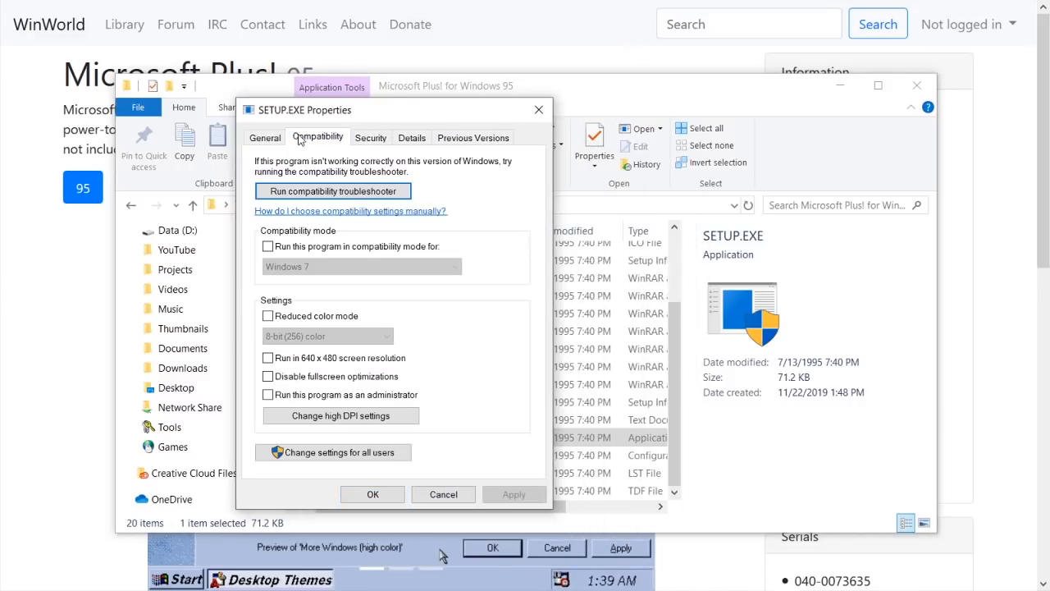
click(268, 246)
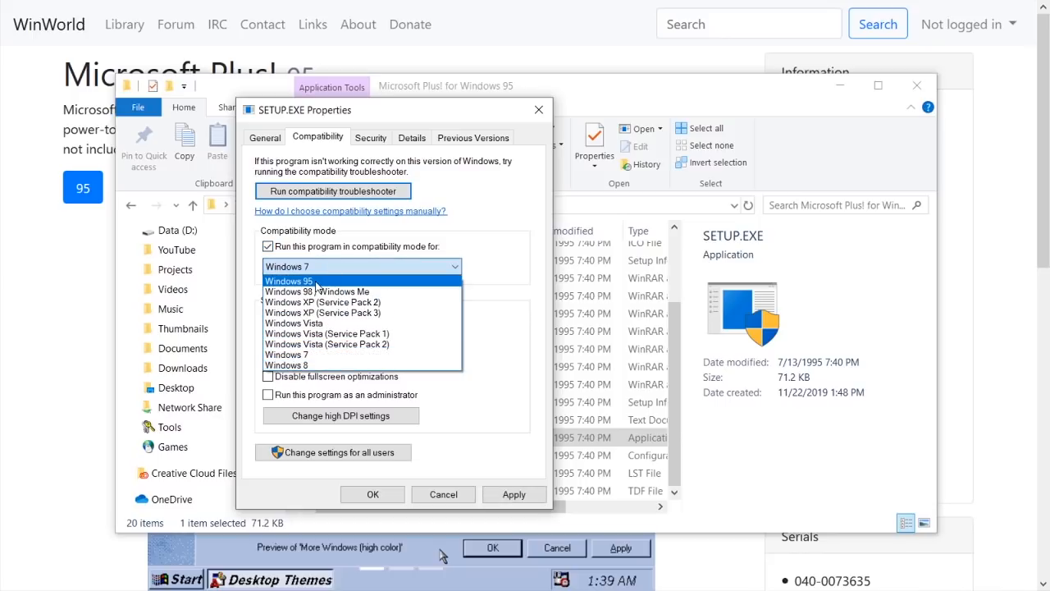
click(288, 280)
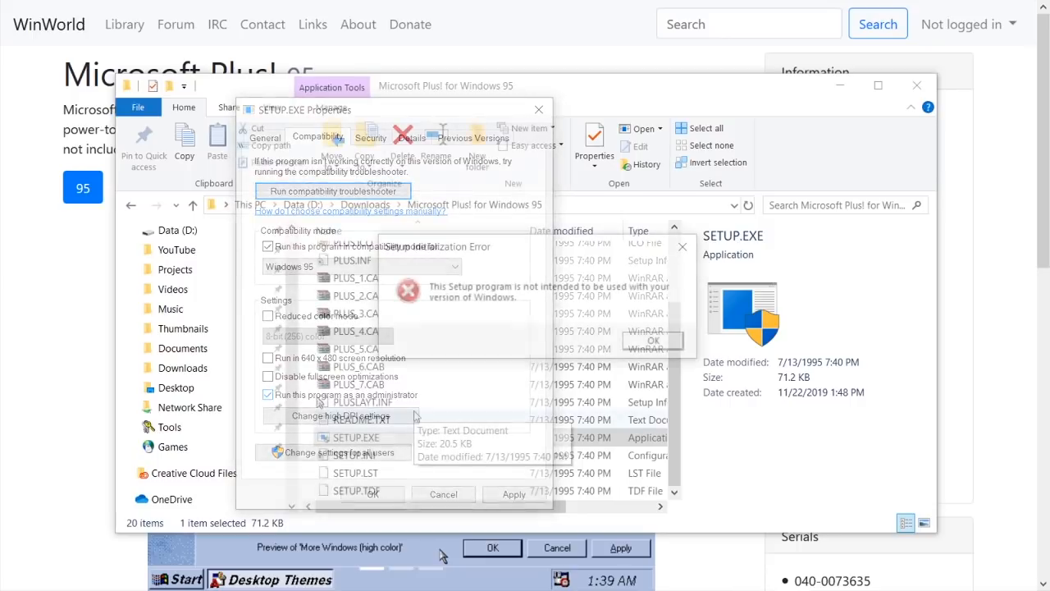
click(443, 494)
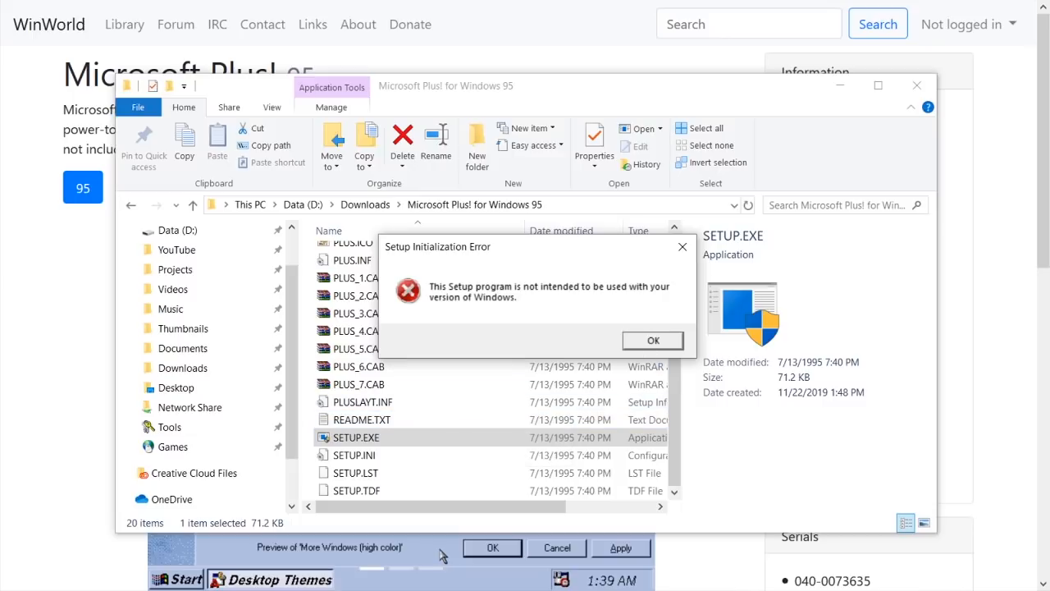
Step: Dismiss the setup version error so the compatibility troubleshooter can apply Windows 8 mode
click(653, 340)
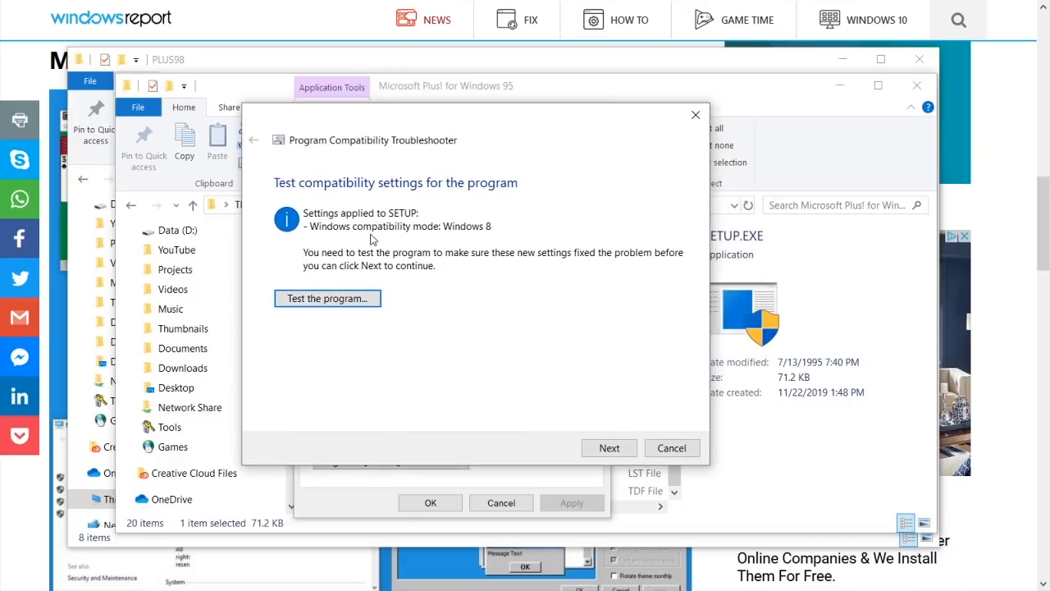
mouse_move(456, 237)
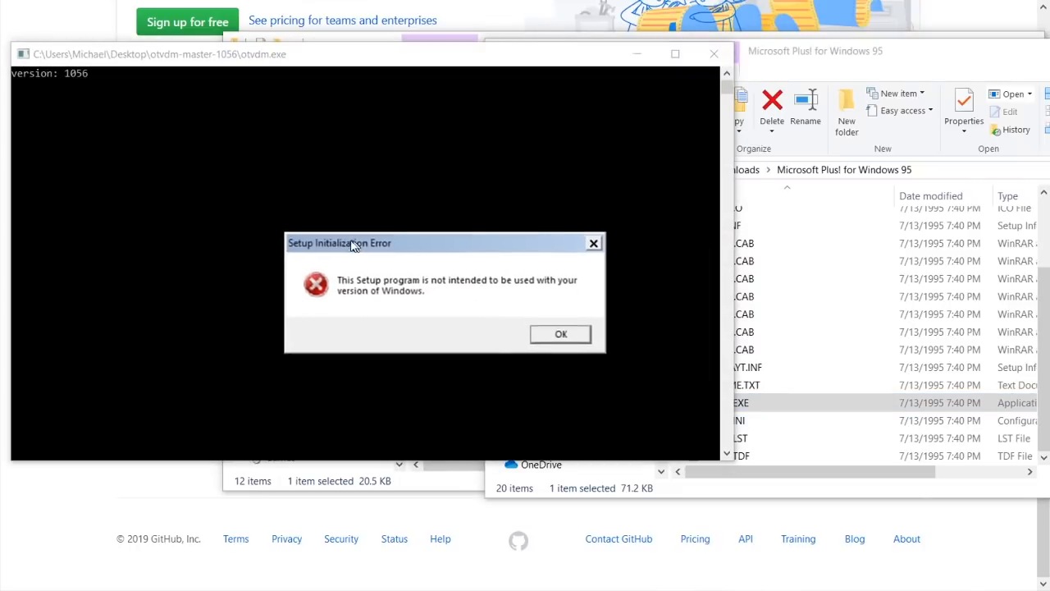
Step: Dismiss the setup error under otvdm and launch SETUP.EXE again, which fails the same way
drag(353, 243, 315, 234)
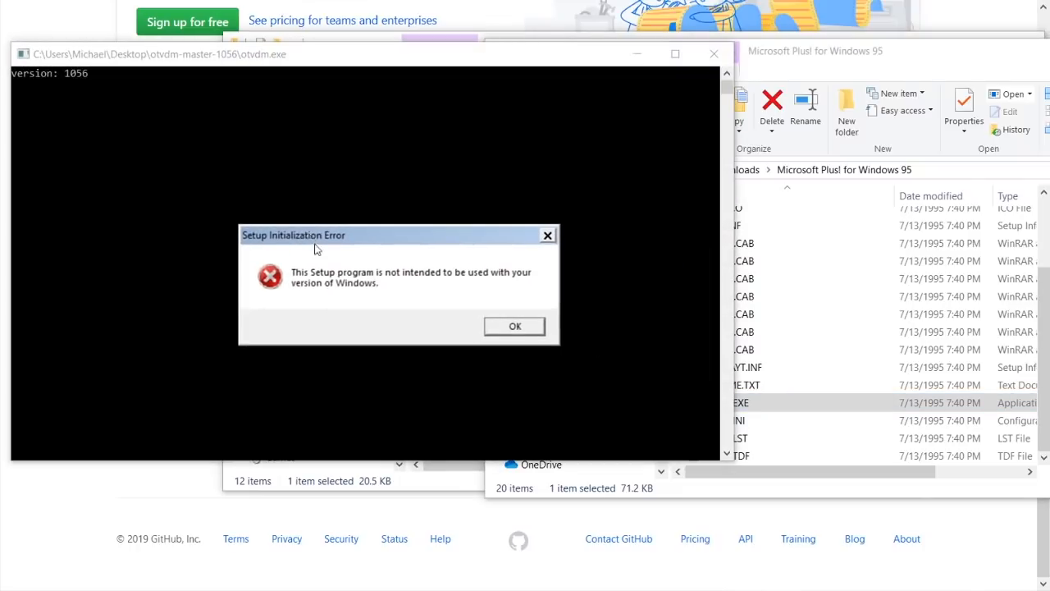
click(515, 325)
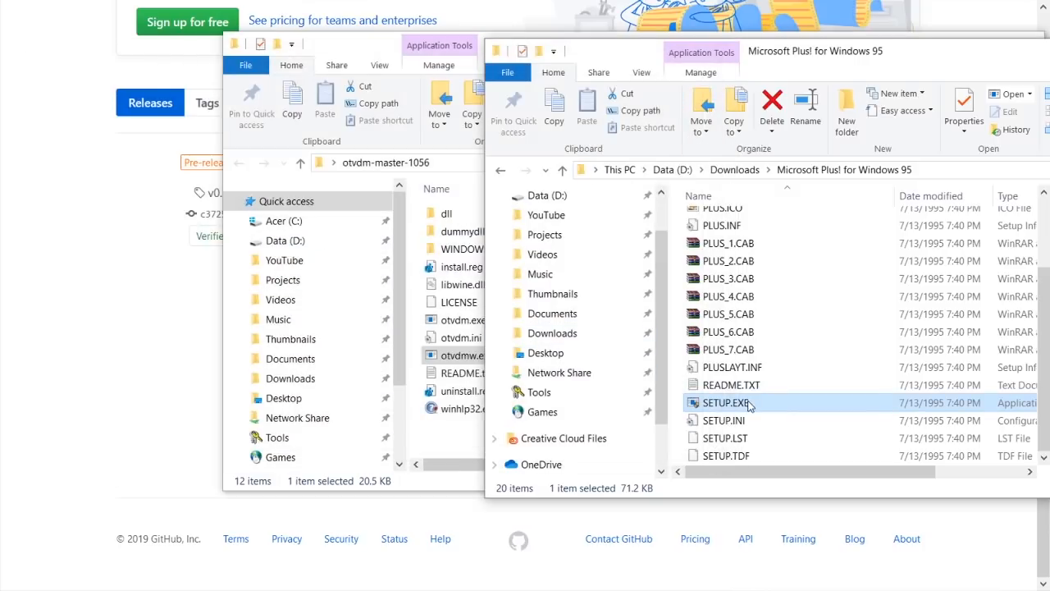
double_click(722, 402)
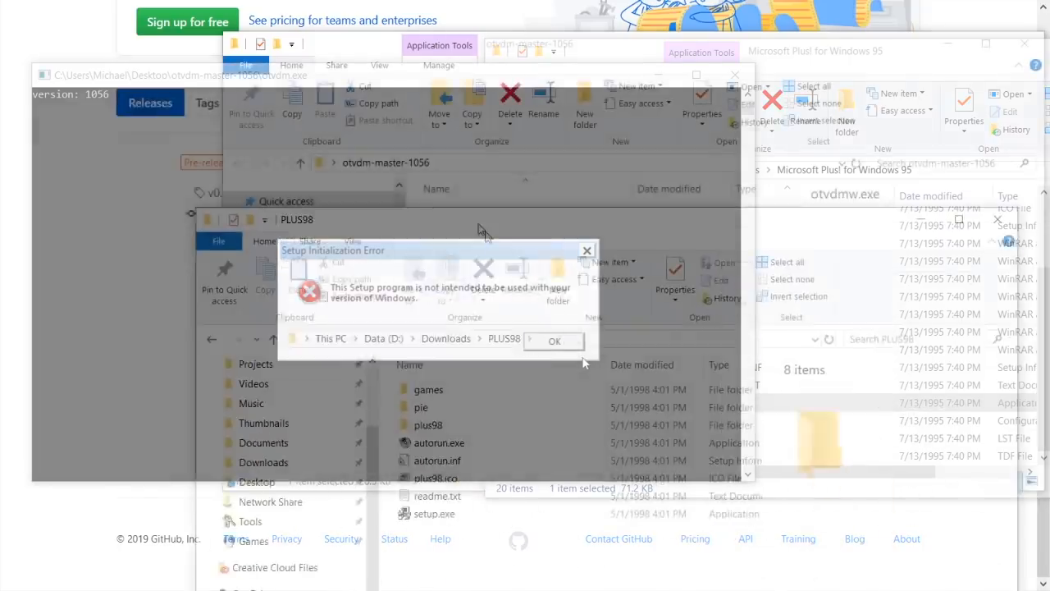
Step: Launch setup.exe from the PLUS98 folder and dismiss its cannot-run error
click(554, 340)
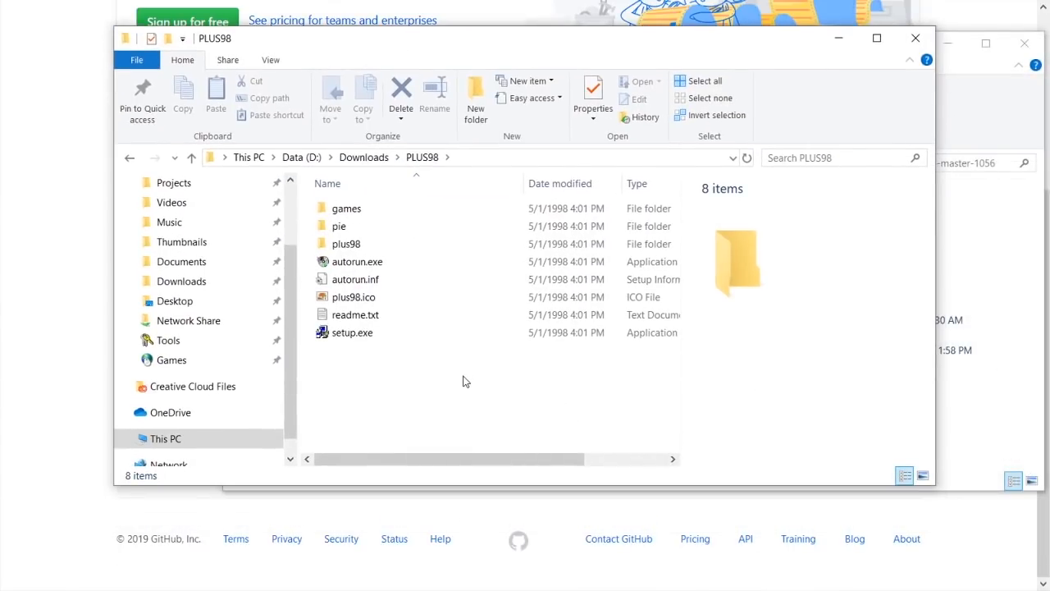
click(352, 331)
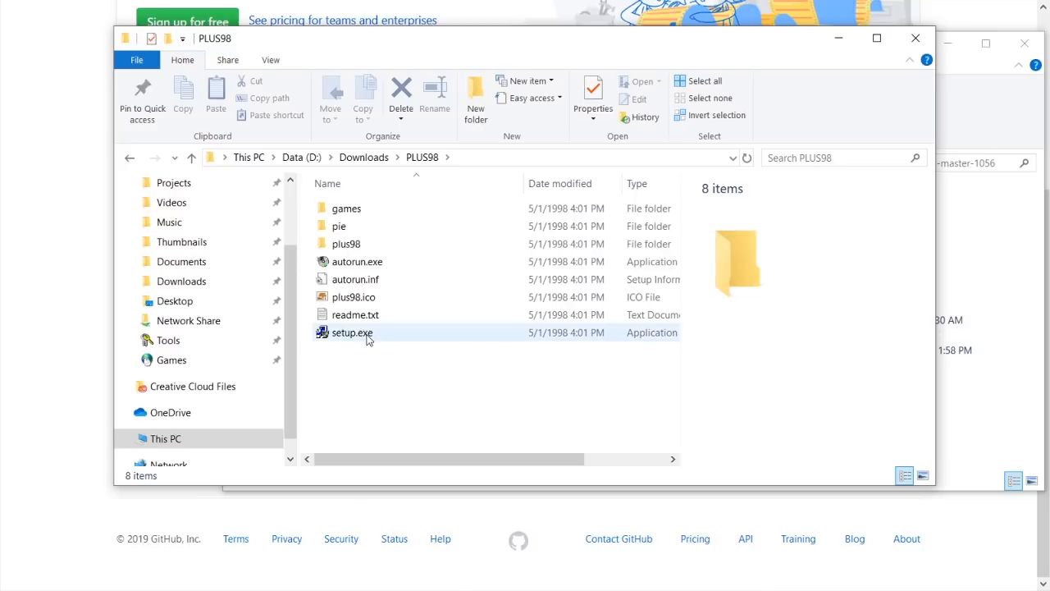
double_click(351, 331)
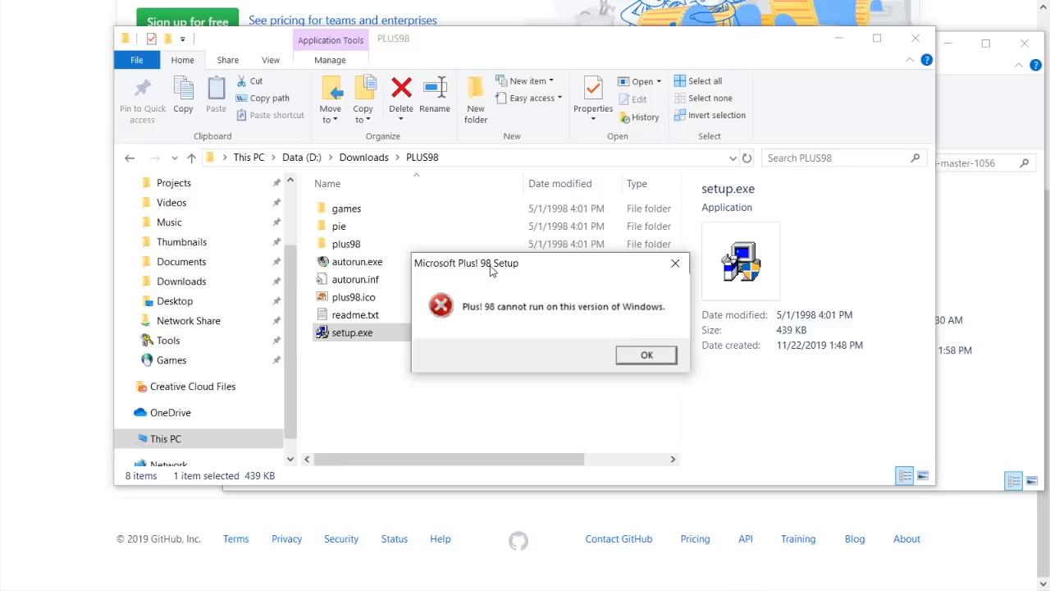
click(646, 354)
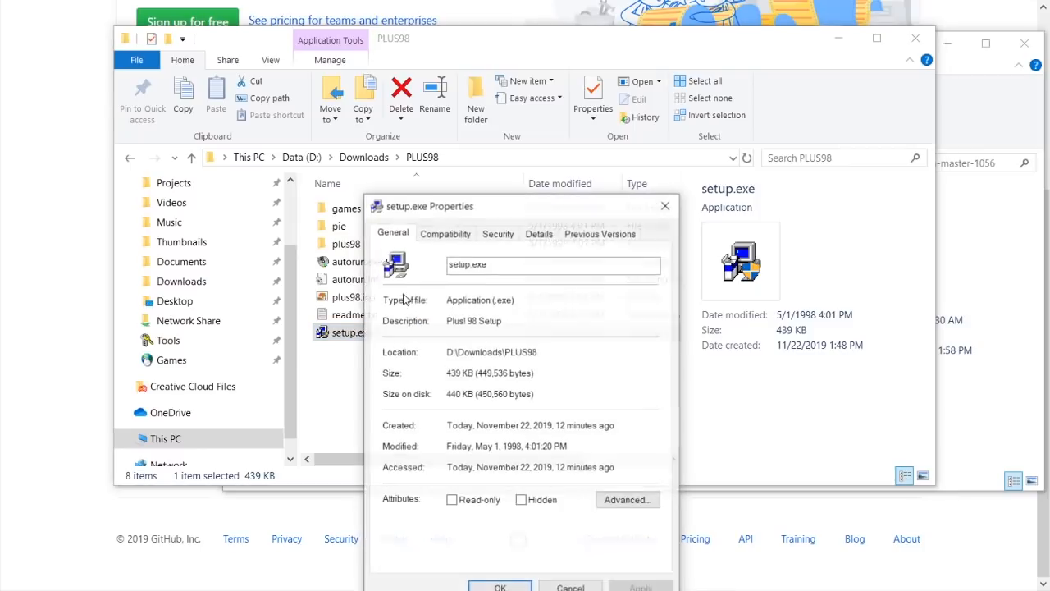
Step: Set setup.exe to Windows XP (Service Pack 2) compatibility mode in its properties
drag(427, 207, 358, 154)
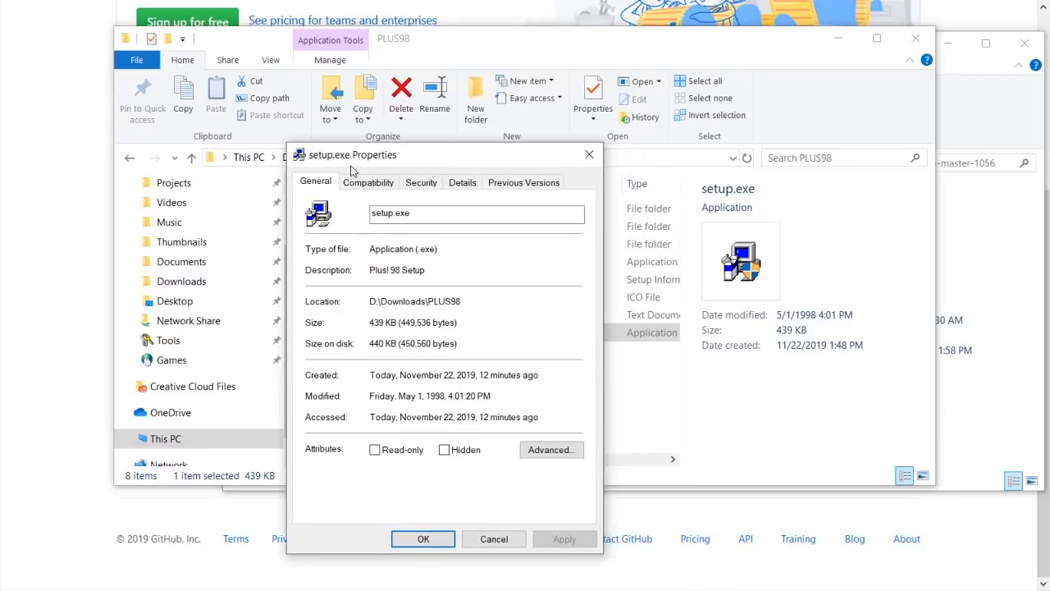
click(367, 182)
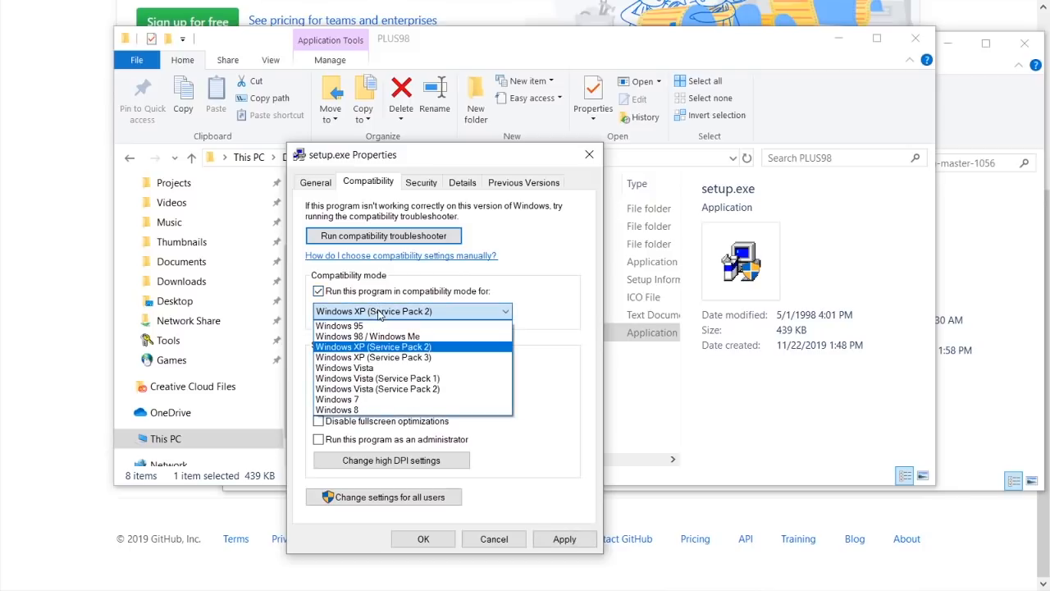
click(367, 335)
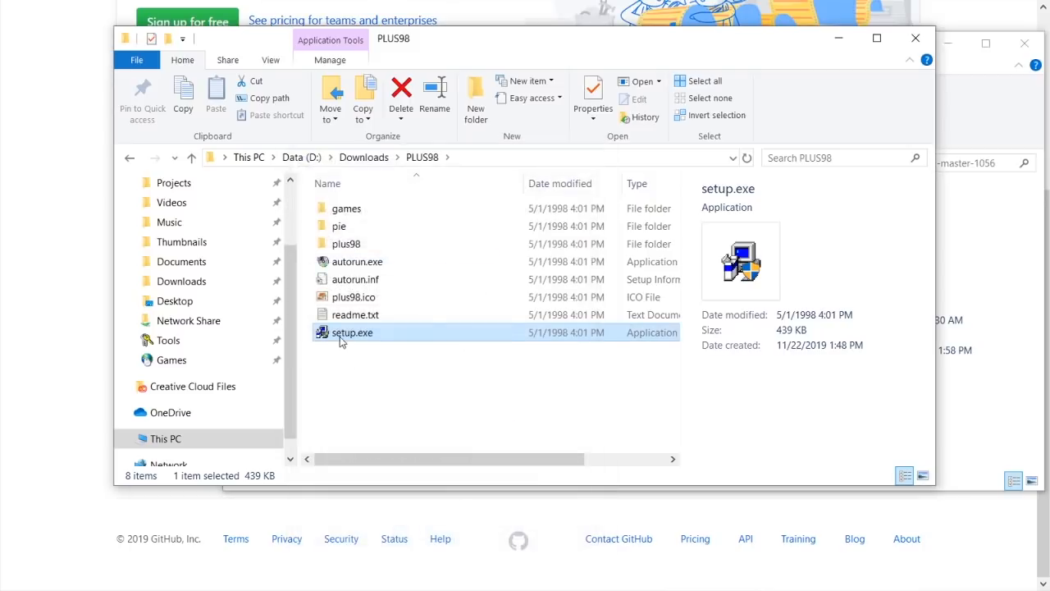
Step: Run Plus! 98 setup.exe, accept the license agreement and continue past the user information step
double_click(351, 331)
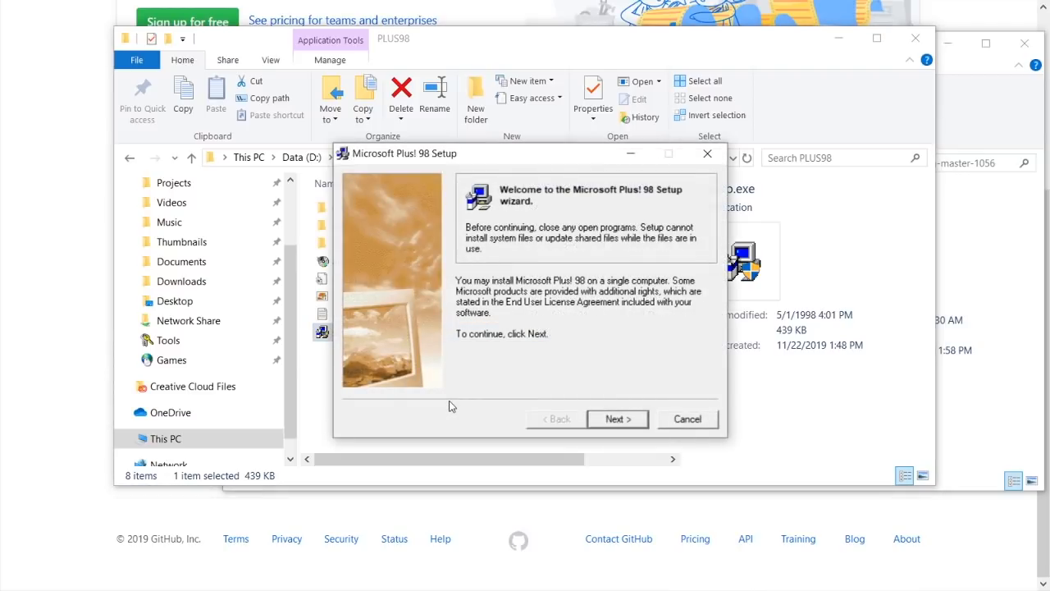
drag(402, 154, 361, 161)
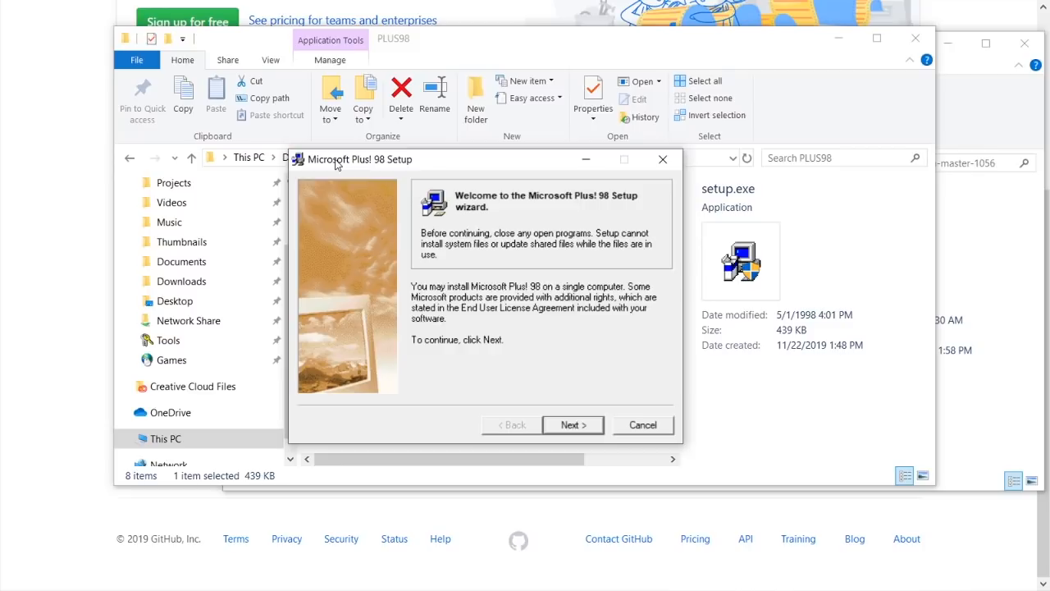
mouse_move(556, 351)
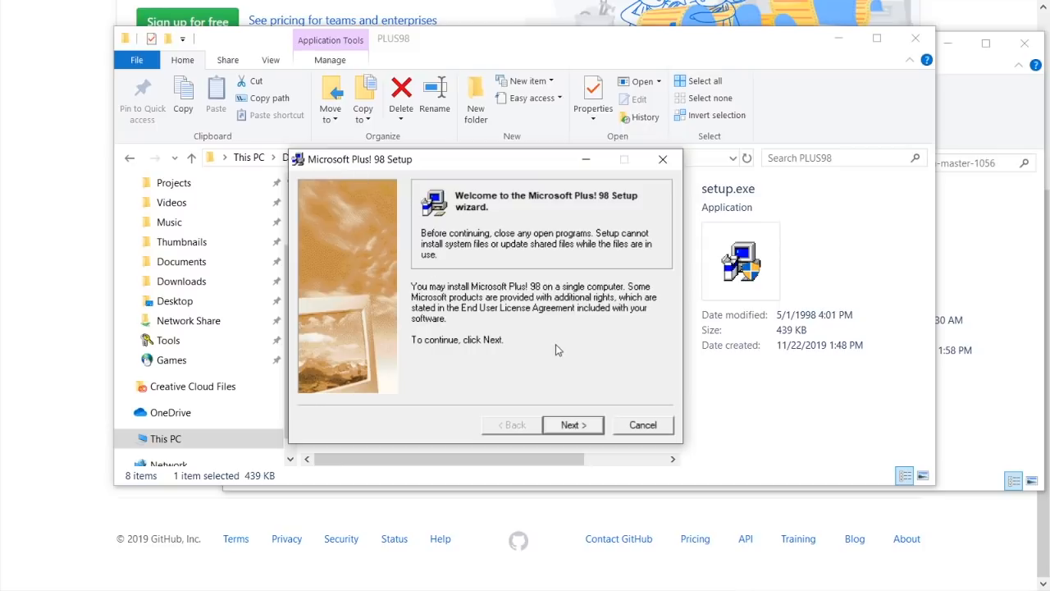
click(572, 424)
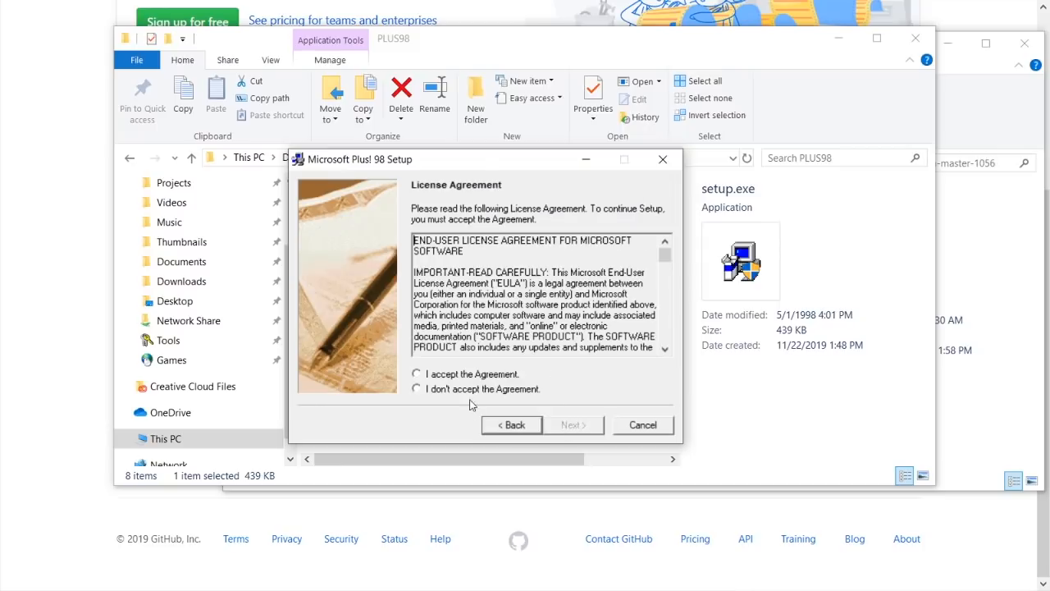
click(416, 374)
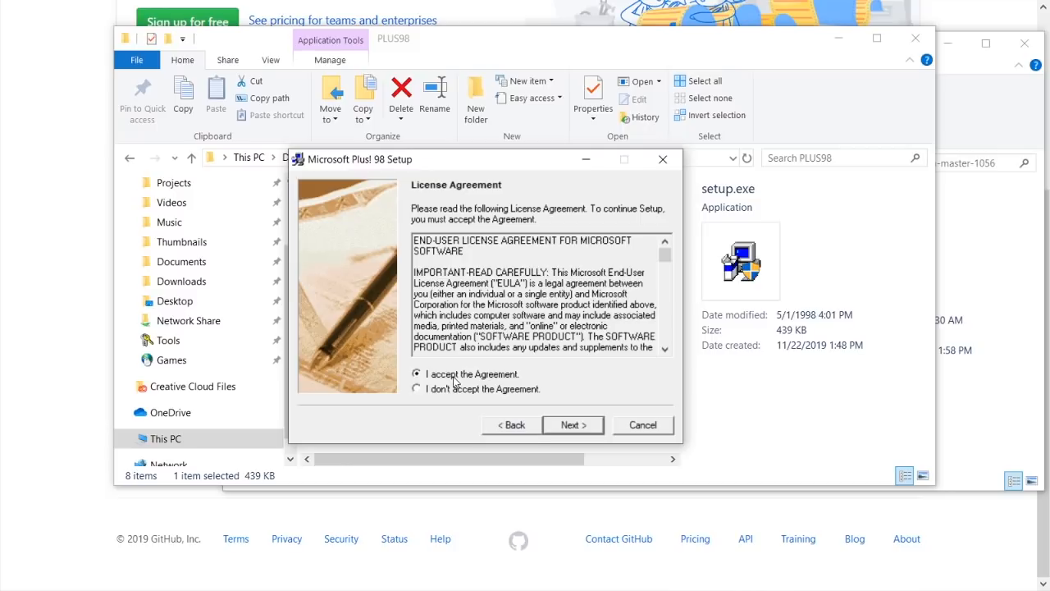
click(571, 423)
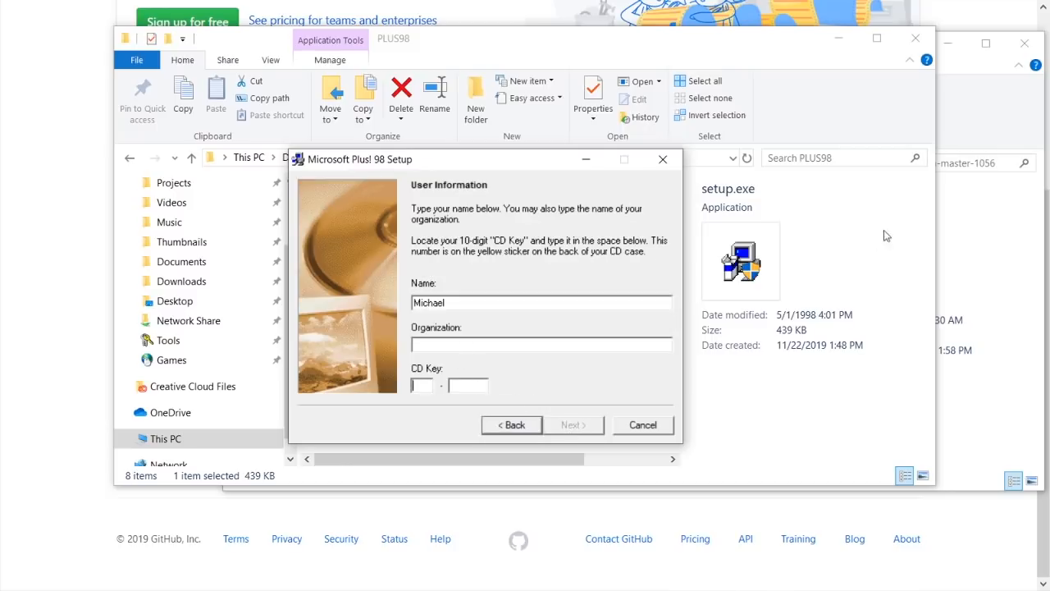
click(574, 423)
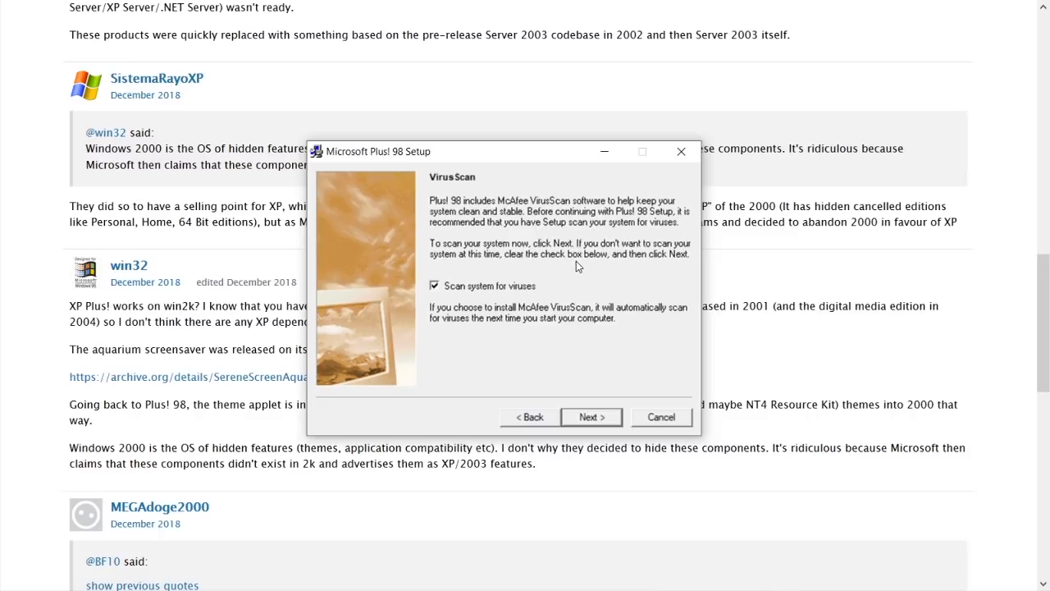
mouse_move(581, 269)
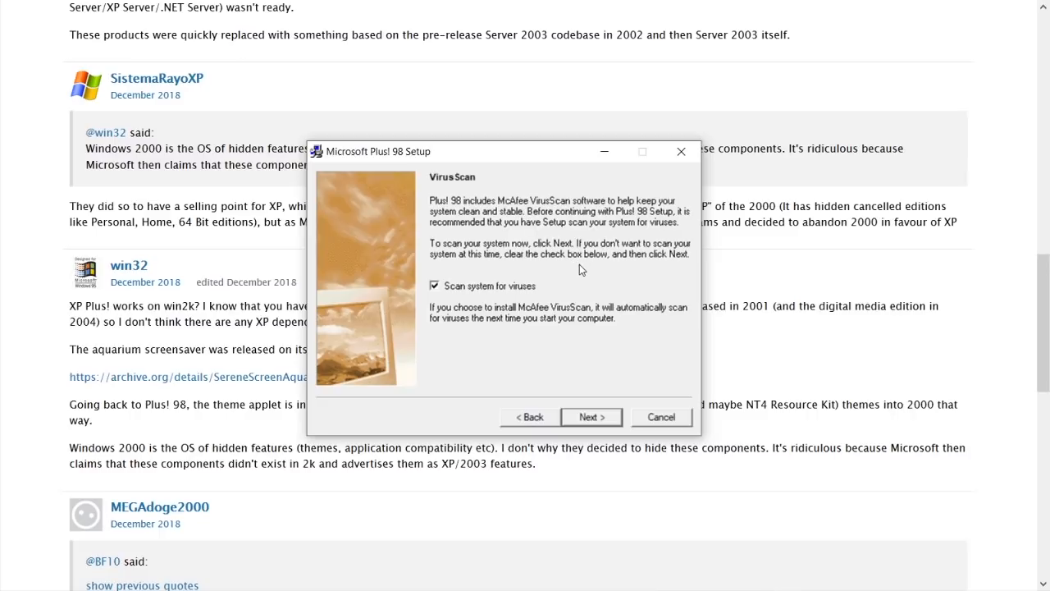
mouse_move(585, 269)
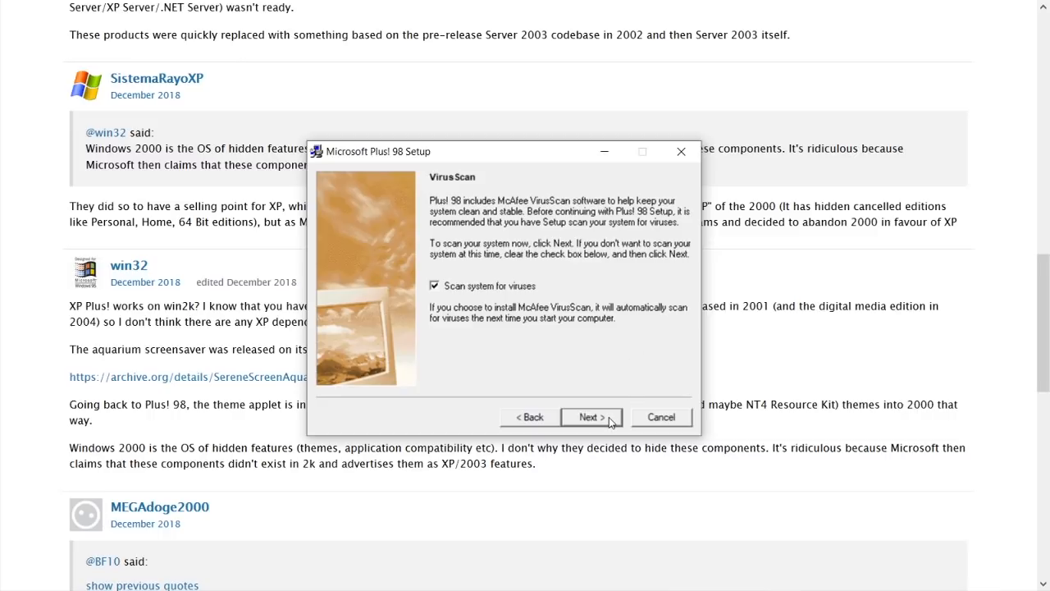
Step: Continue past the VirusScan step with 'Scan system for viruses' left enabled
click(591, 416)
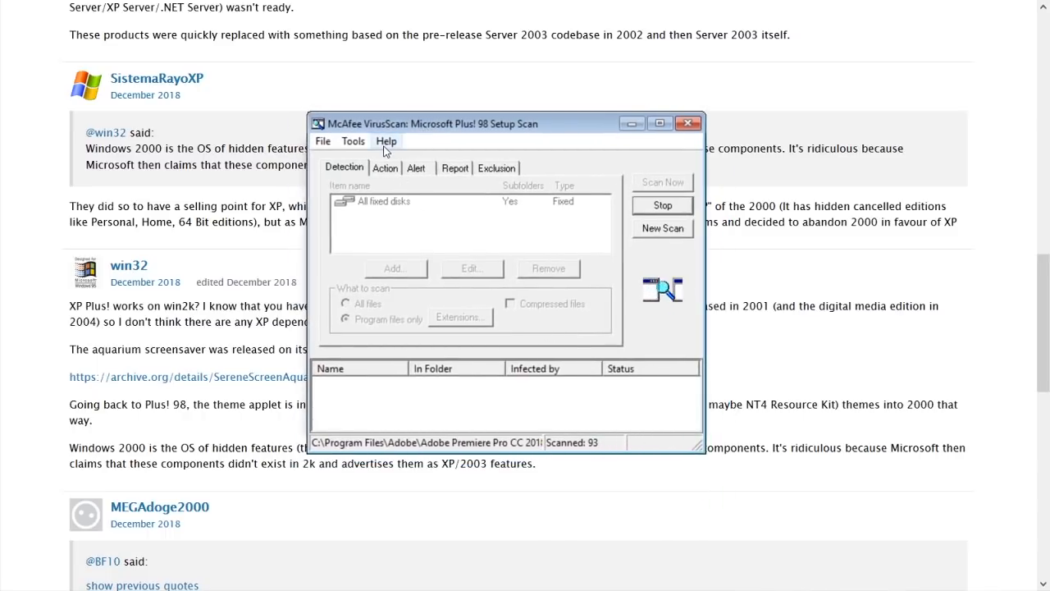
Step: View the McAfee VirusScan about box, then dismiss the path-too-long warnings until the scan finishes
click(386, 142)
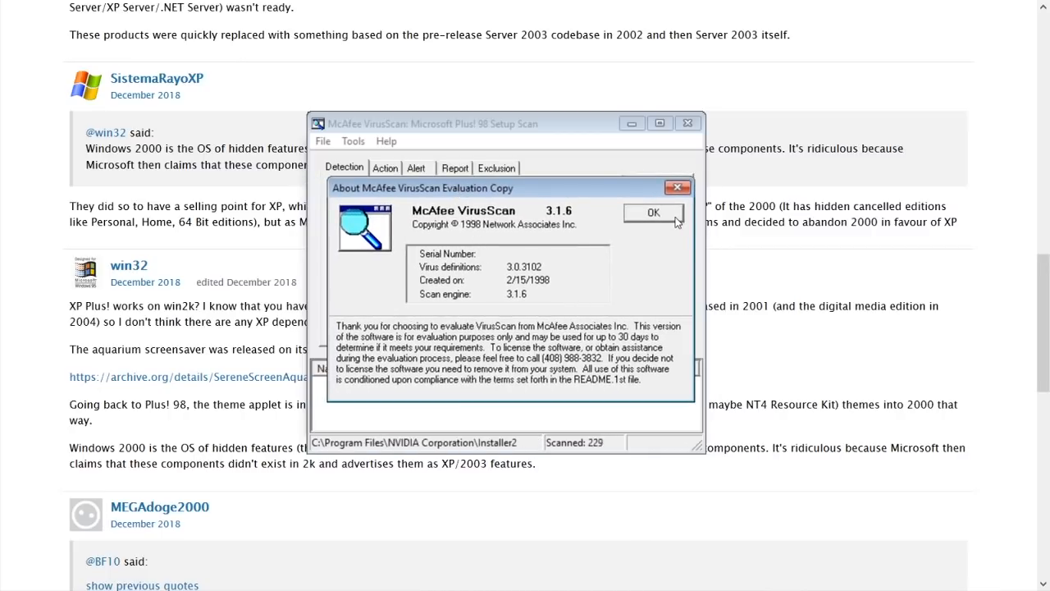
click(653, 213)
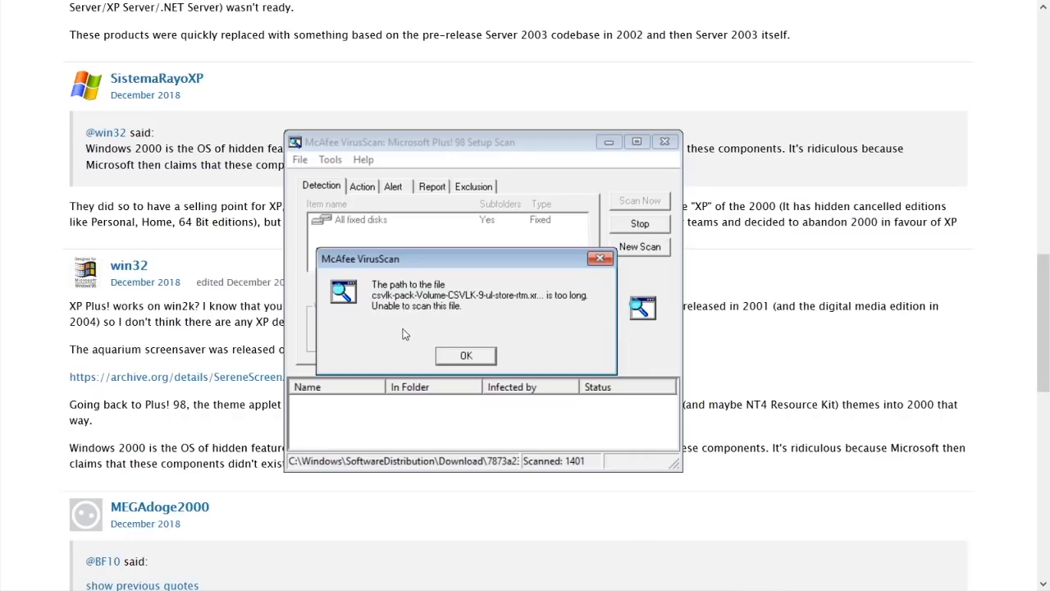
click(466, 355)
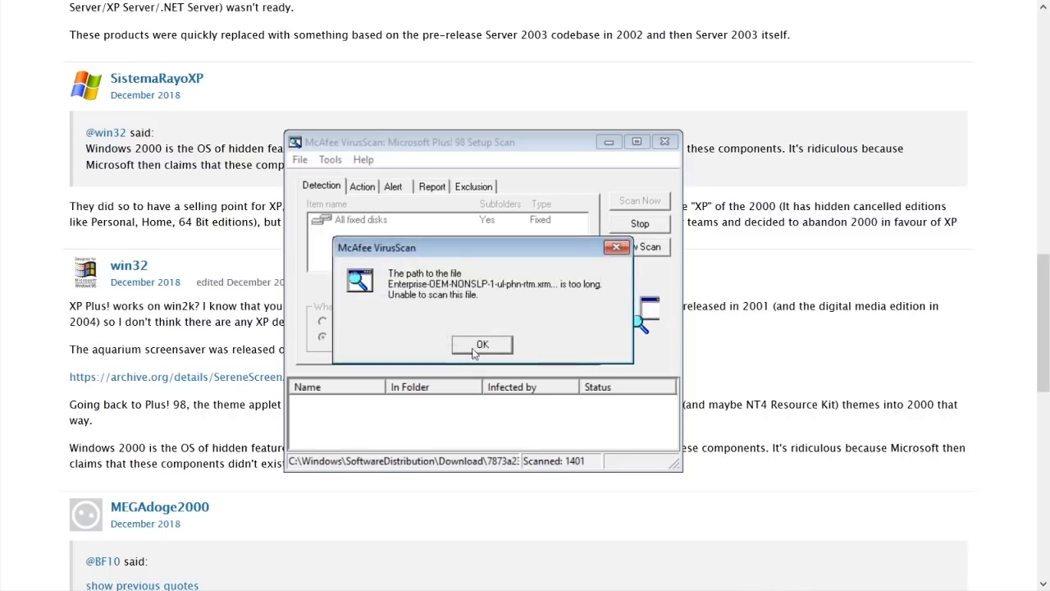
mouse_move(533, 328)
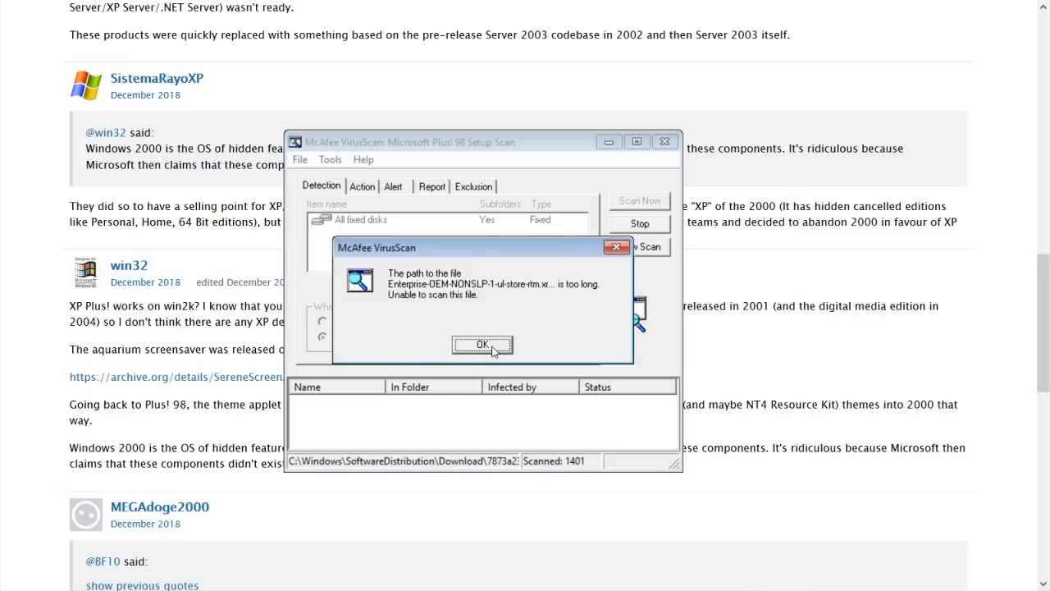
click(482, 344)
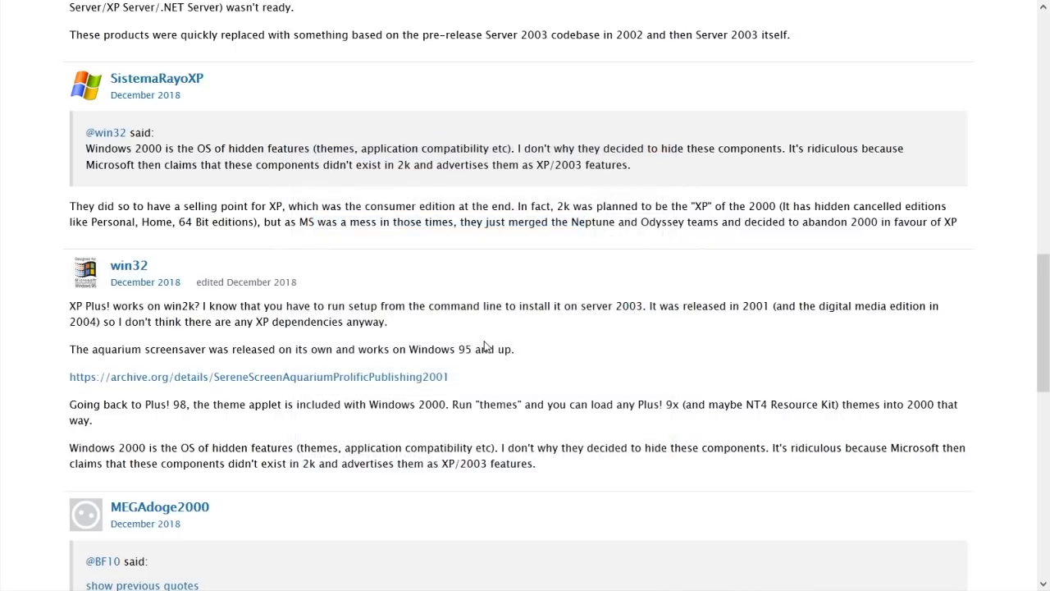
mouse_move(505, 348)
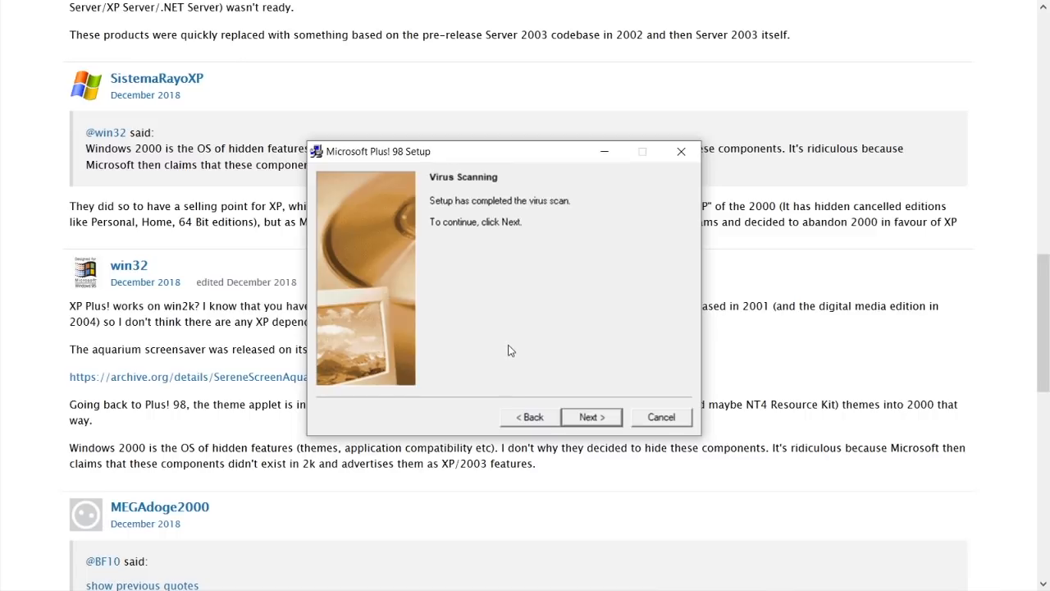
mouse_move(507, 353)
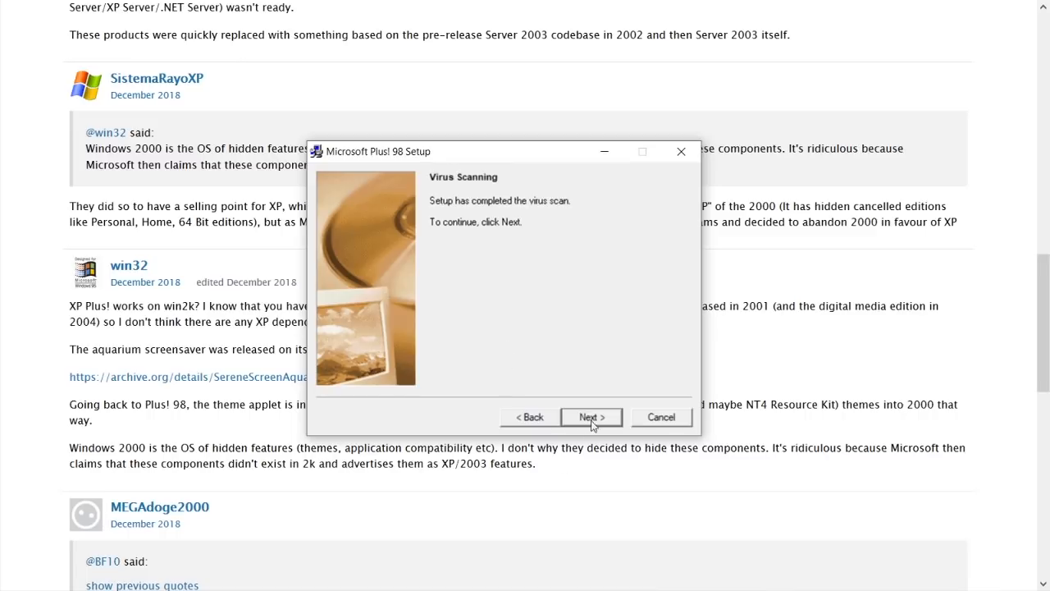
Step: Choose a Custom install including Deluxe CD Player, confirm the no-CD-ROM warning and continue
click(591, 416)
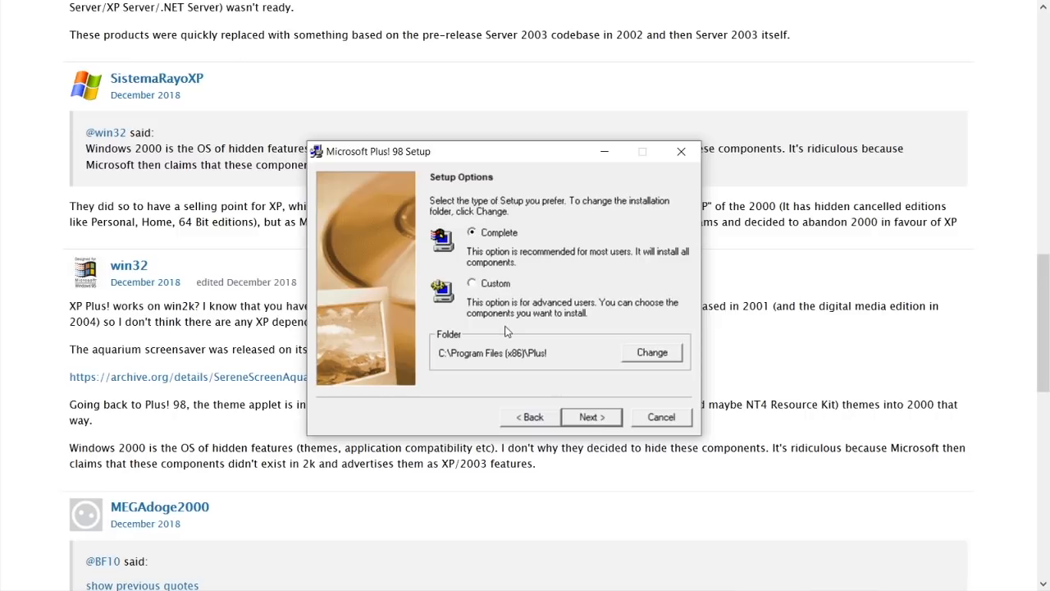
click(472, 282)
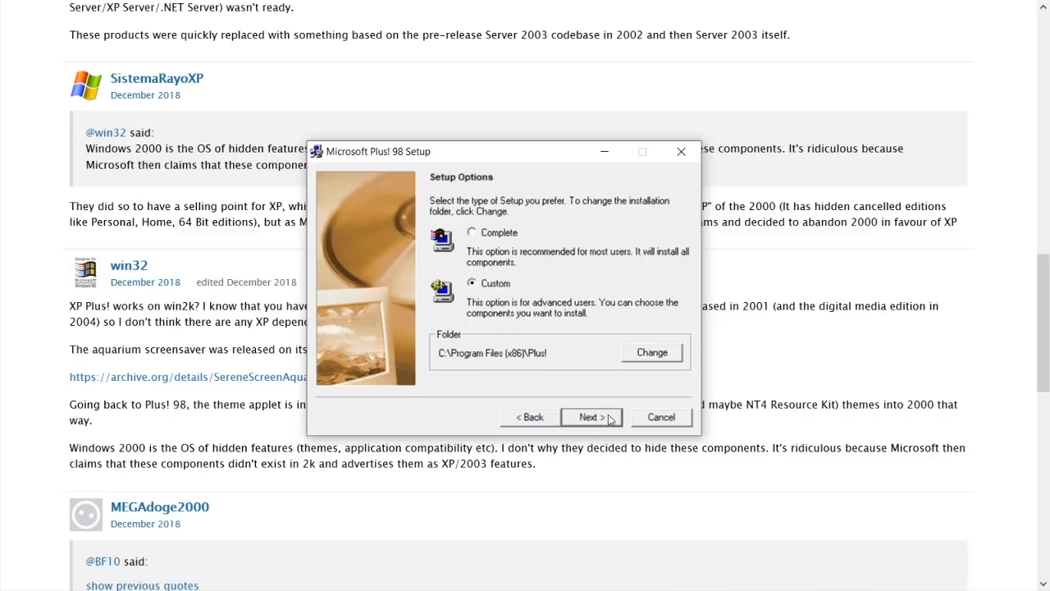
click(589, 417)
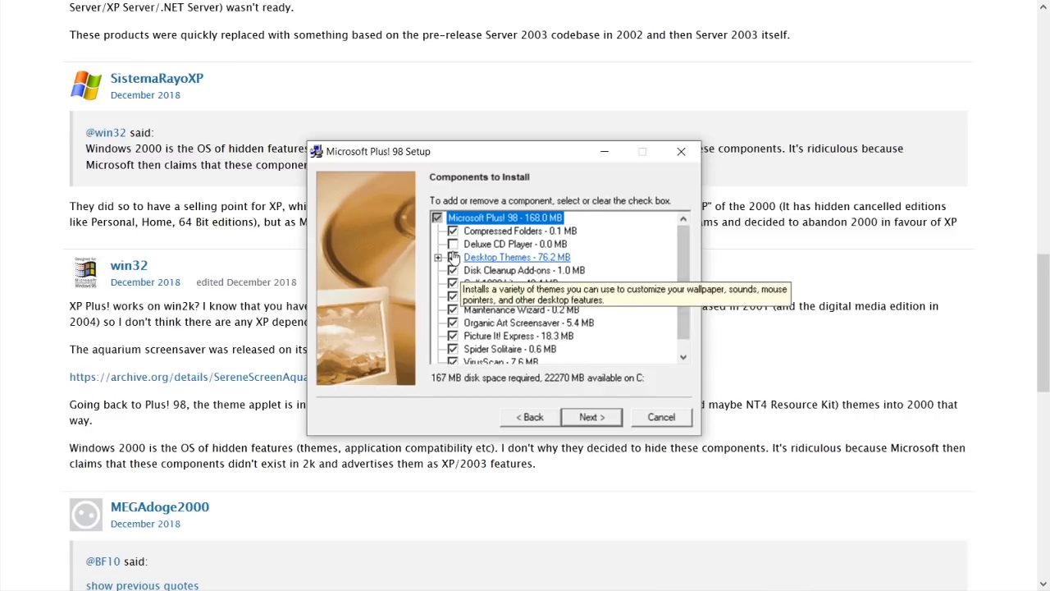
click(453, 243)
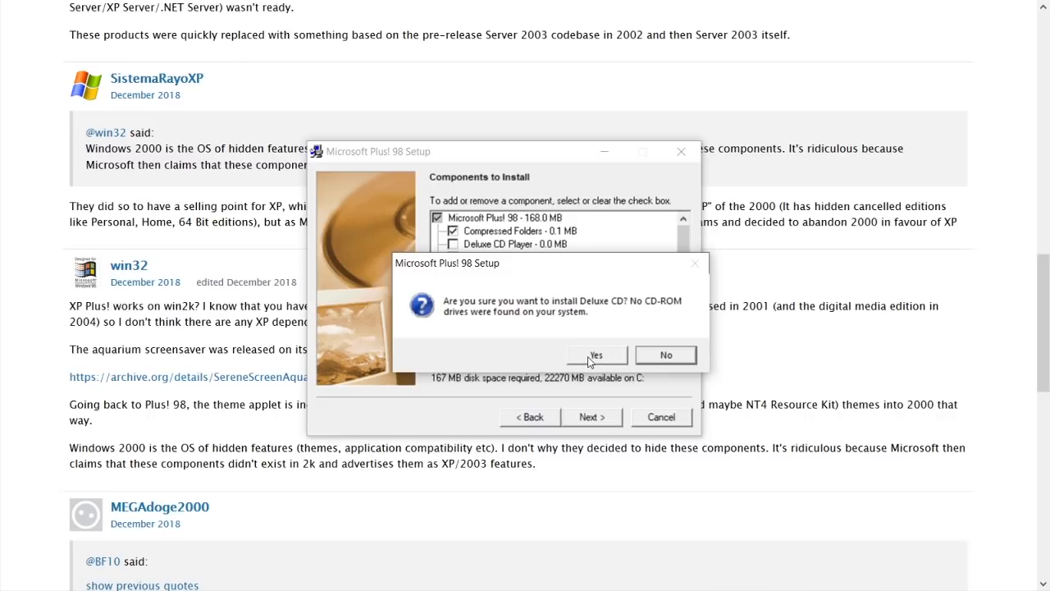
click(594, 354)
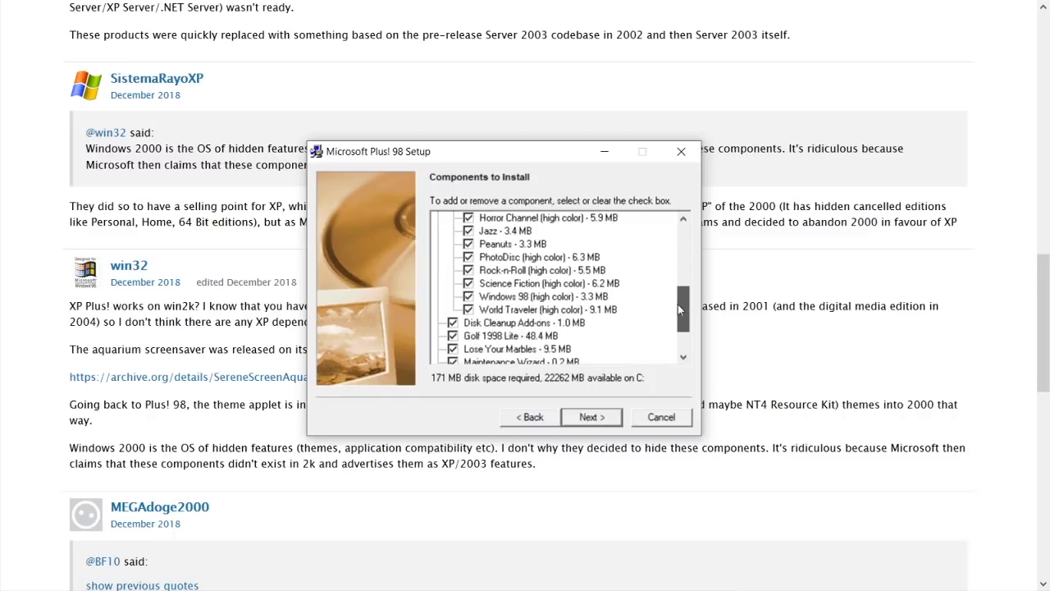
click(591, 417)
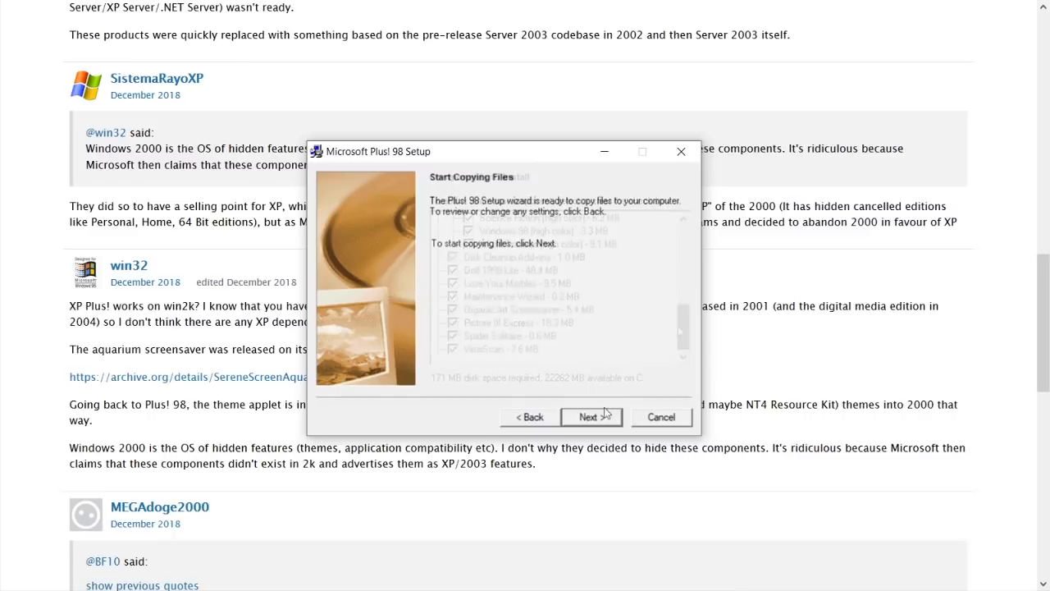
Step: Start copying the Plus! 98 files and finish the completed setup
click(590, 417)
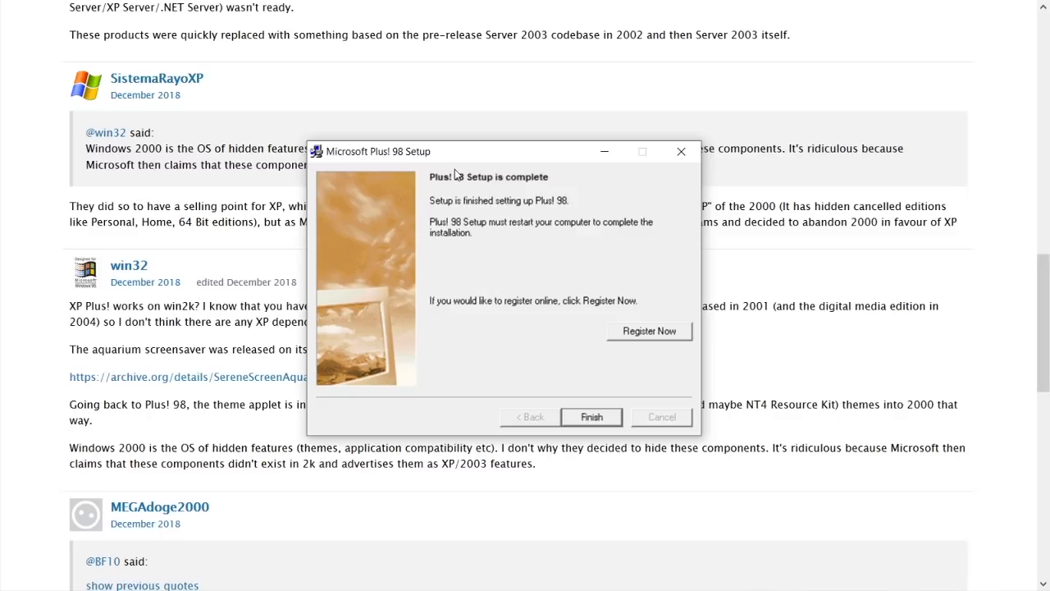
mouse_move(531, 352)
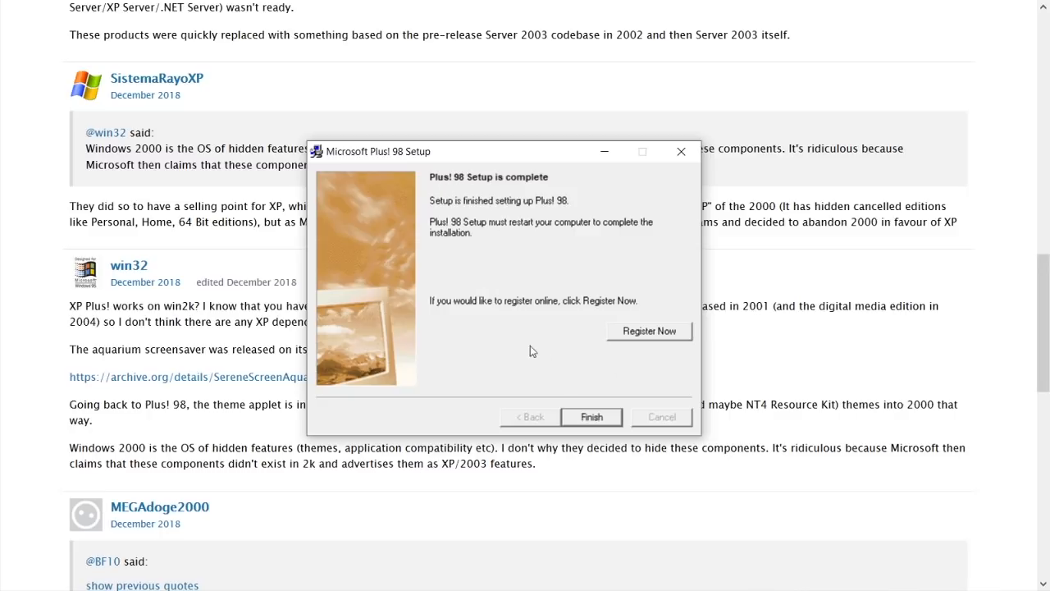
click(590, 417)
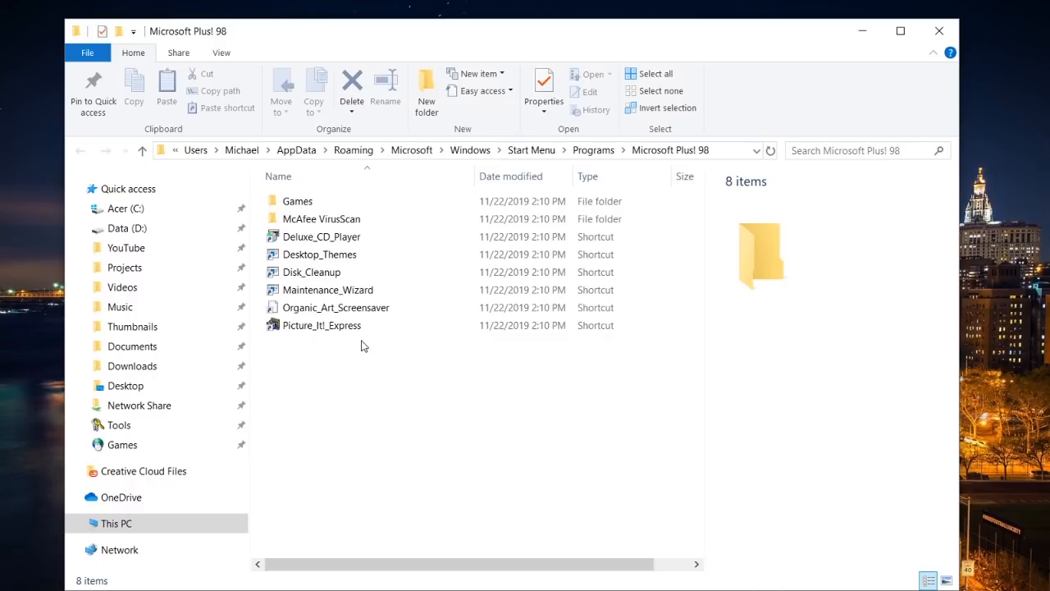
mouse_move(312, 345)
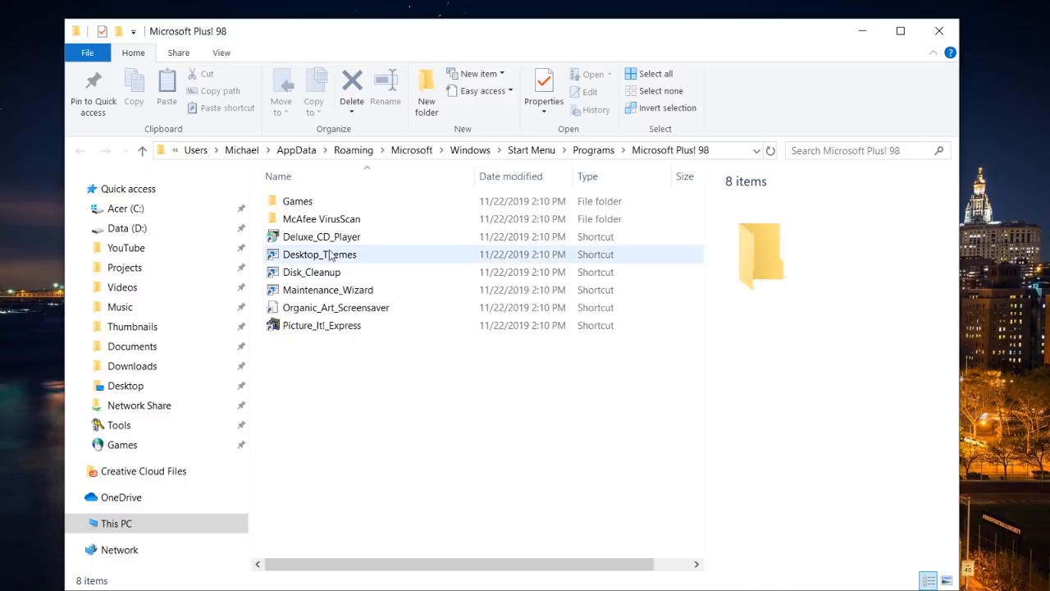
Step: Open the Games folder and select the Spider_Solitaire shortcut
double_click(322, 219)
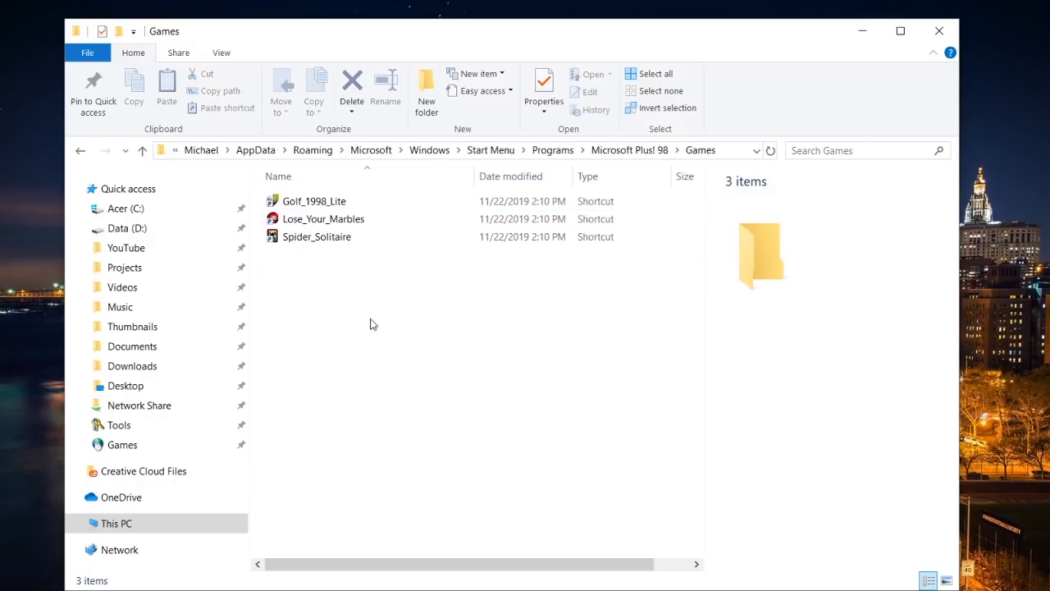
click(316, 236)
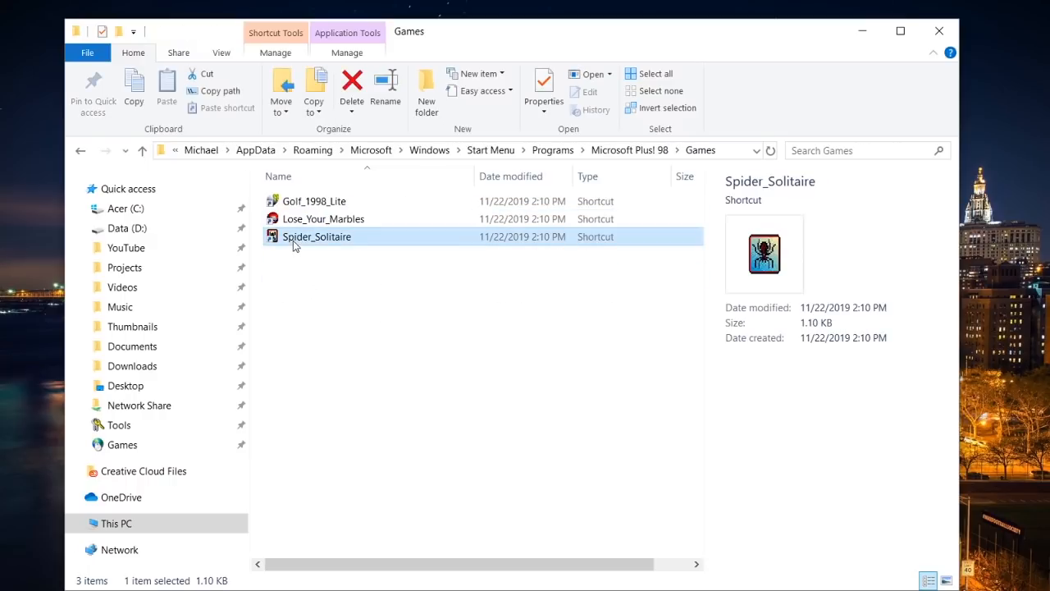
double_click(318, 236)
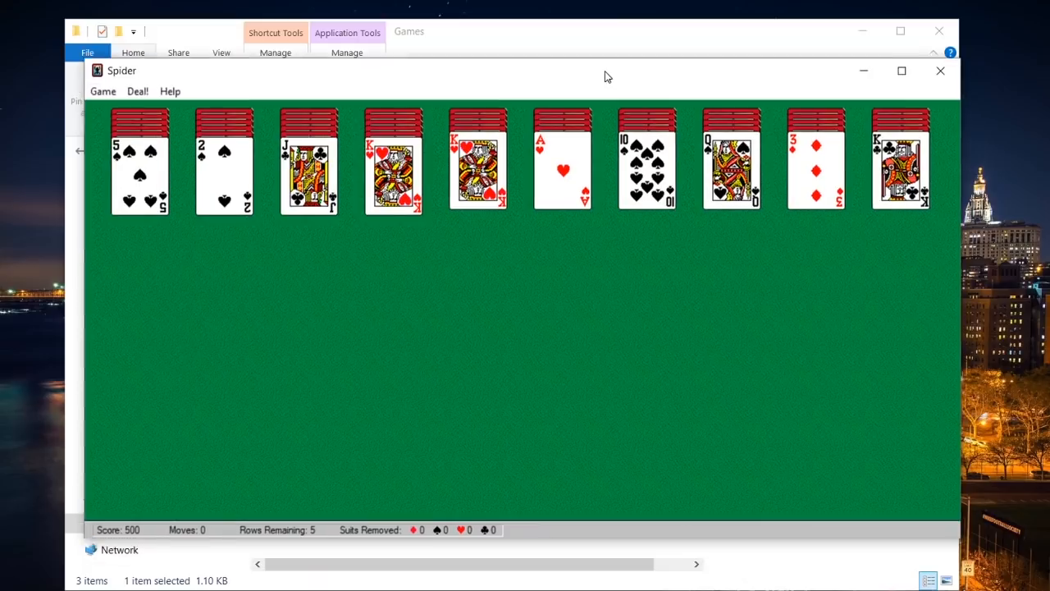
click(171, 92)
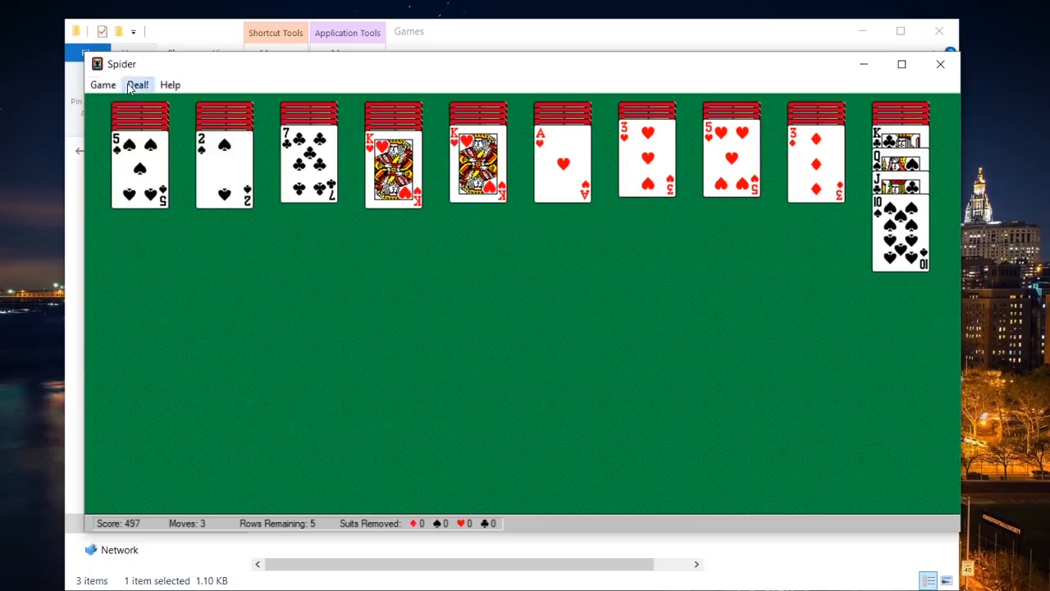
click(102, 85)
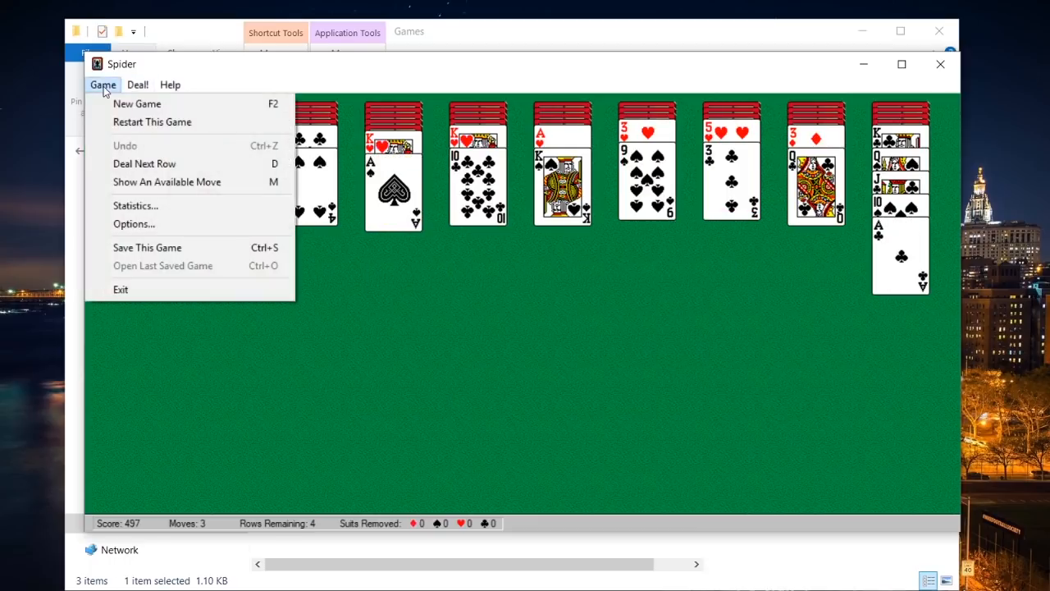
mouse_move(163, 164)
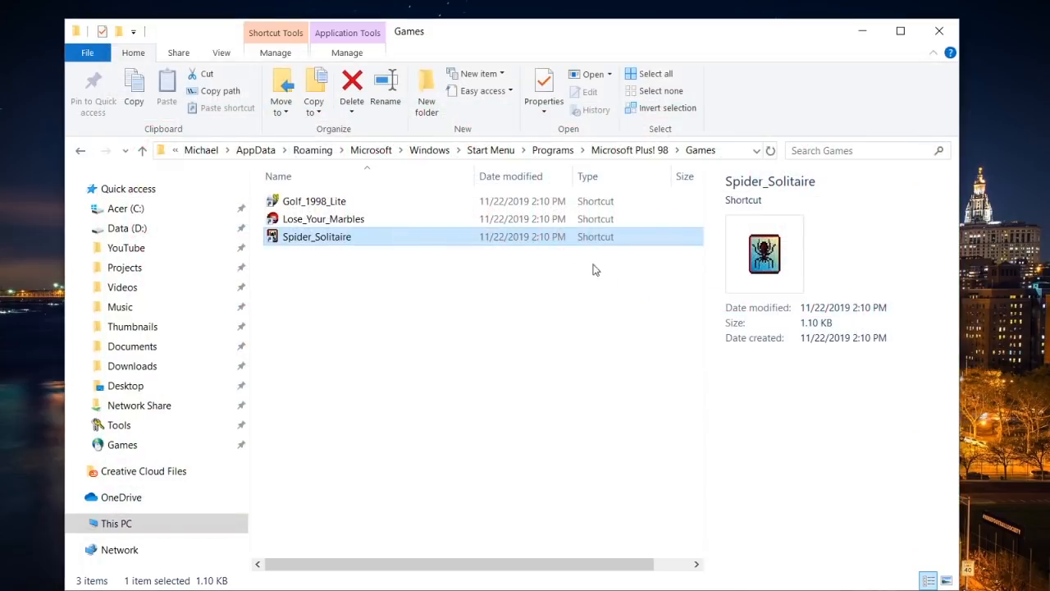
Step: Return to the Plus! 98 Games folder and select the Golf_1998_Lite shortcut
click(322, 218)
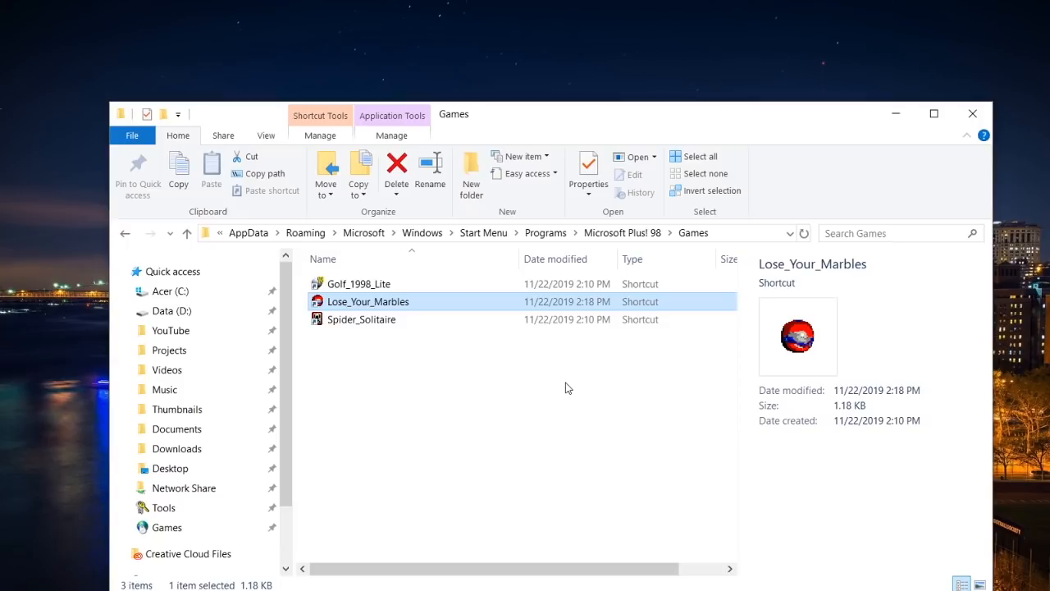
mouse_move(351, 308)
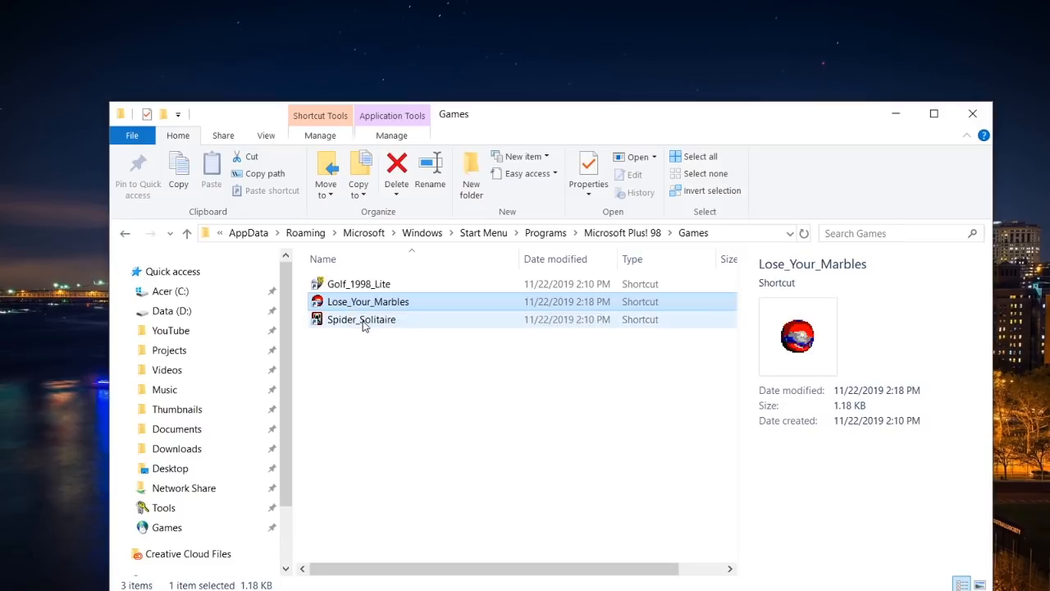
click(360, 282)
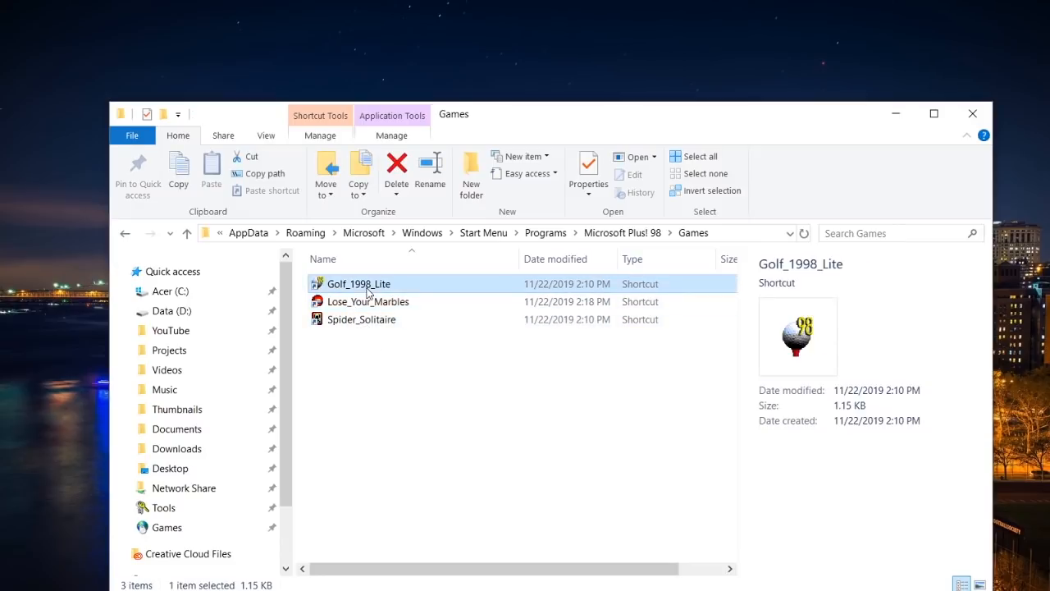
mouse_move(369, 315)
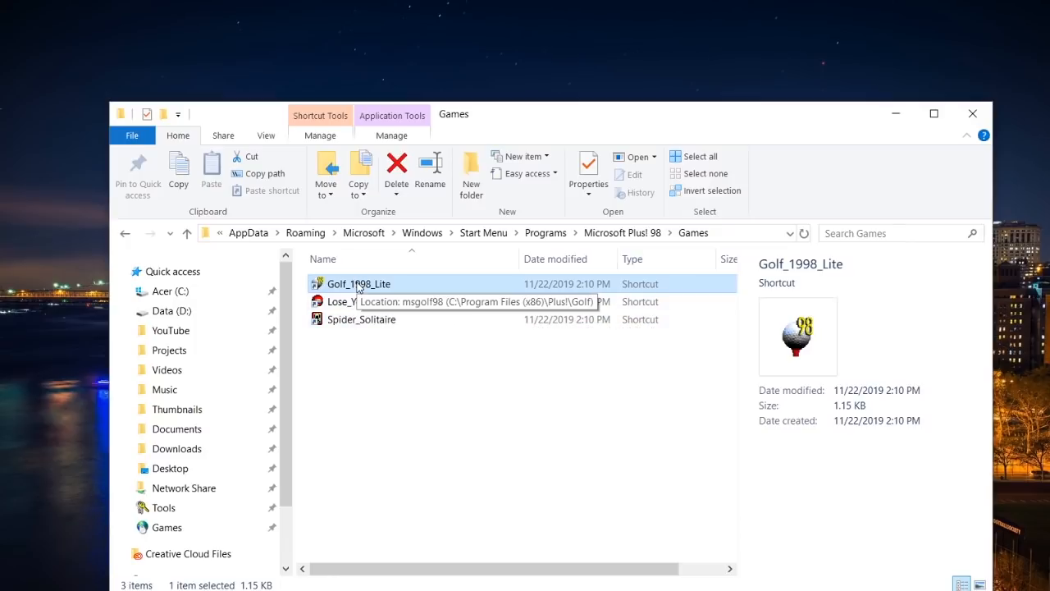
Step: Launch Golf_1998_Lite, apply an older Windows compatibility mode, and dismiss the DirectX 5 requirement message
double_click(358, 282)
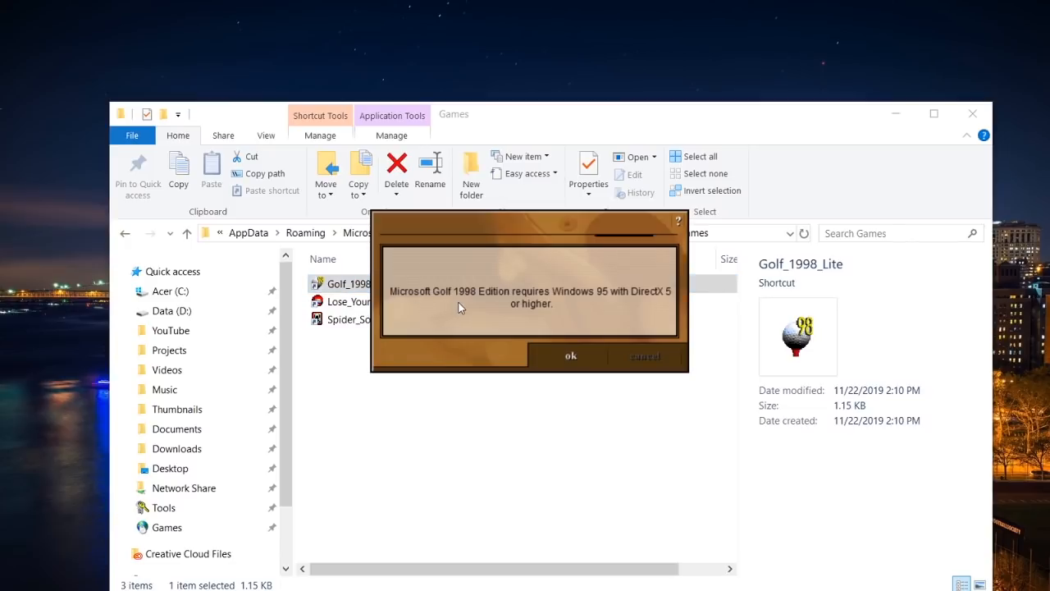
mouse_move(462, 309)
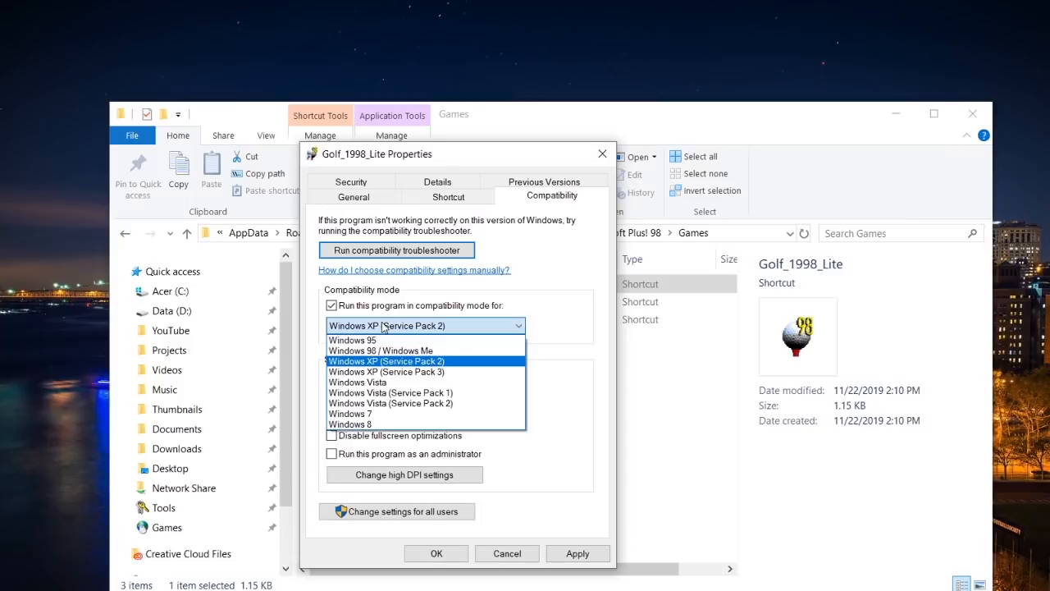
click(381, 351)
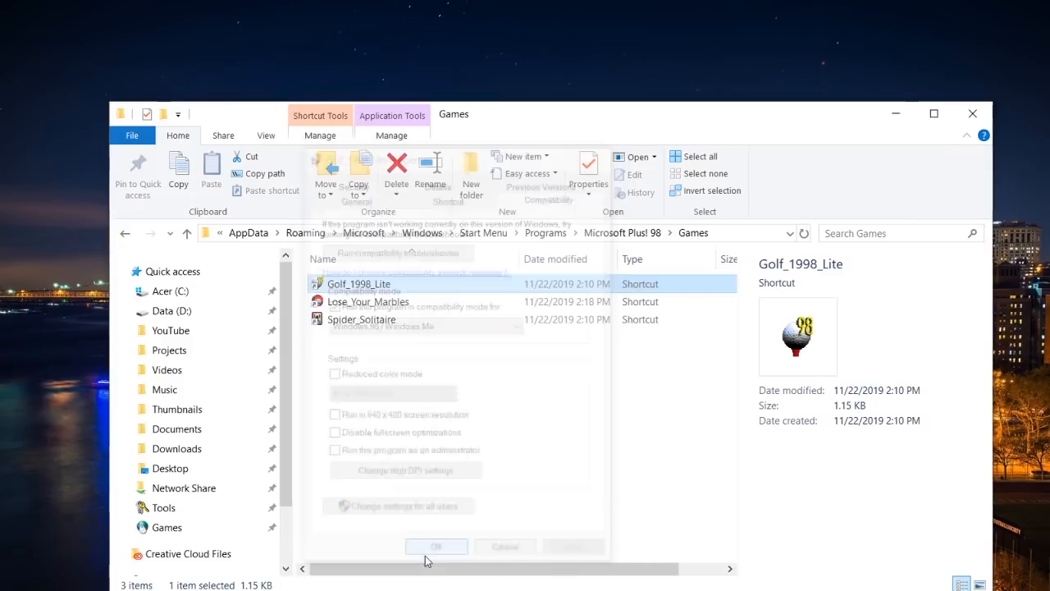
click(437, 545)
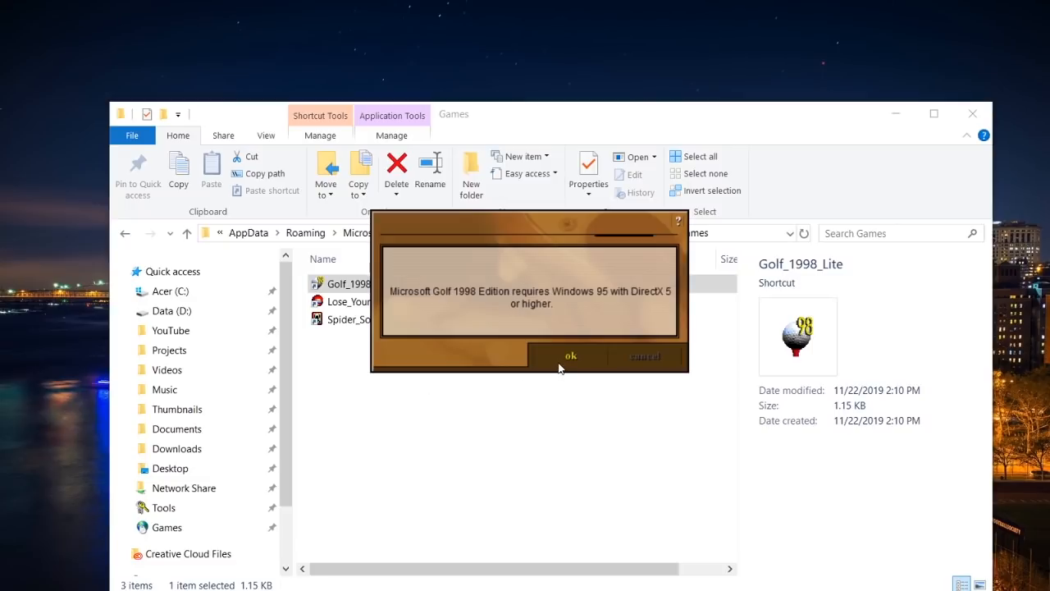
click(571, 354)
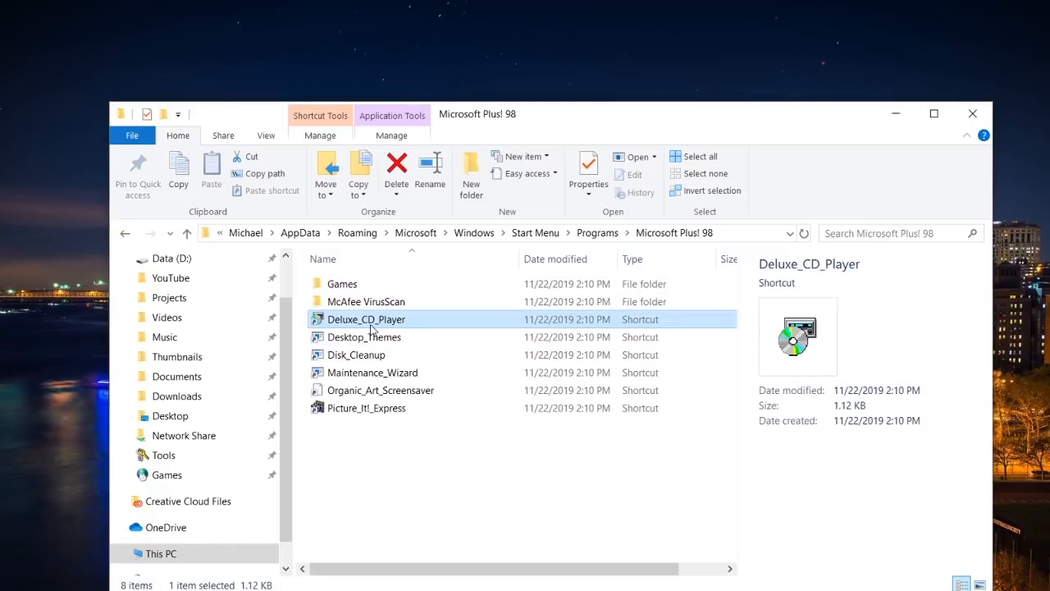
Step: Launch Deluxe_CD_Player and Desktop_Themes, dismissing the no CD-ROM player error each time
double_click(367, 318)
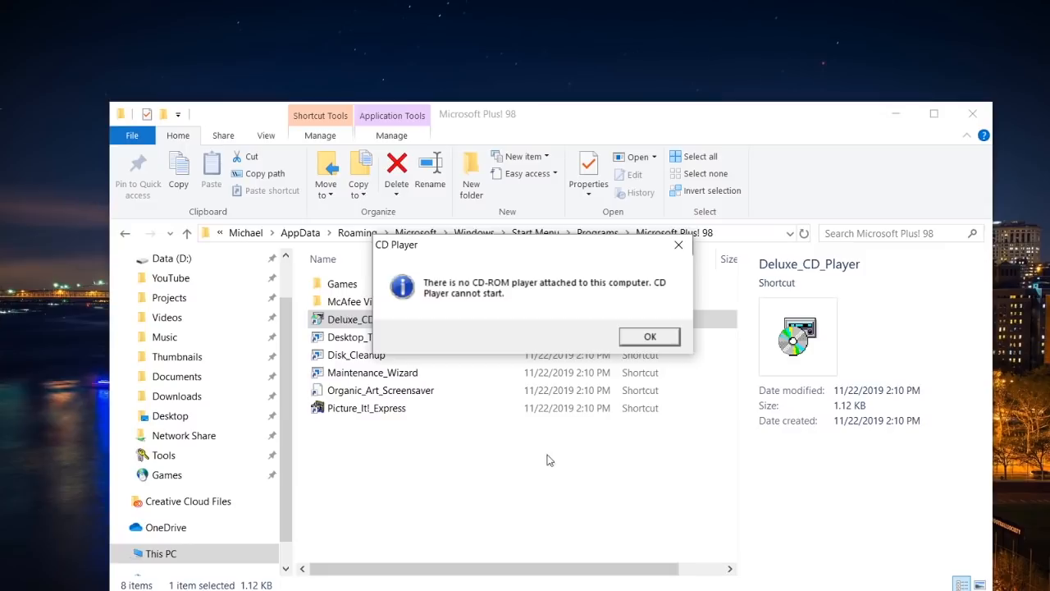
mouse_move(496, 473)
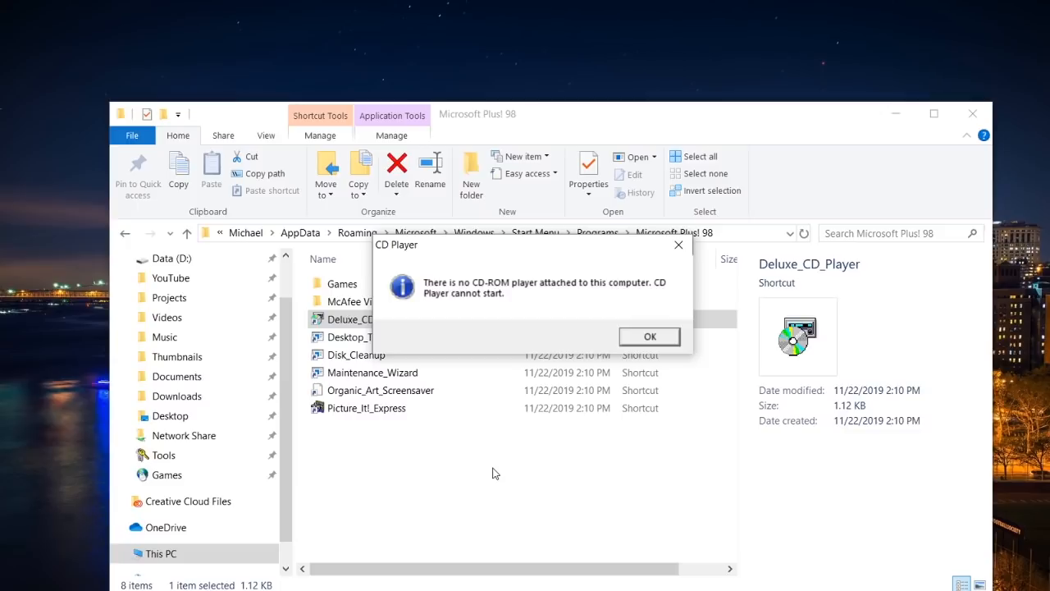
click(650, 336)
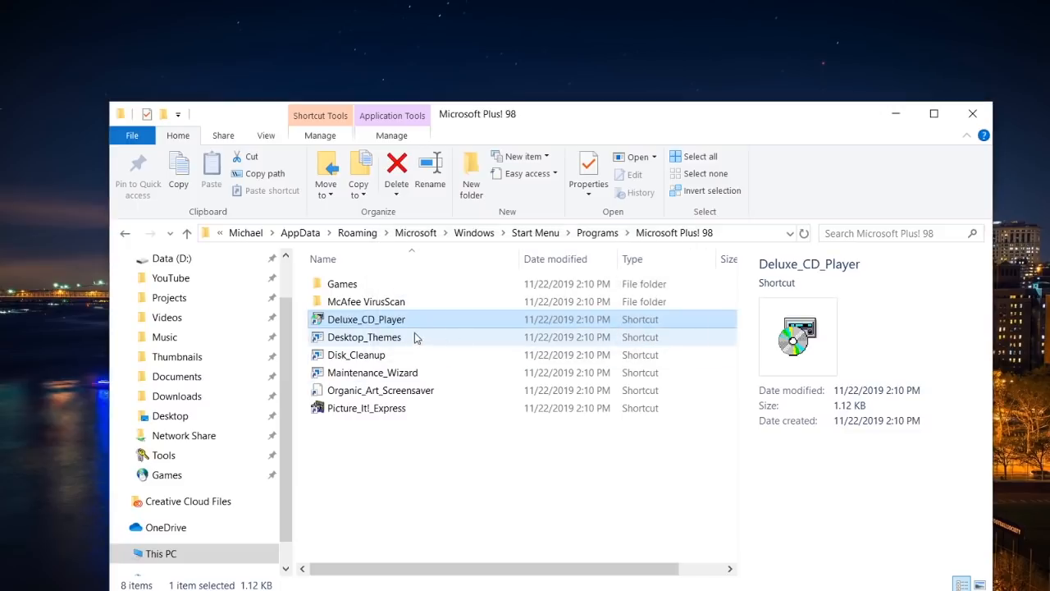
mouse_move(368, 318)
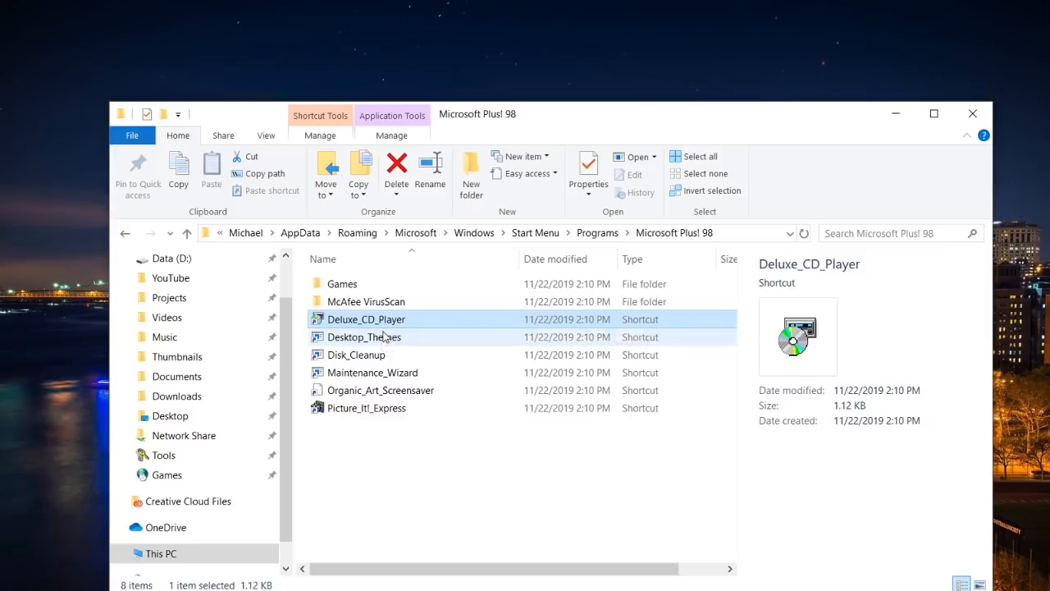
mouse_move(381, 344)
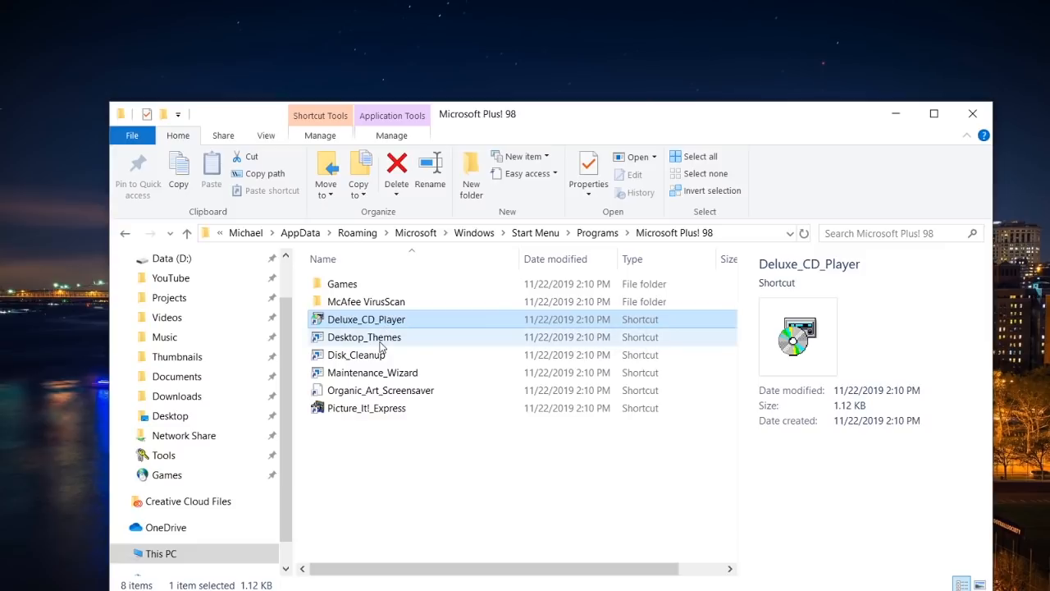
double_click(368, 319)
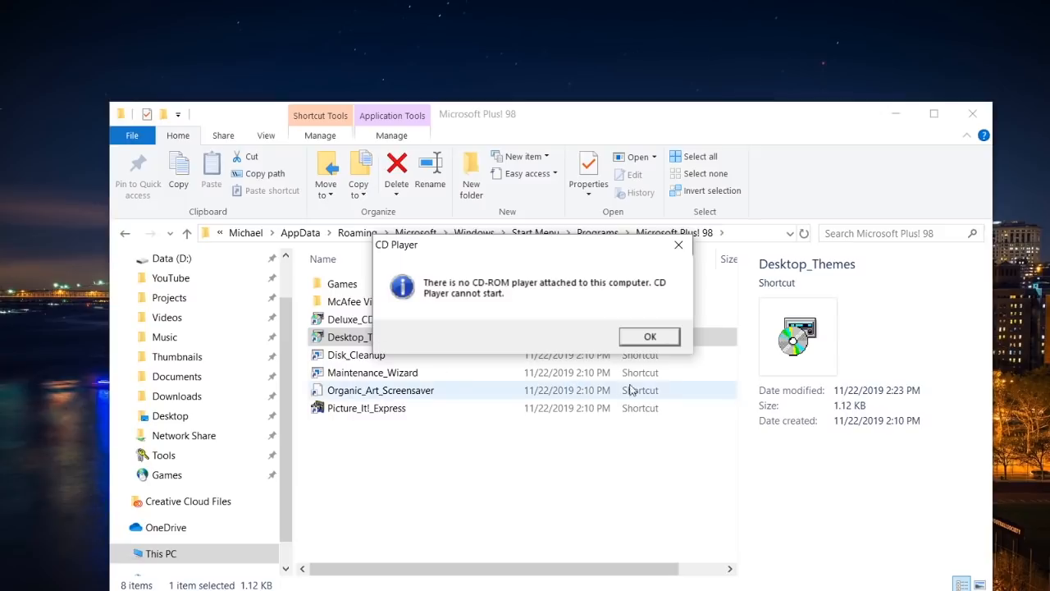
click(650, 335)
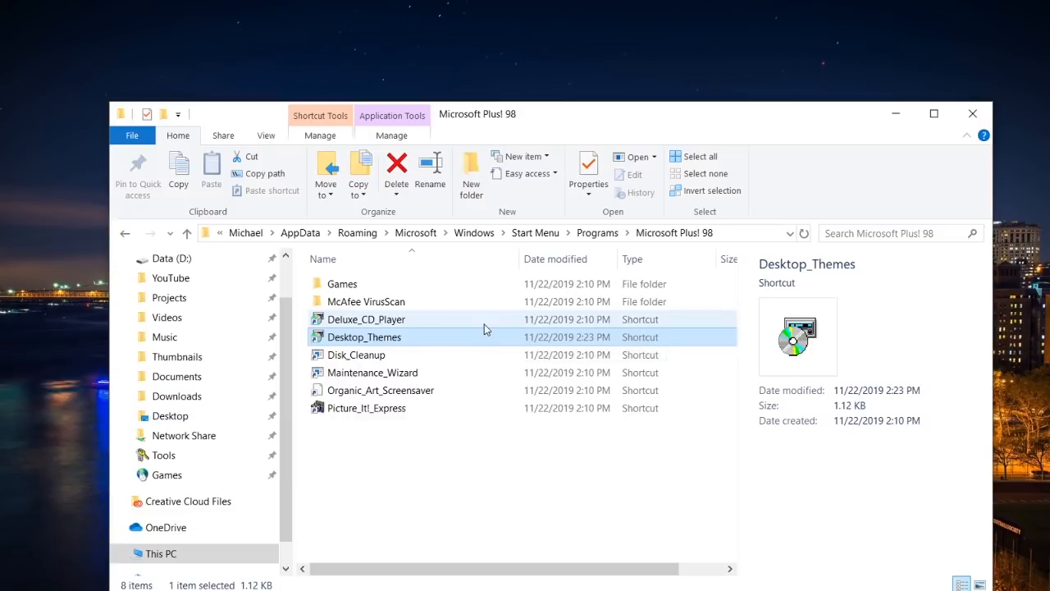
double_click(368, 318)
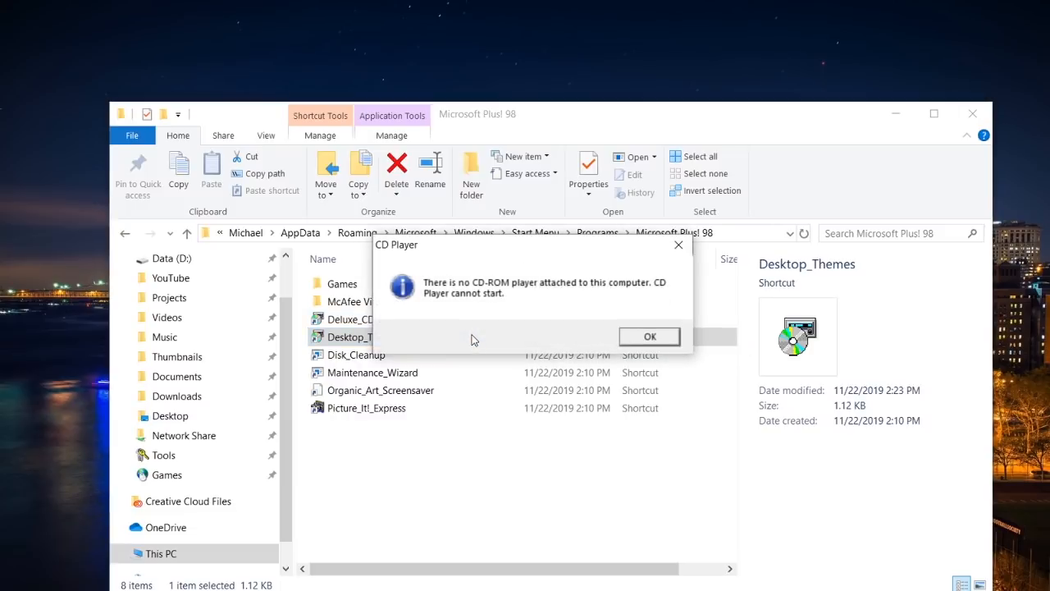
click(650, 337)
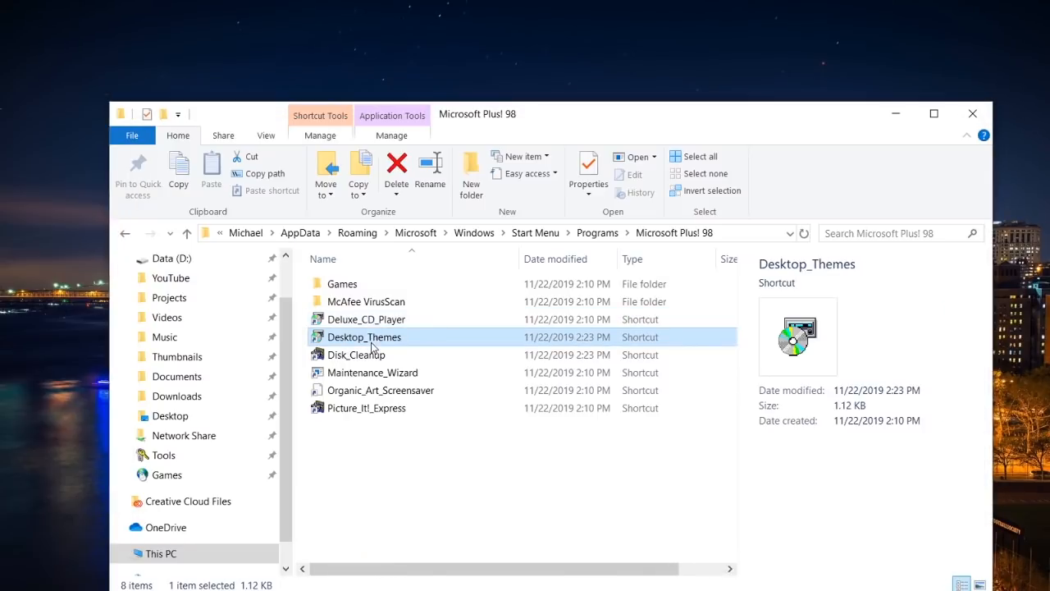
Step: Jump from the Desktop_Themes shortcut to its file location and go up to the Plus! program folder
right_click(364, 336)
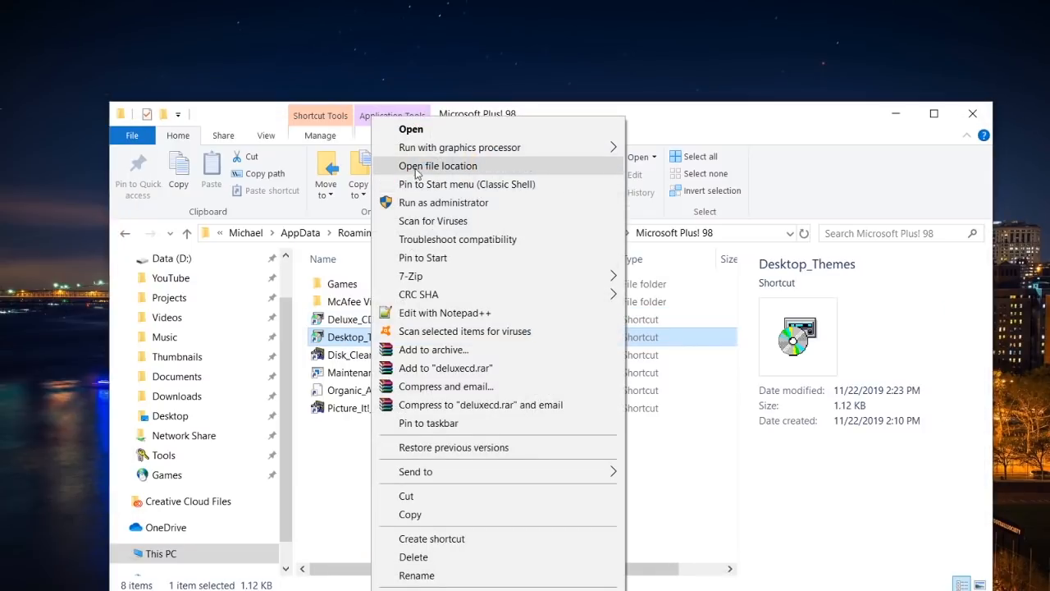
click(438, 166)
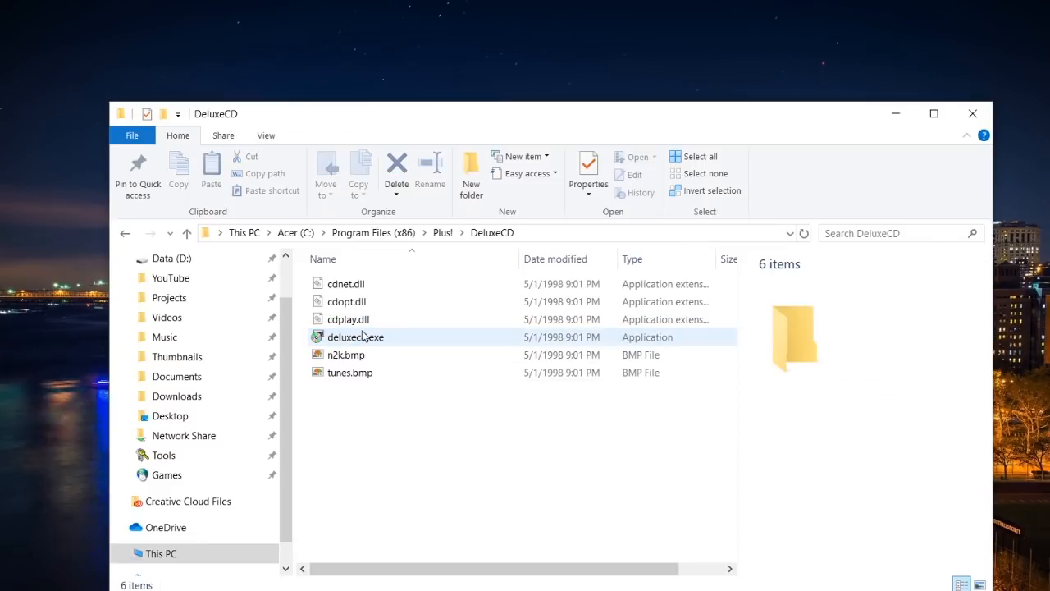
mouse_move(479, 345)
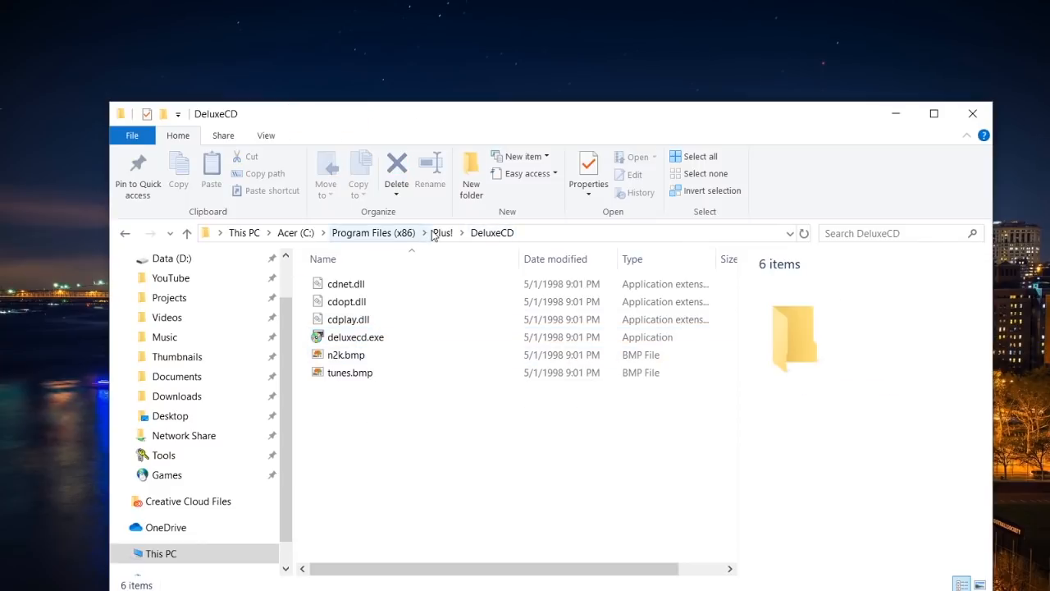
click(443, 233)
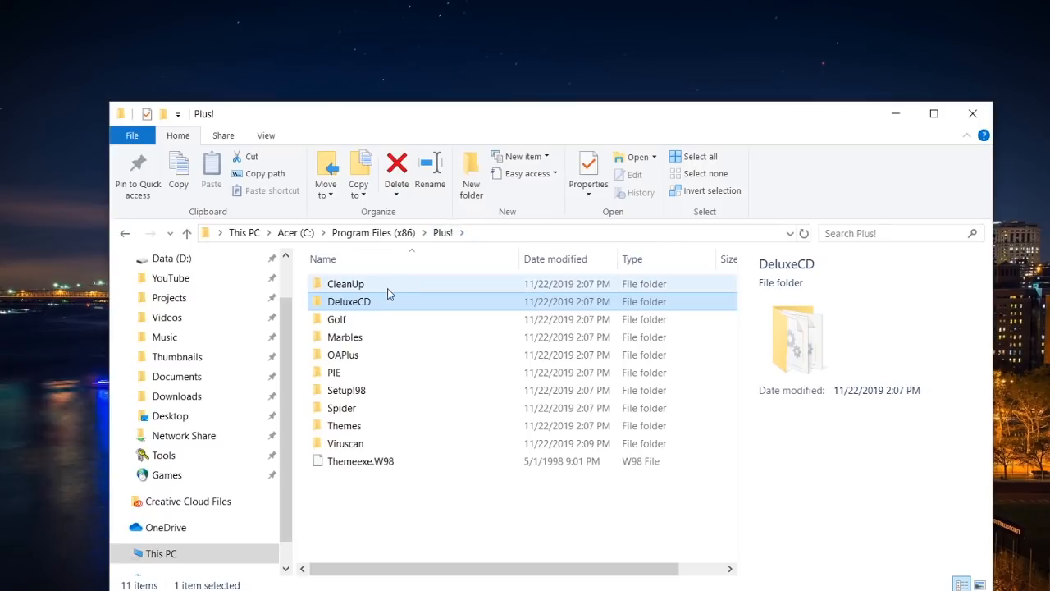
mouse_move(365, 295)
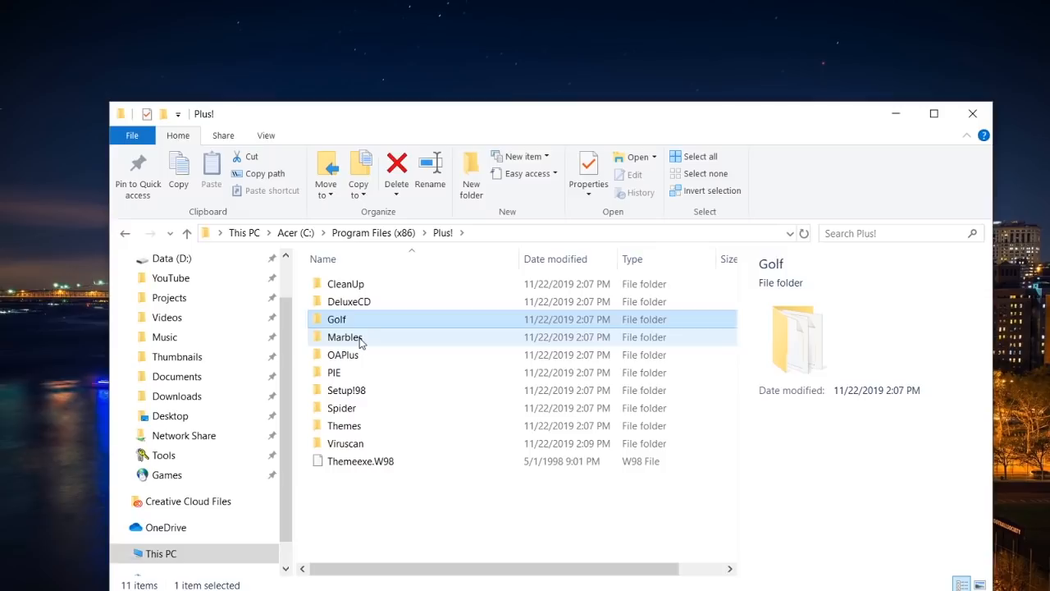
Step: Browse the OAPlus folder, then open PIE and select PICTURE.EXE
double_click(341, 354)
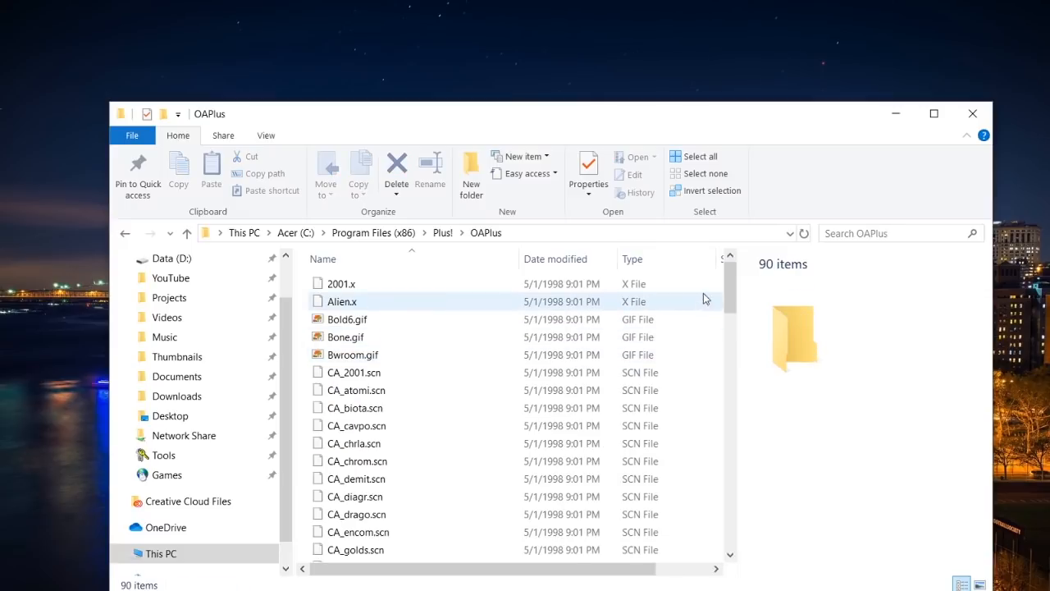
scroll(down, 3)
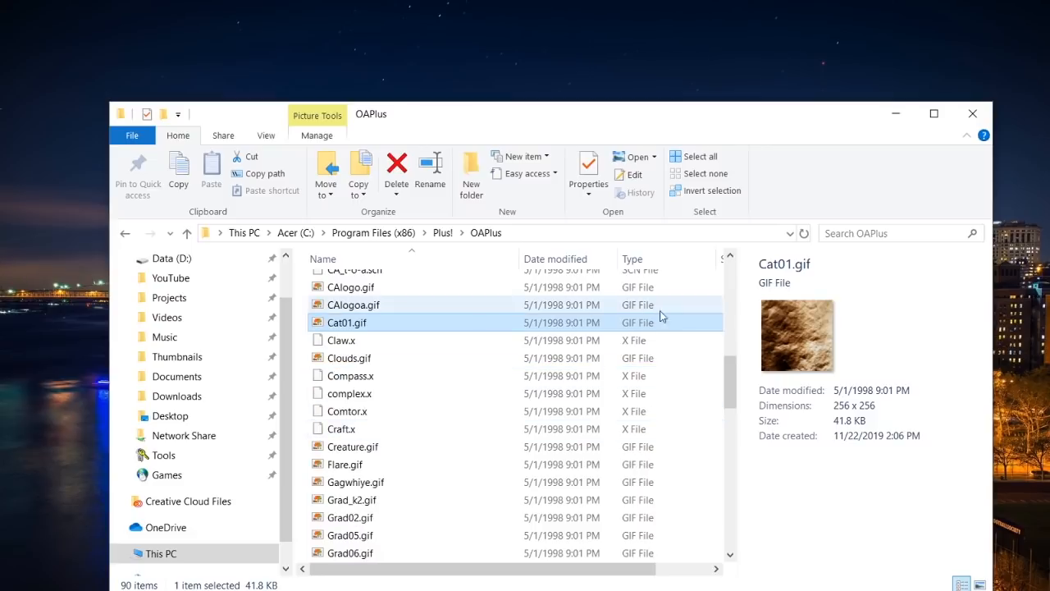
mouse_move(778, 337)
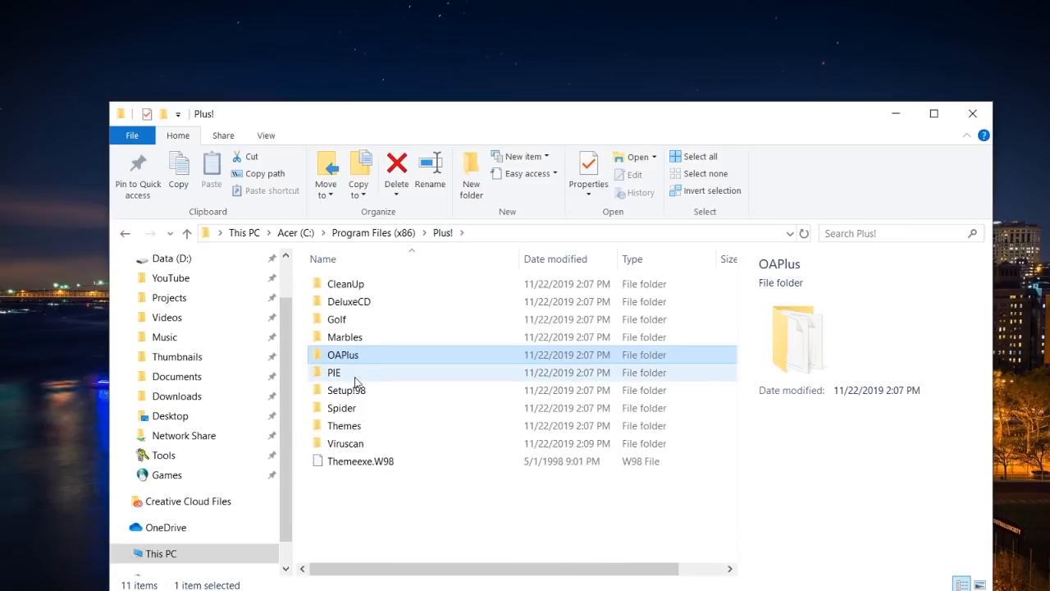
double_click(334, 371)
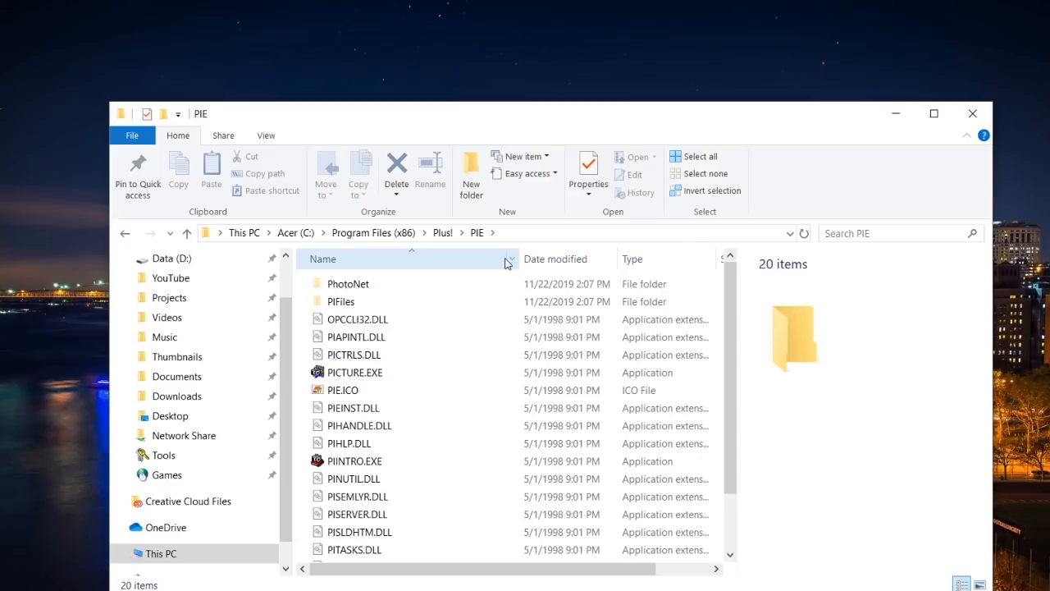
click(354, 370)
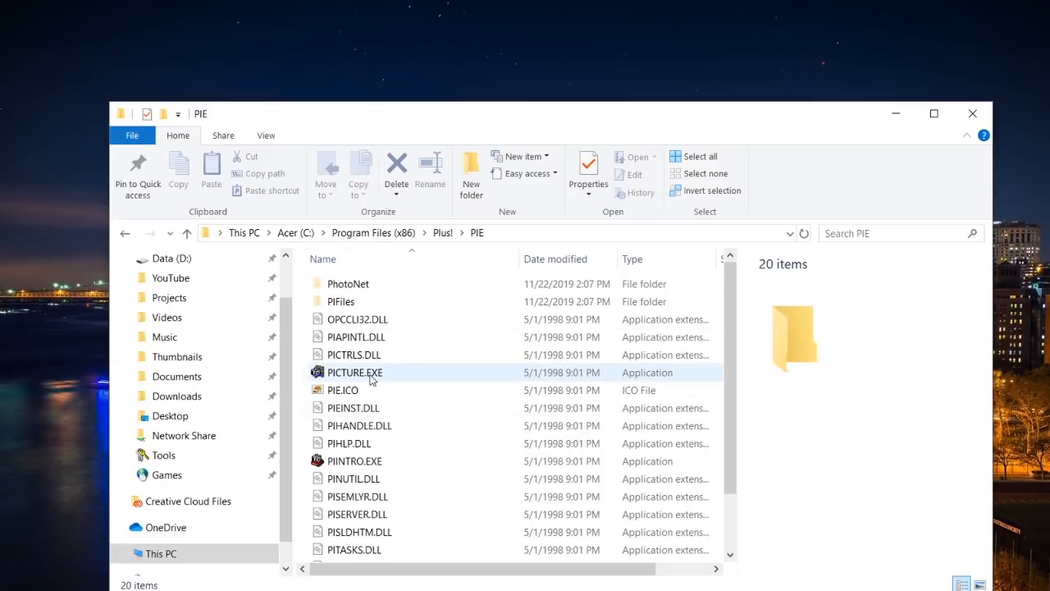
mouse_move(354, 373)
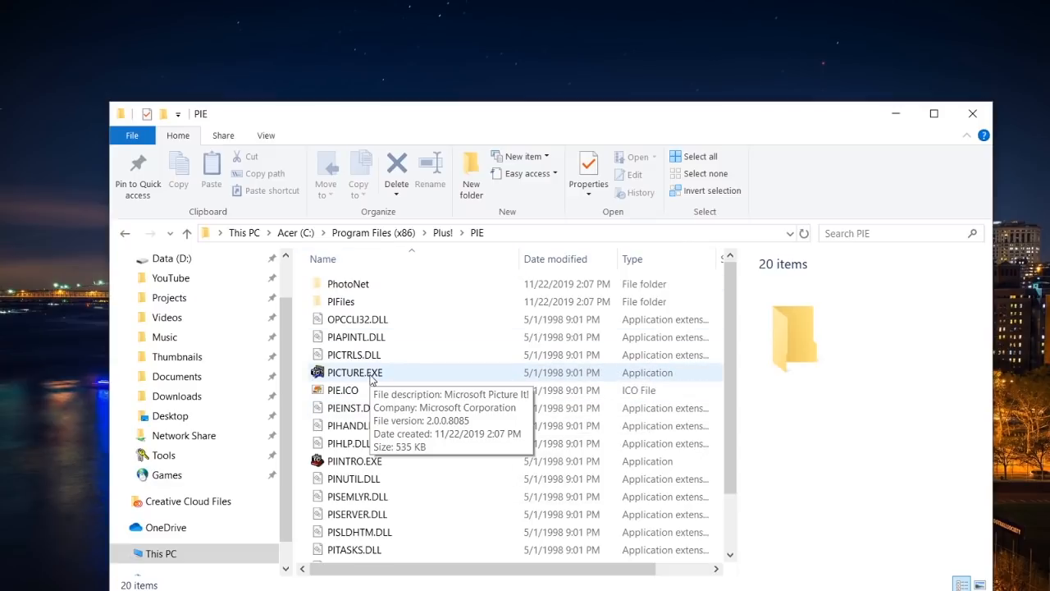
Step: Launch PICTURE.EXE so the Picture It! Express Workbench appears
double_click(354, 372)
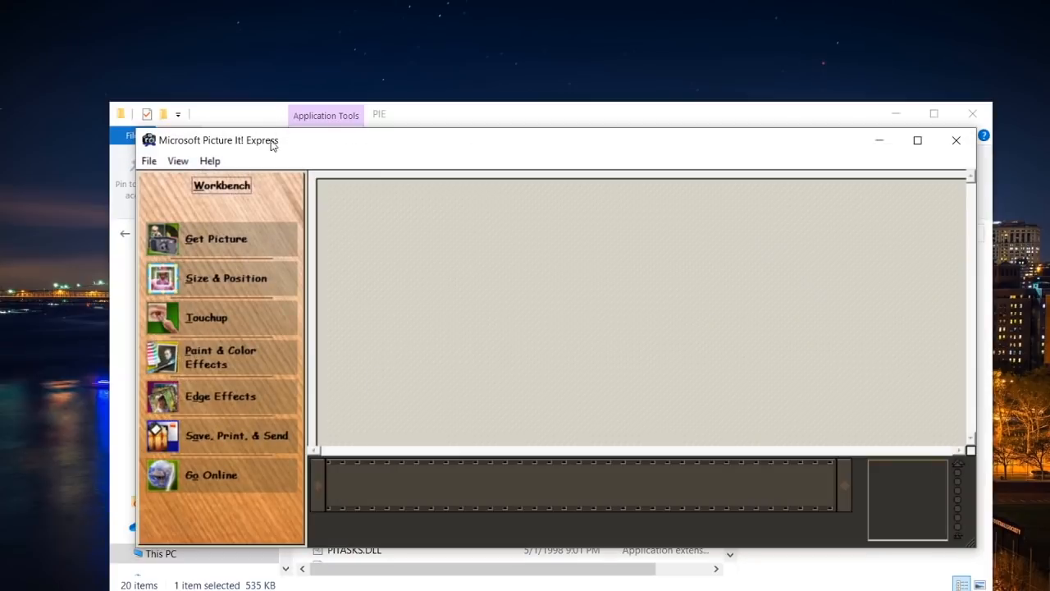
click(200, 164)
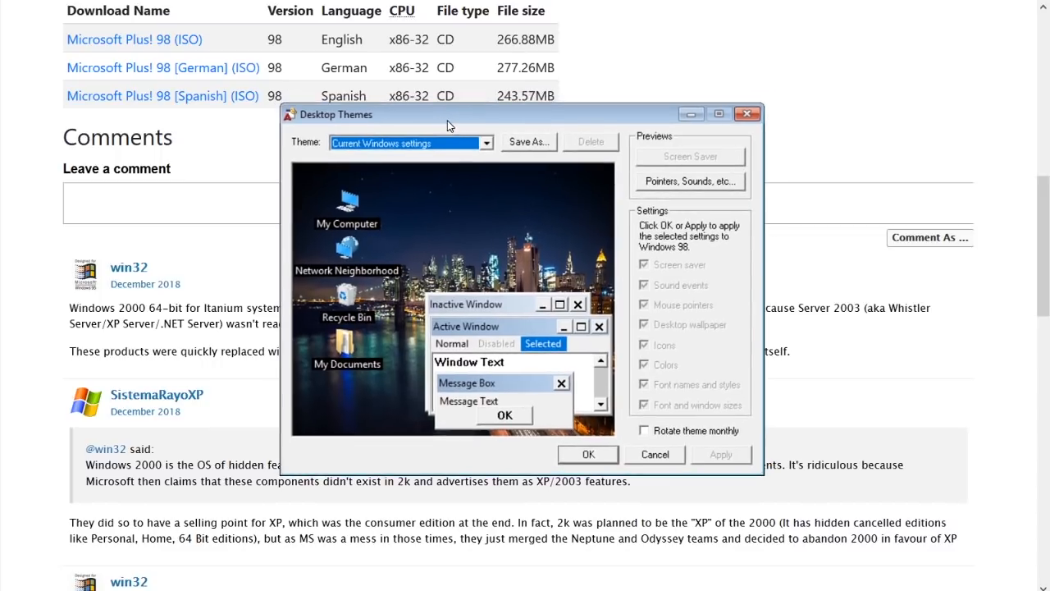
mouse_move(484, 184)
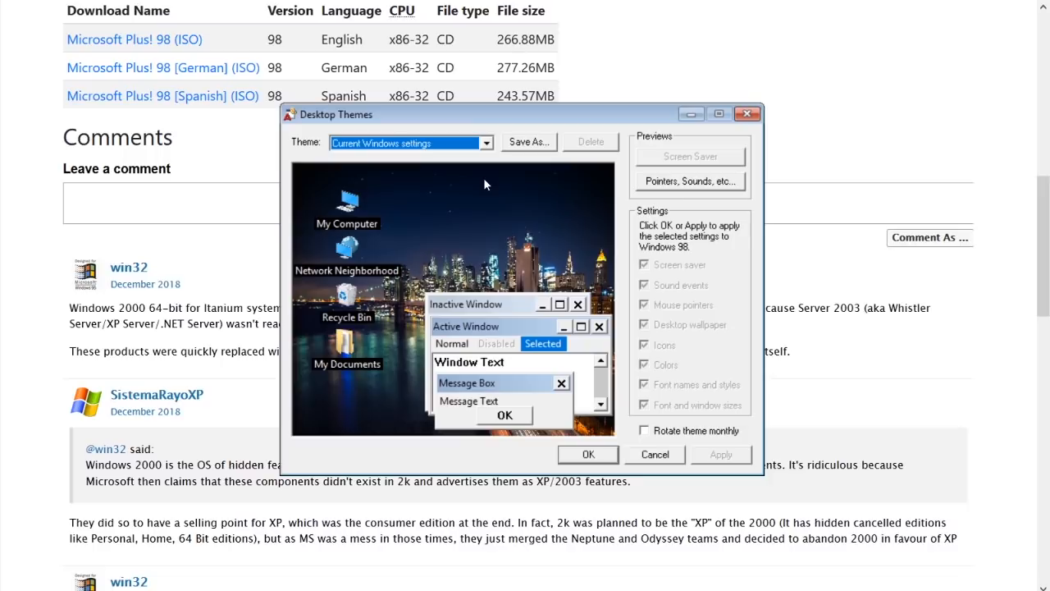
mouse_move(470, 178)
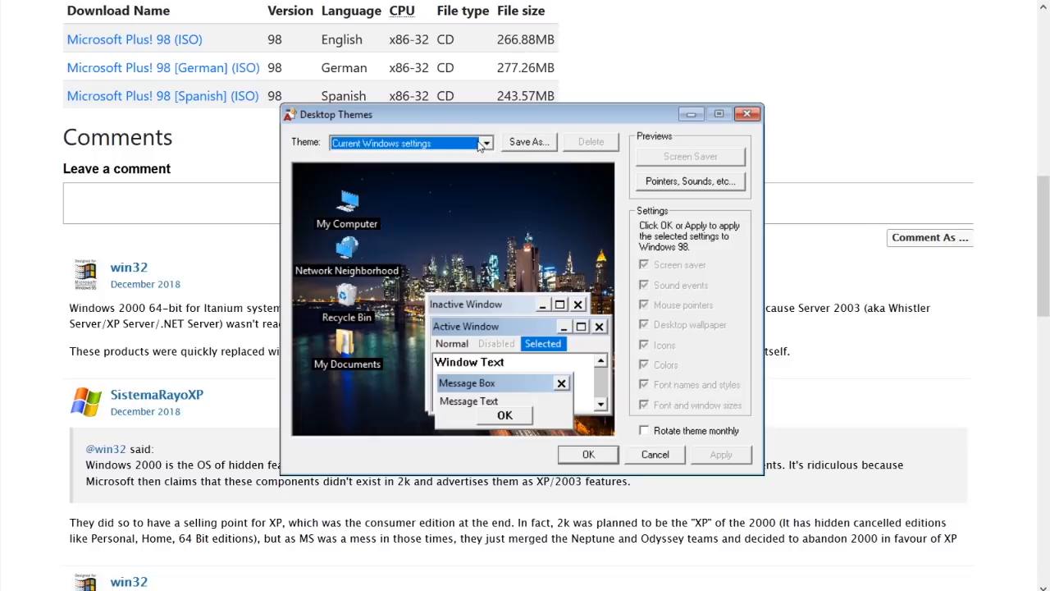
Step: Choose Other... from the Theme list and look through the Plus!\Themes folder in the Open Theme dialog
click(485, 141)
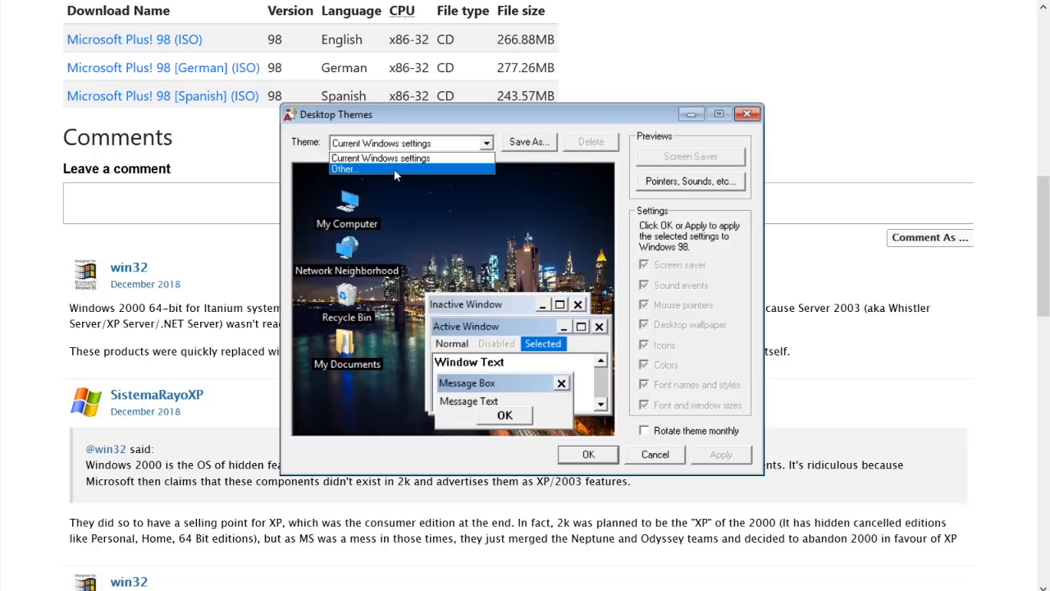
click(344, 169)
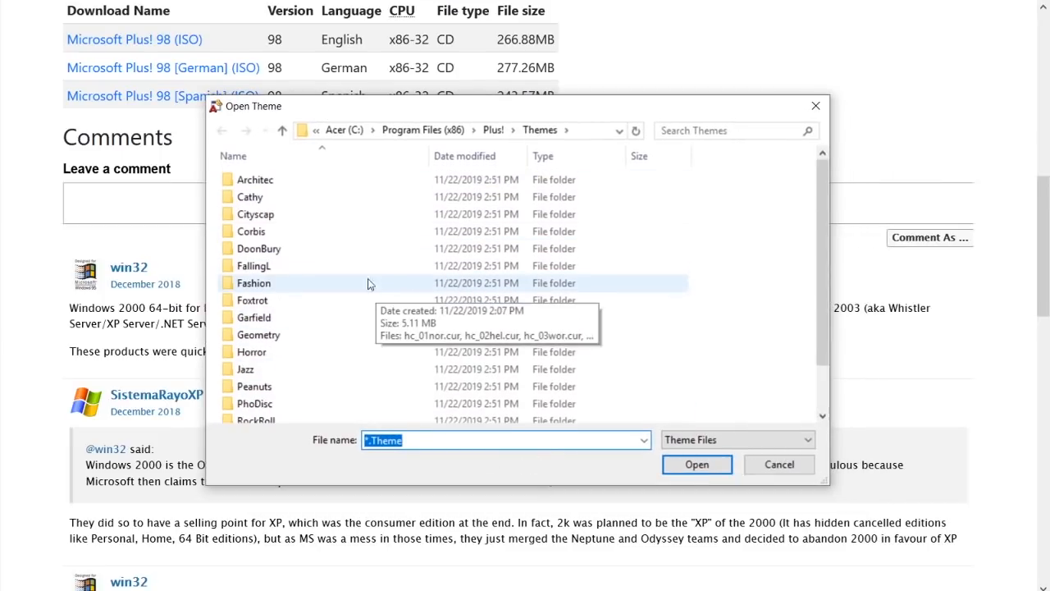
click(254, 179)
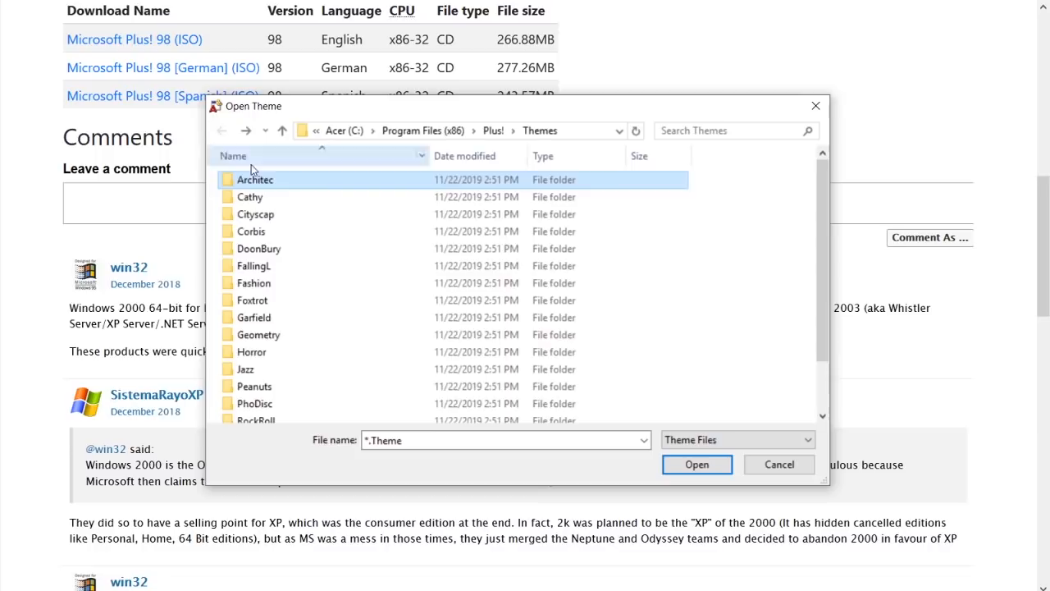
scroll(down, 3)
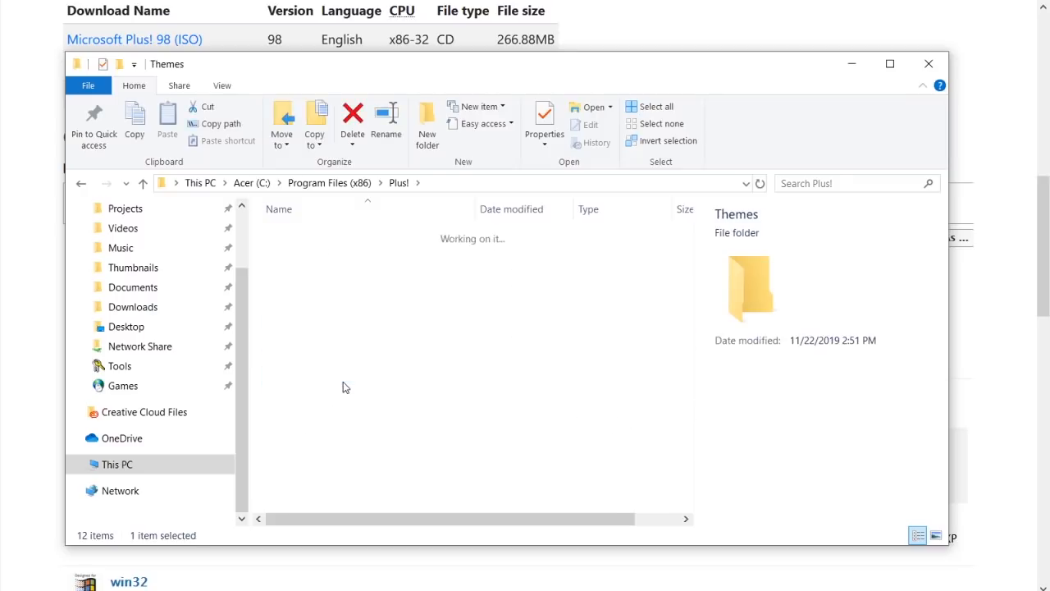
Step: In the Themes folder, rename architec.the to architec.theme and accept the extension change
double_click(748, 287)
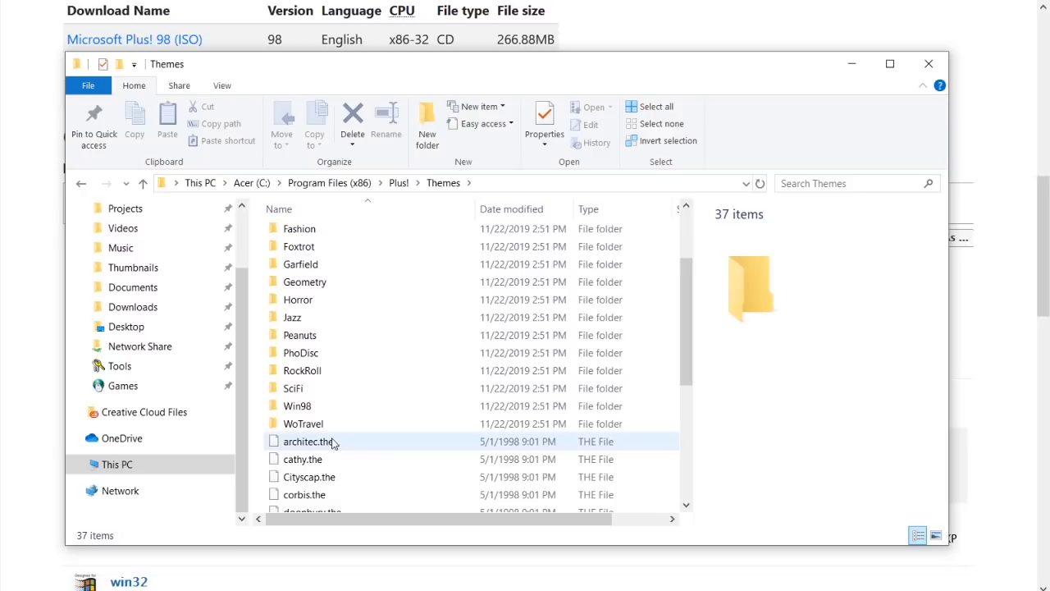
click(308, 441)
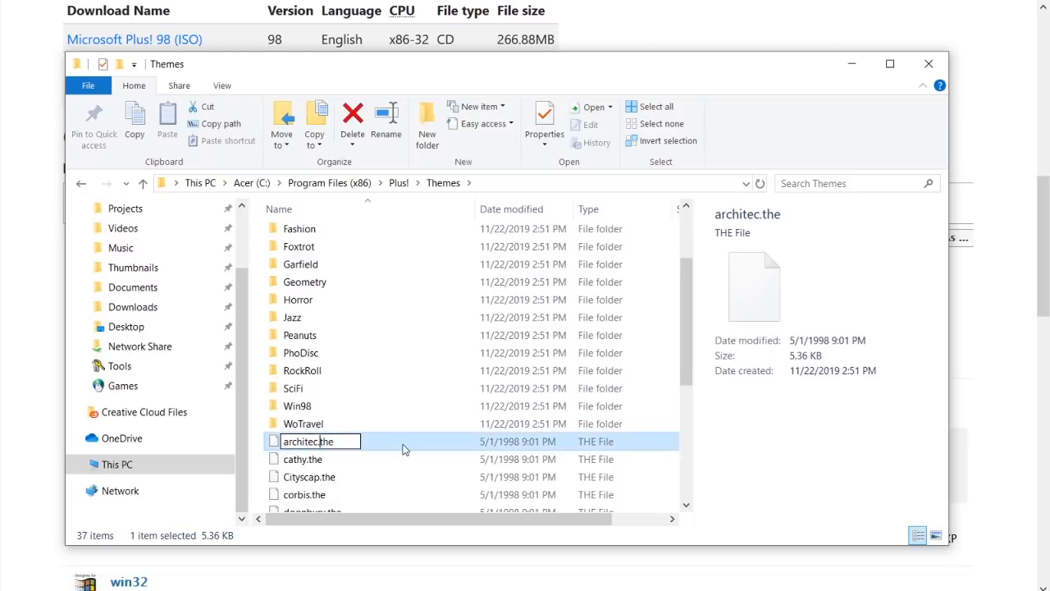
key(enter)
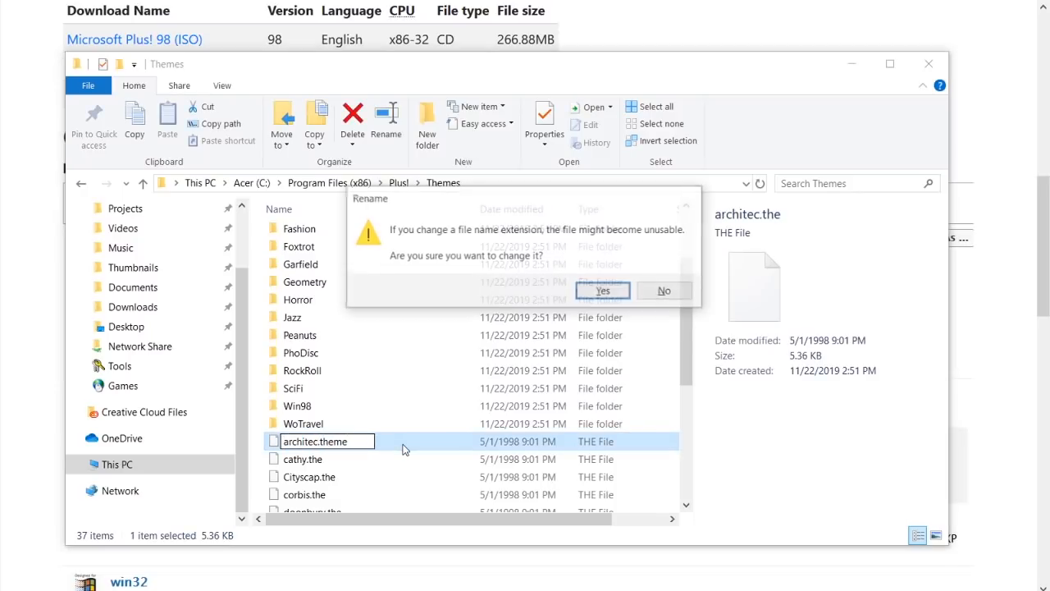
click(602, 290)
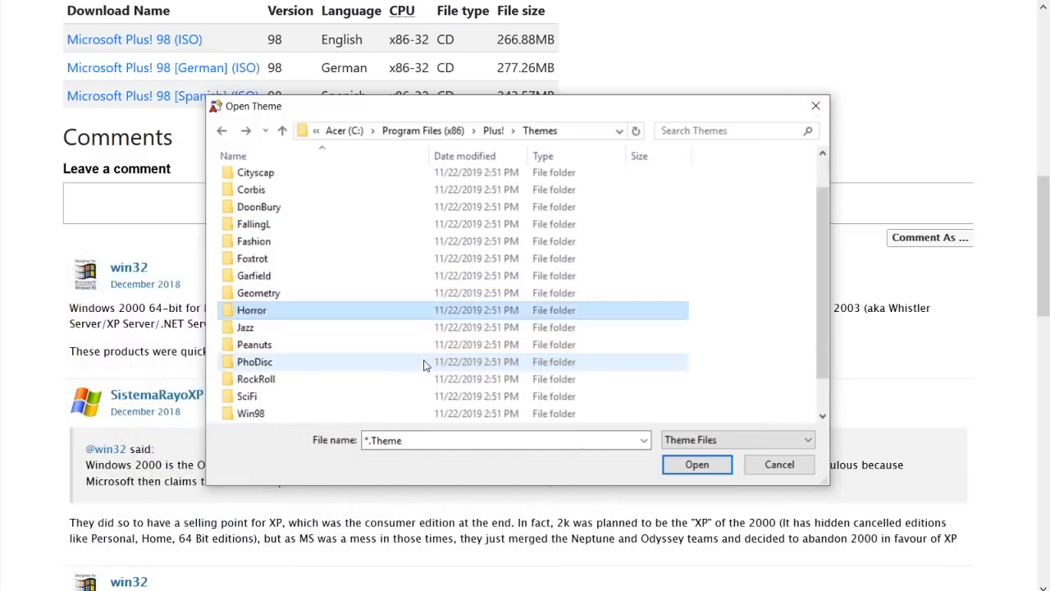
Step: Open the architec theme so its desktop, window and message box preview loads
click(696, 464)
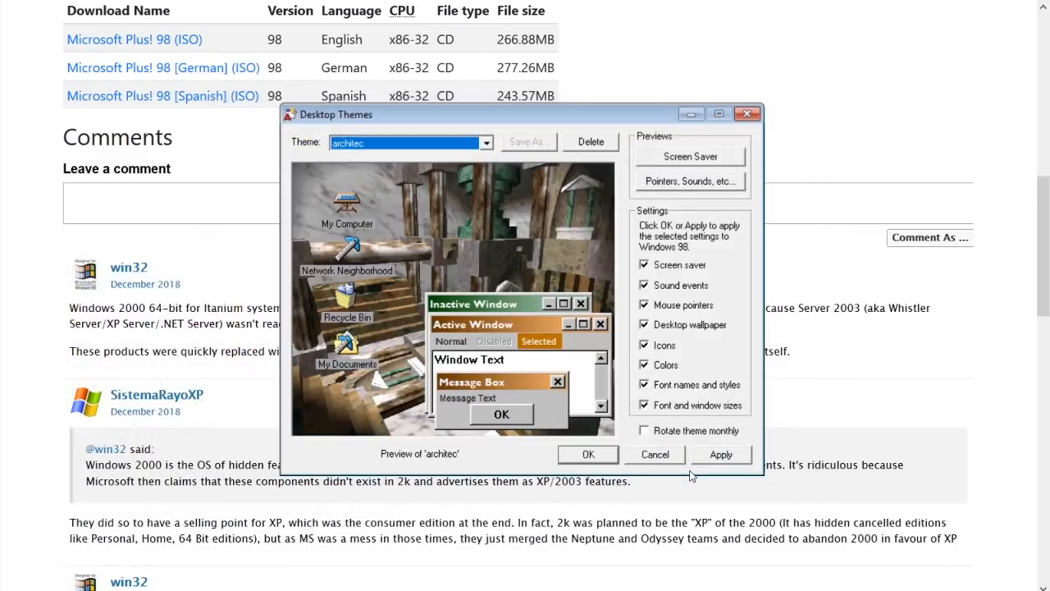
mouse_move(523, 328)
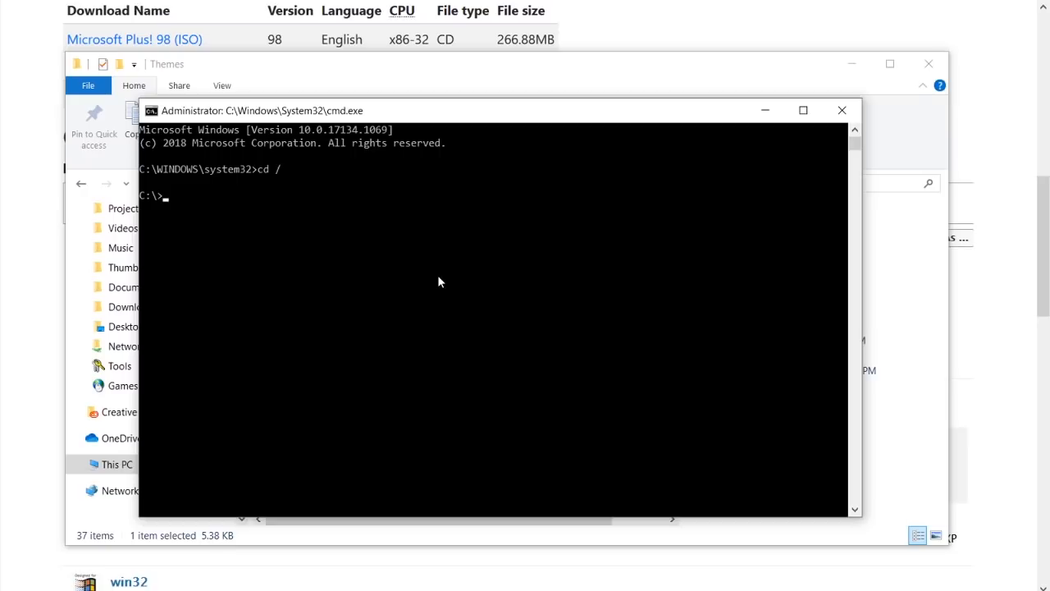
Step: Change directory into the Plus! Themes folder in Command Prompt
text(cd "Program Files (x86)
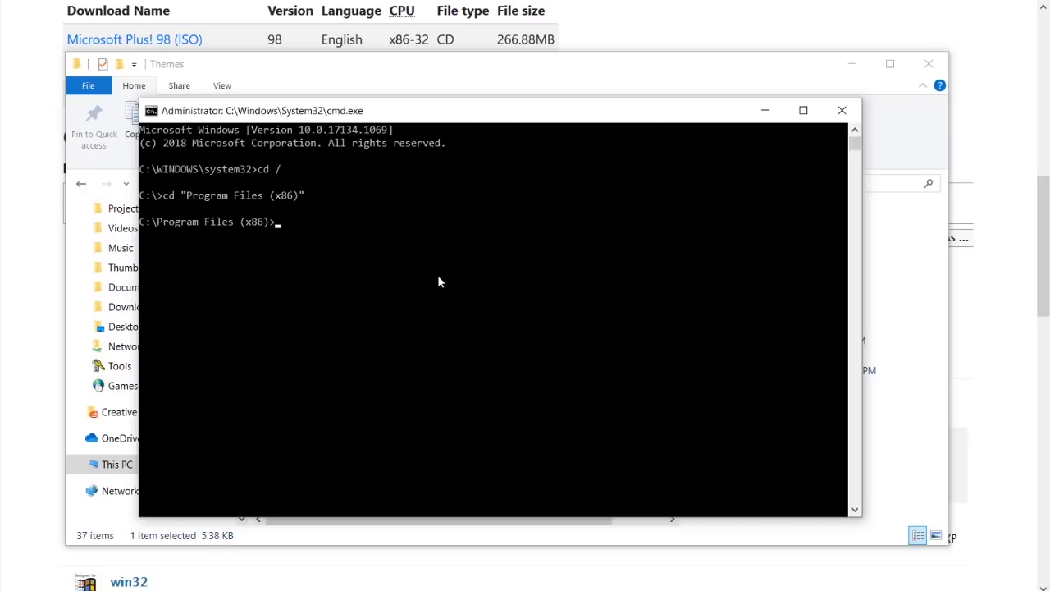
text(cd Plus!)
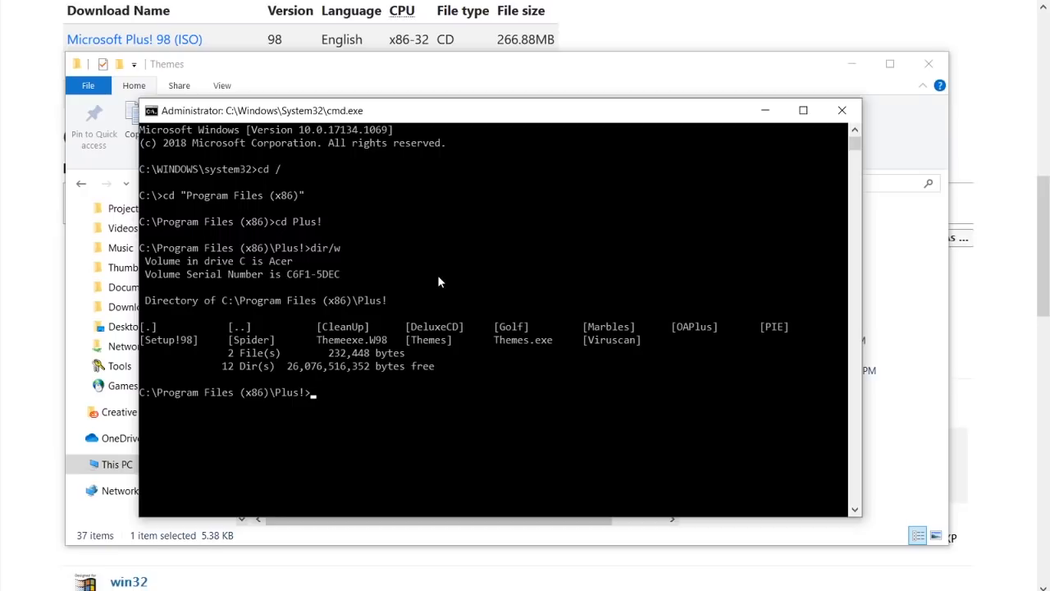
text(cd themes)
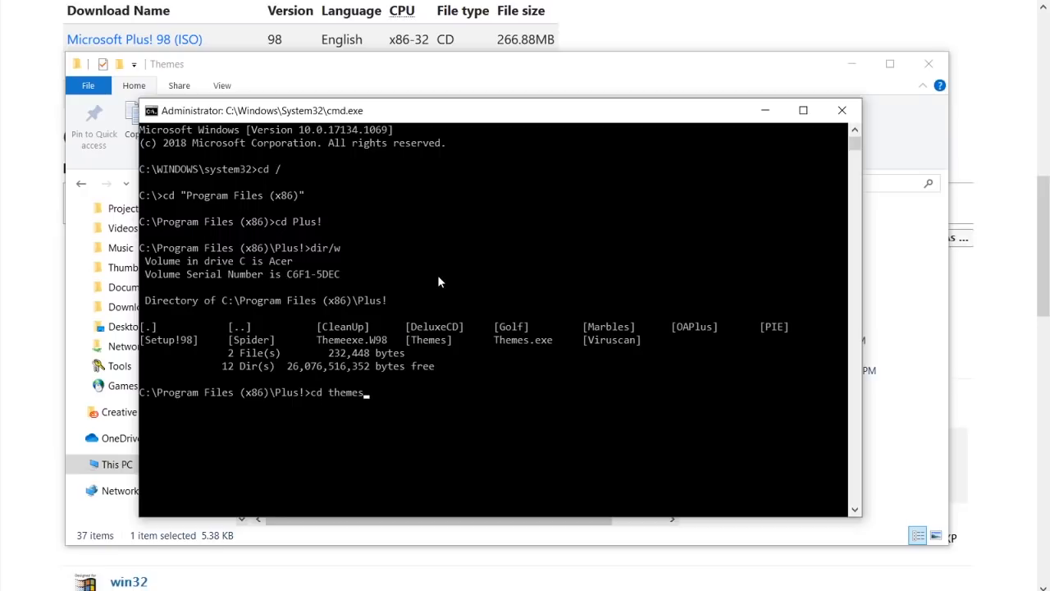
key(enter)
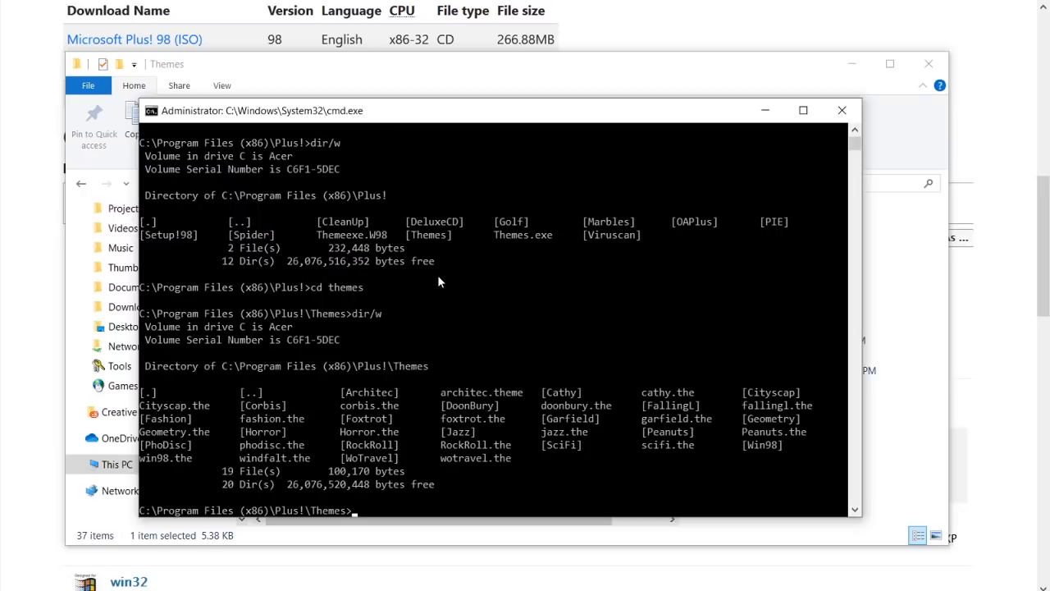
mouse_move(410, 298)
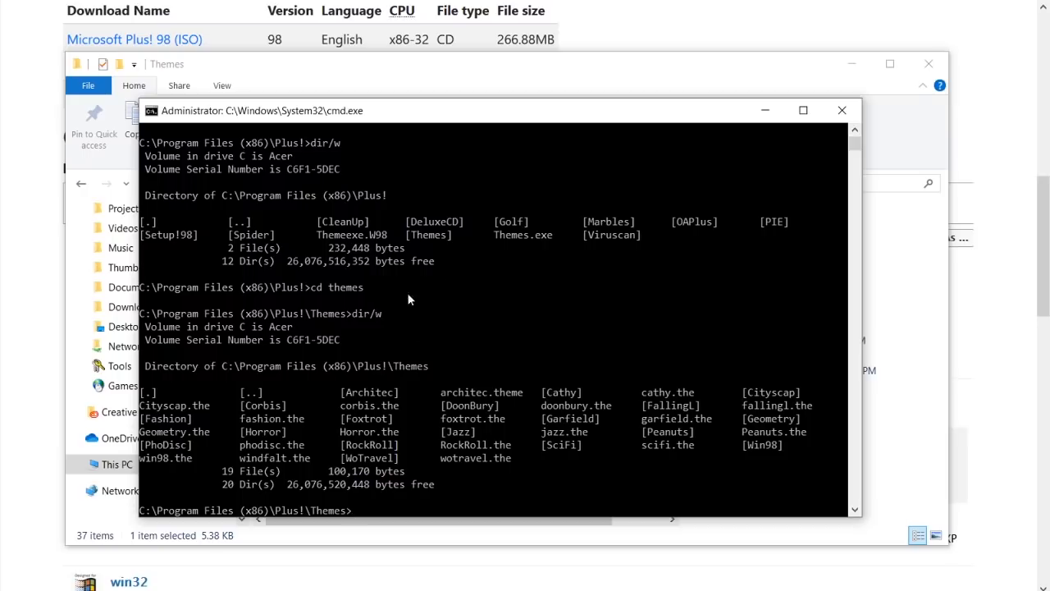
scroll(down, 3)
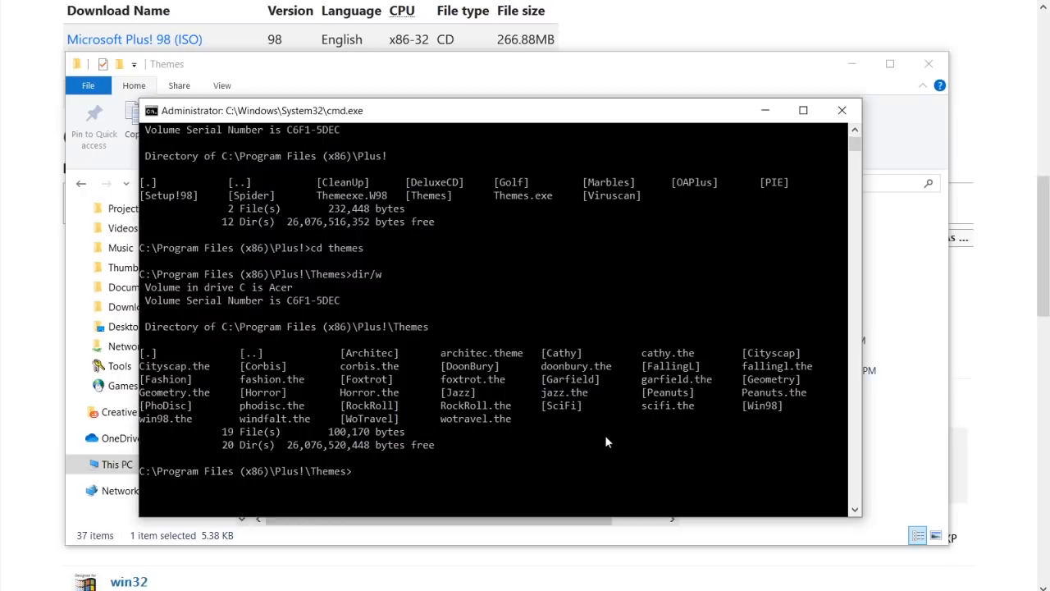
mouse_move(810, 453)
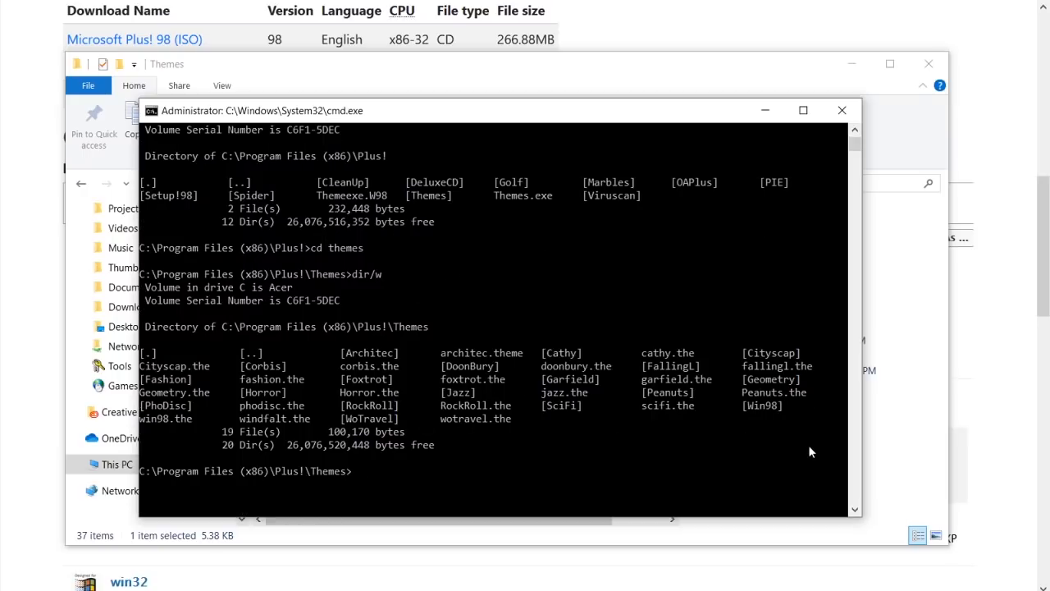
Step: Run rename *.the *.theme and return to the Themes folder window
text(rename *)
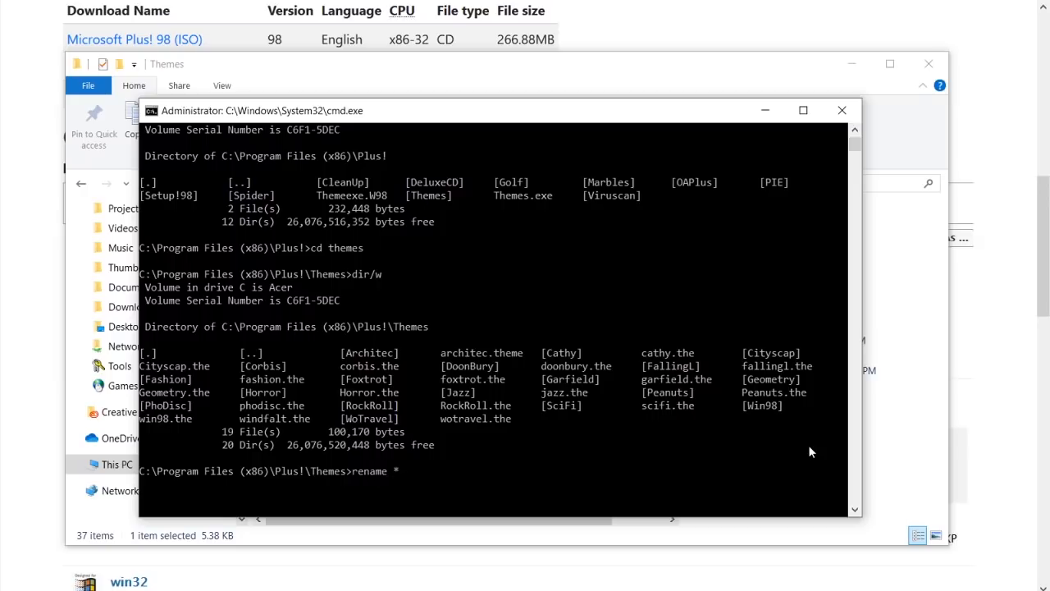
text(.the *.theme)
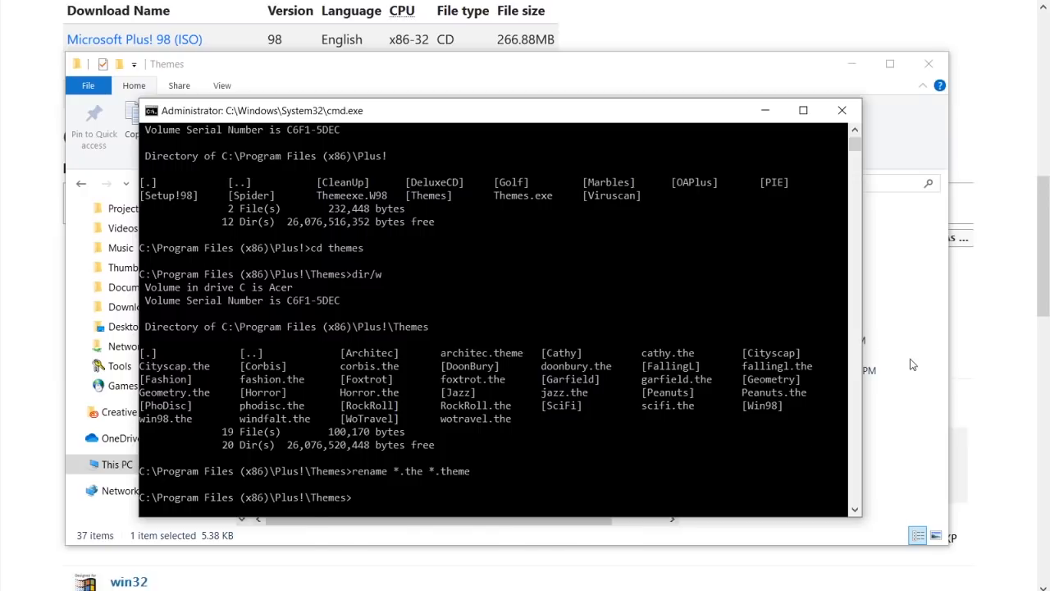
click(840, 110)
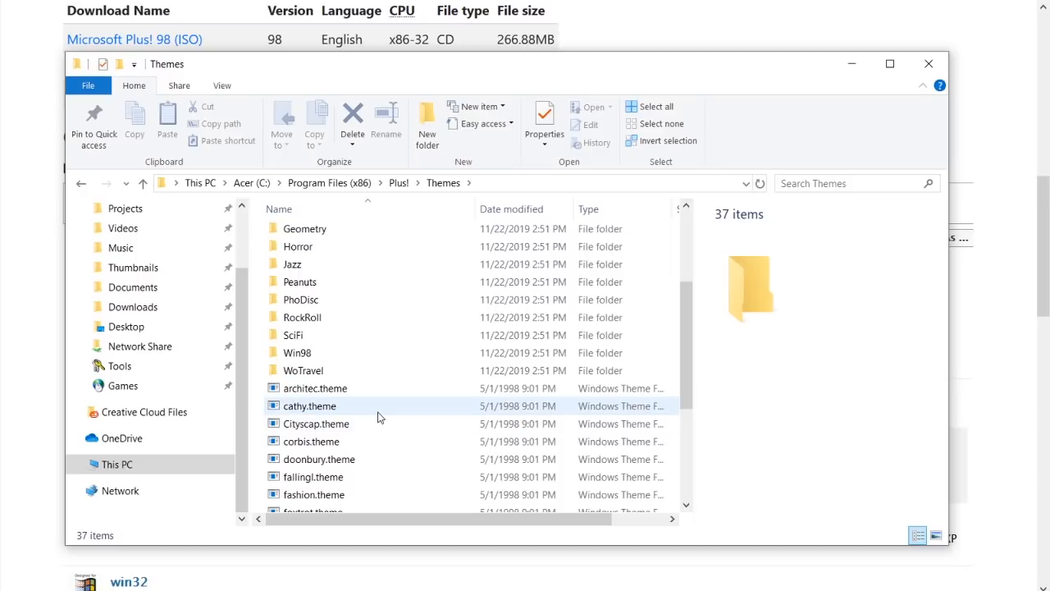
mouse_move(371, 407)
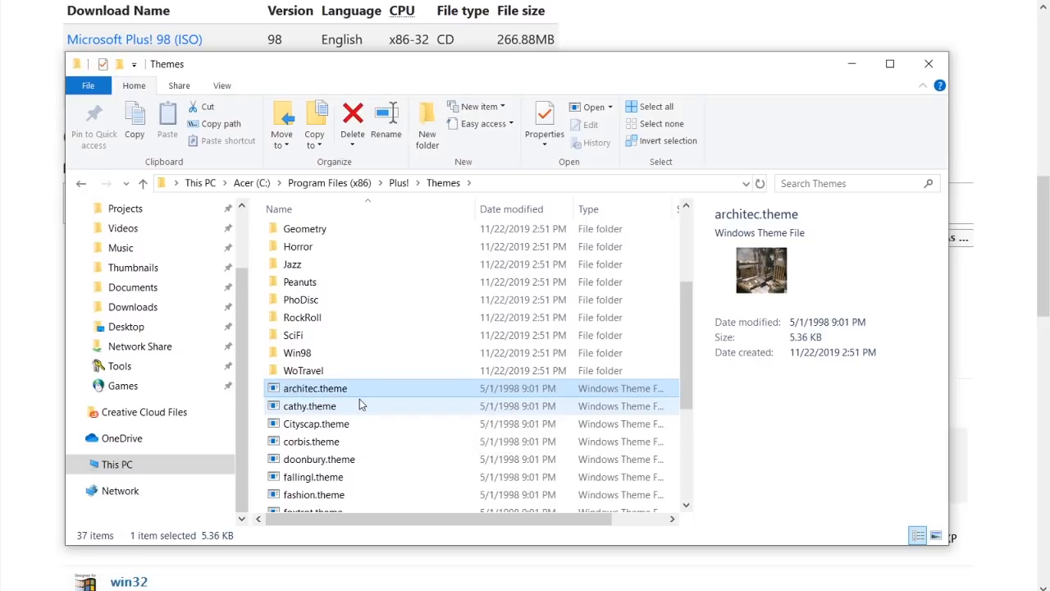
Step: Scroll through the Themes folder listing to review the .theme files
scroll(down, 3)
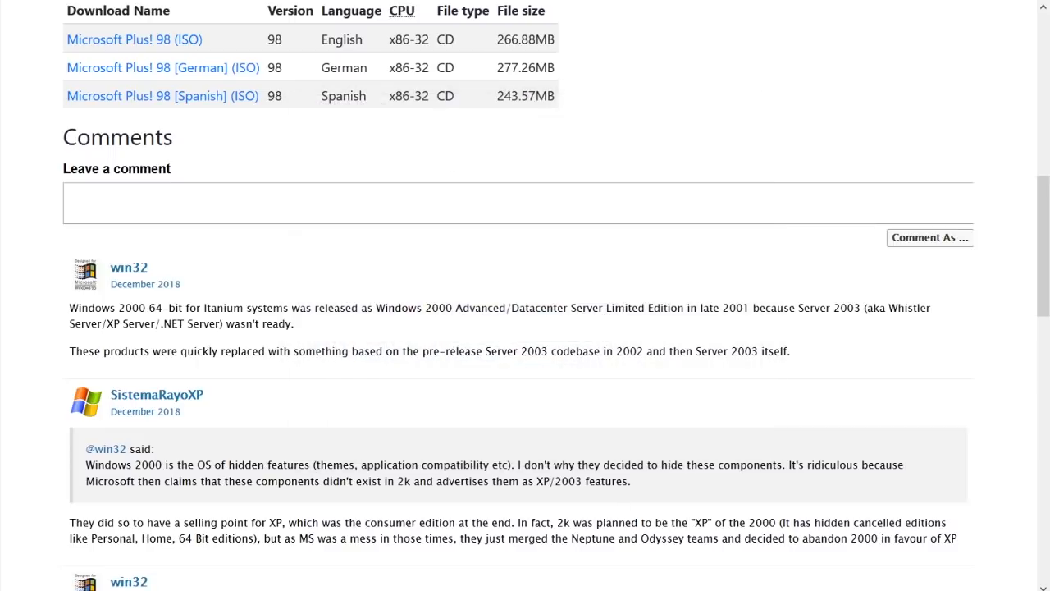
Step: Select 'architec' from the Theme dropdown in Desktop Themes
click(492, 128)
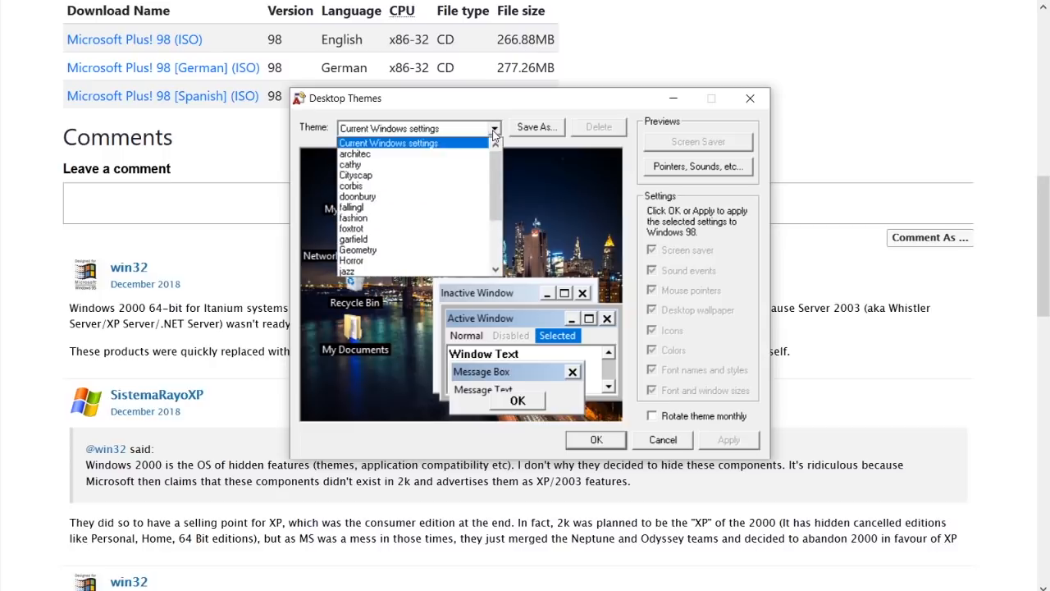
click(355, 154)
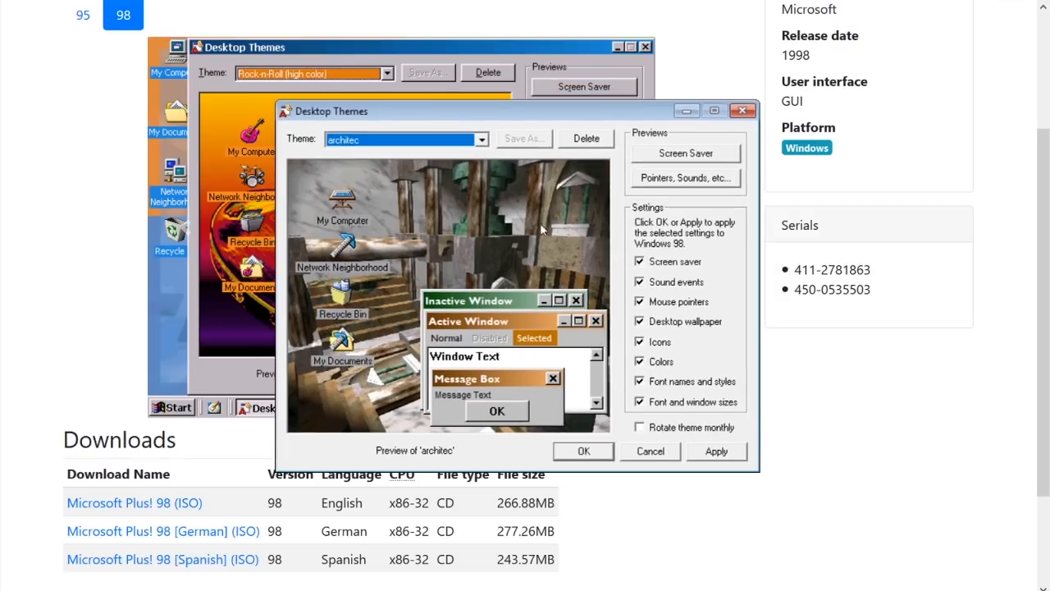
Step: Confirm 'architec' in the Theme dropdown and apply it as the desktop theme
click(483, 138)
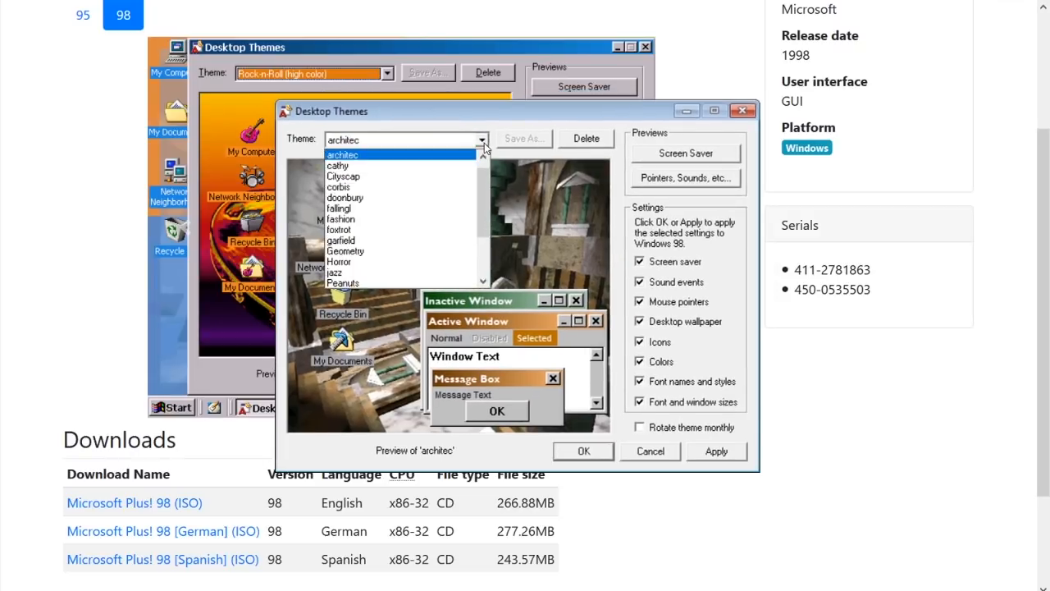
click(345, 197)
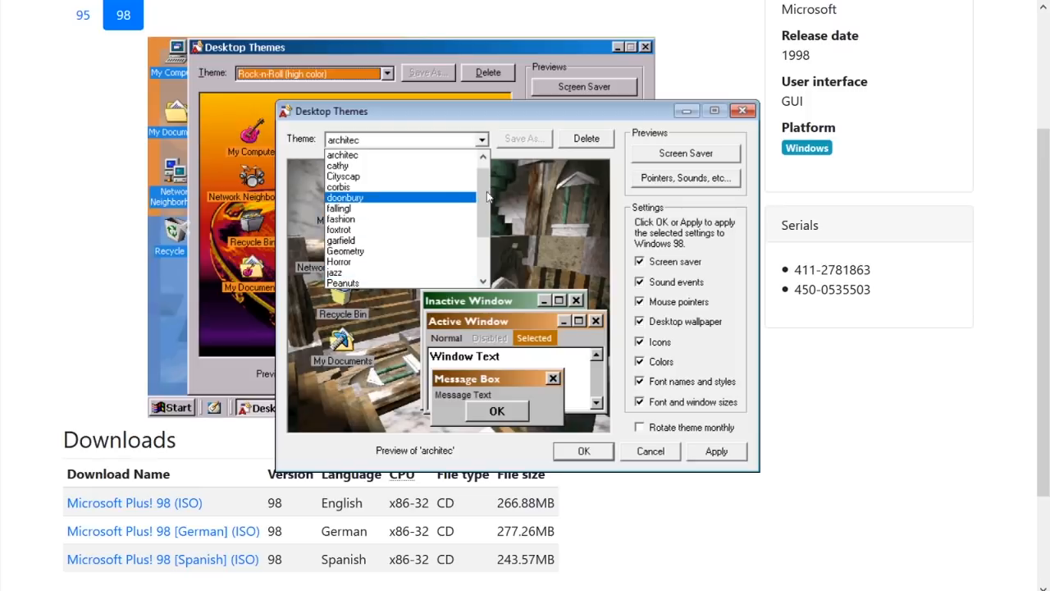
mouse_move(460, 170)
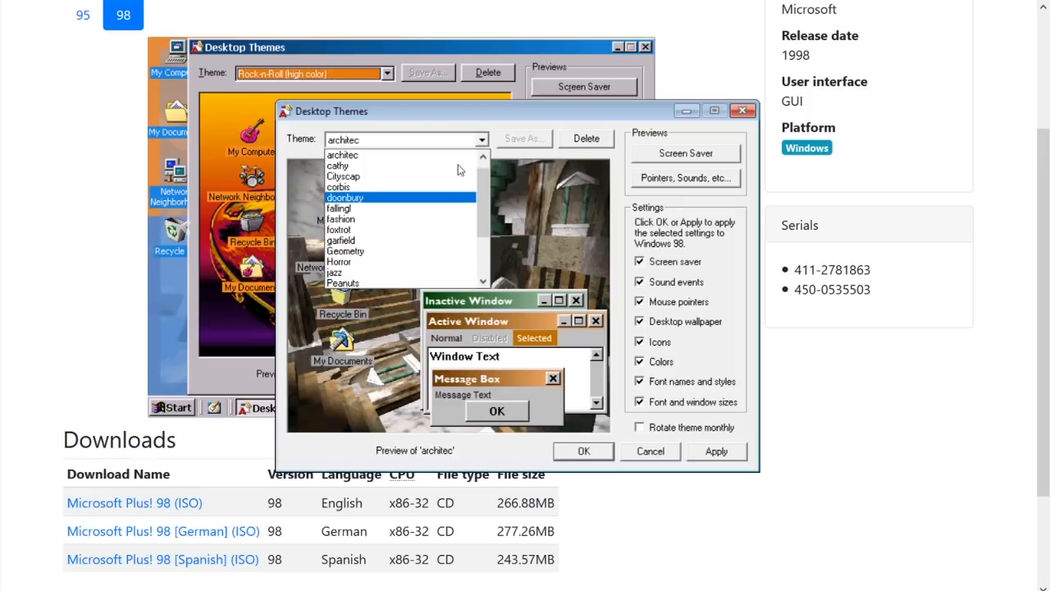
click(342, 176)
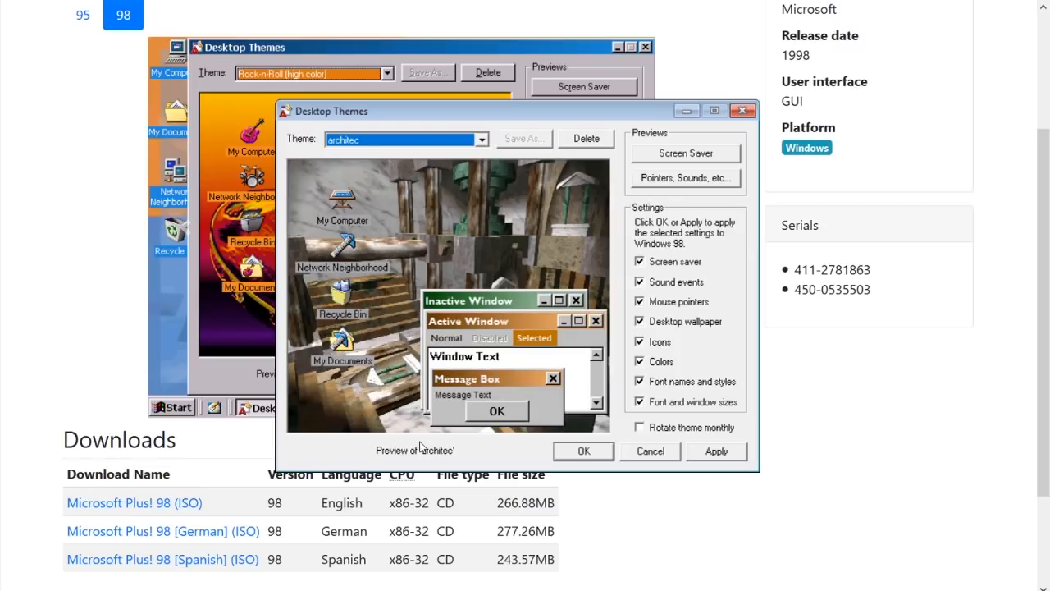
mouse_move(427, 447)
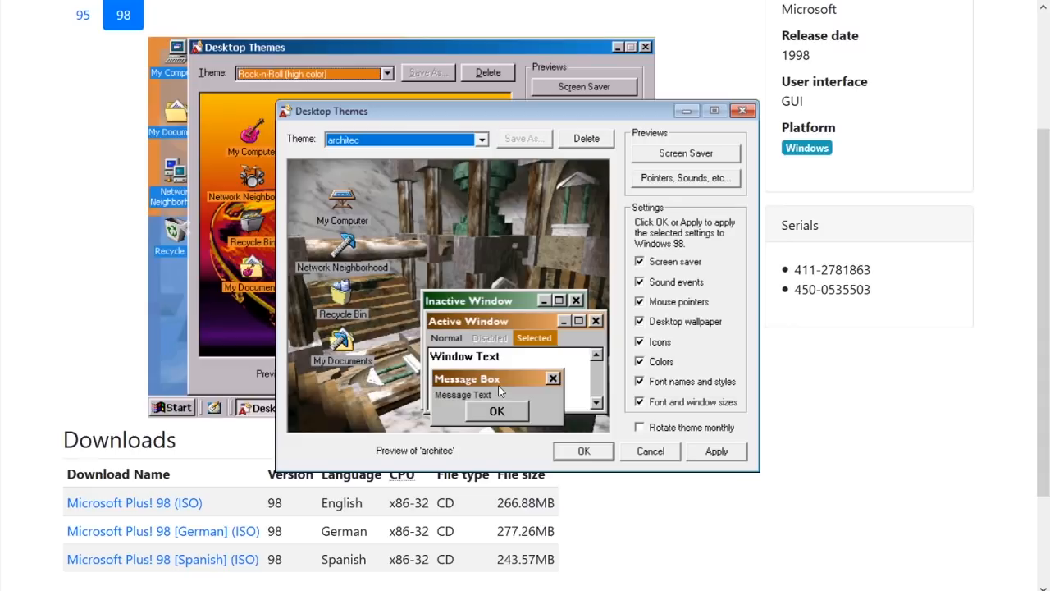
click(715, 451)
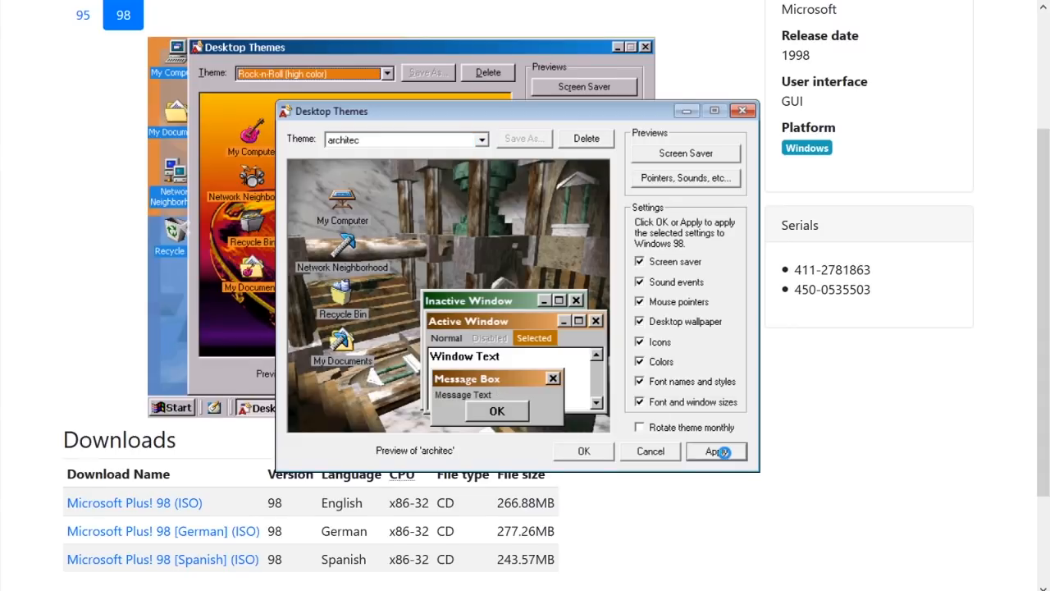
click(716, 450)
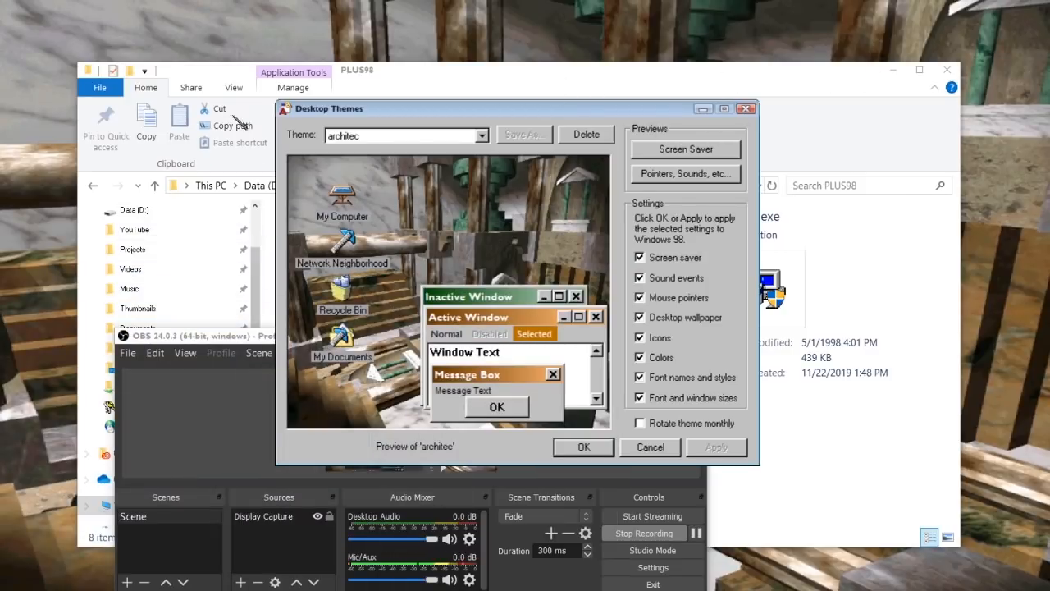
Step: Bring the File Explorer window forward over the Desktop Themes dialog
click(650, 446)
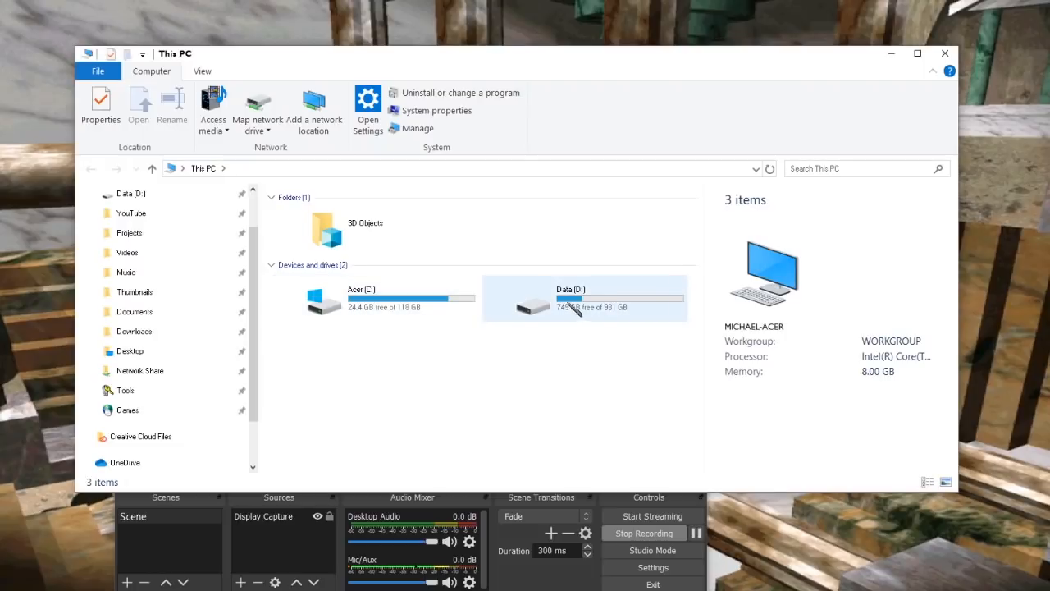
mouse_move(566, 308)
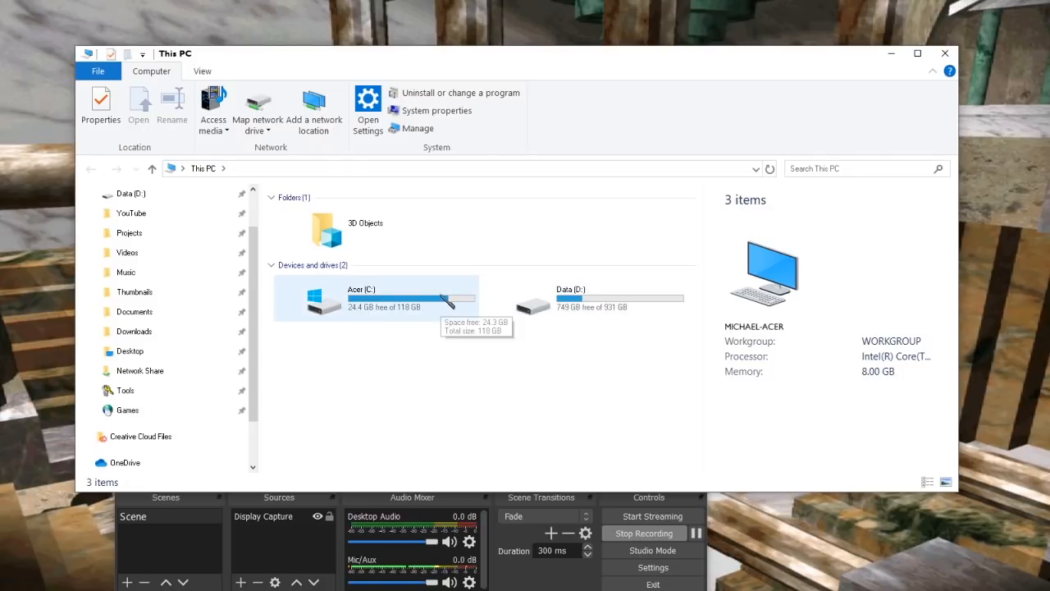
mouse_move(413, 328)
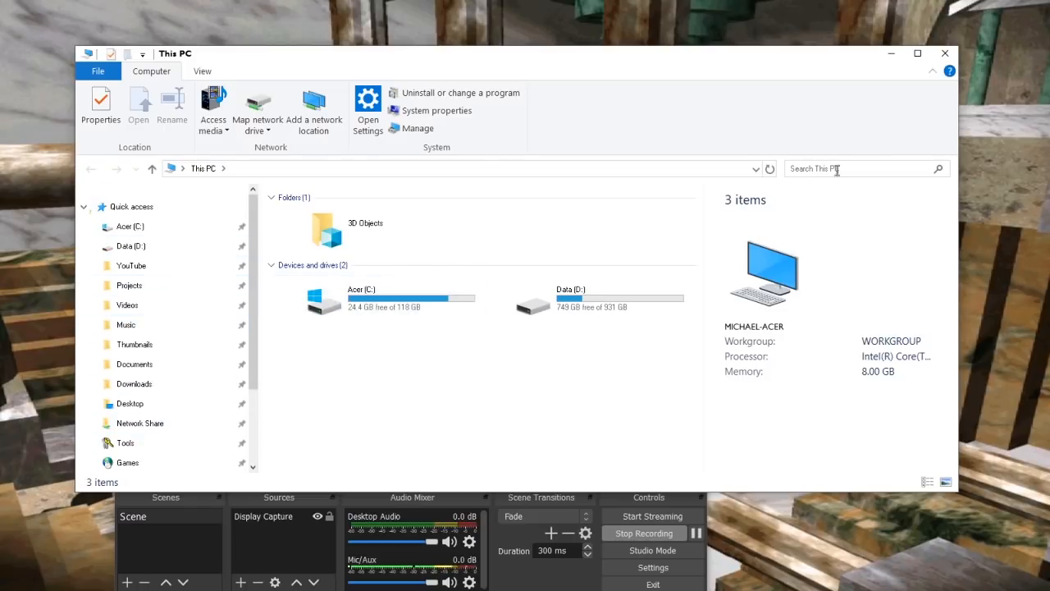
mouse_move(791, 310)
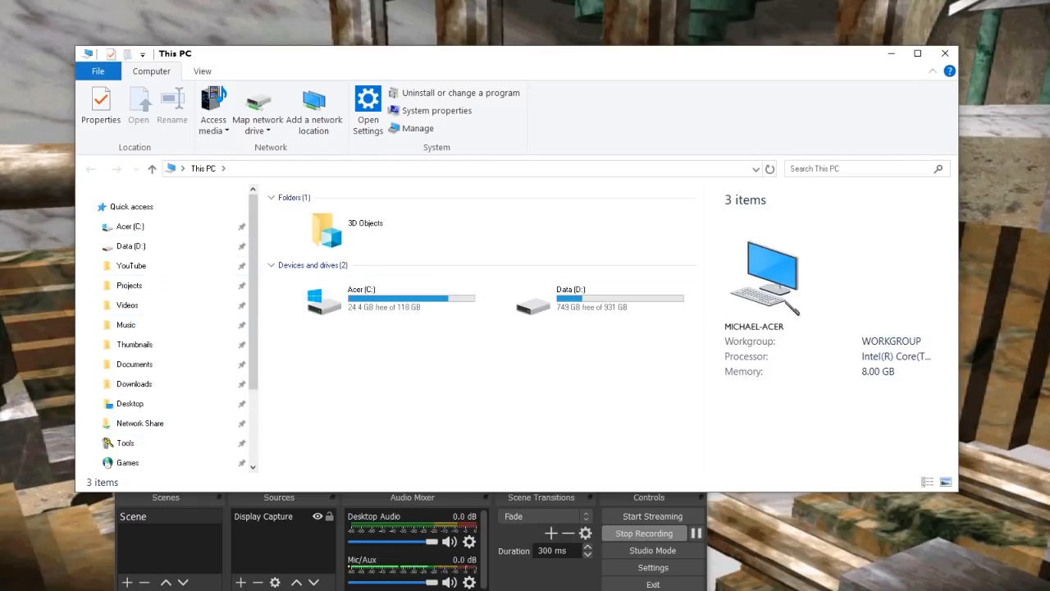
mouse_move(741, 336)
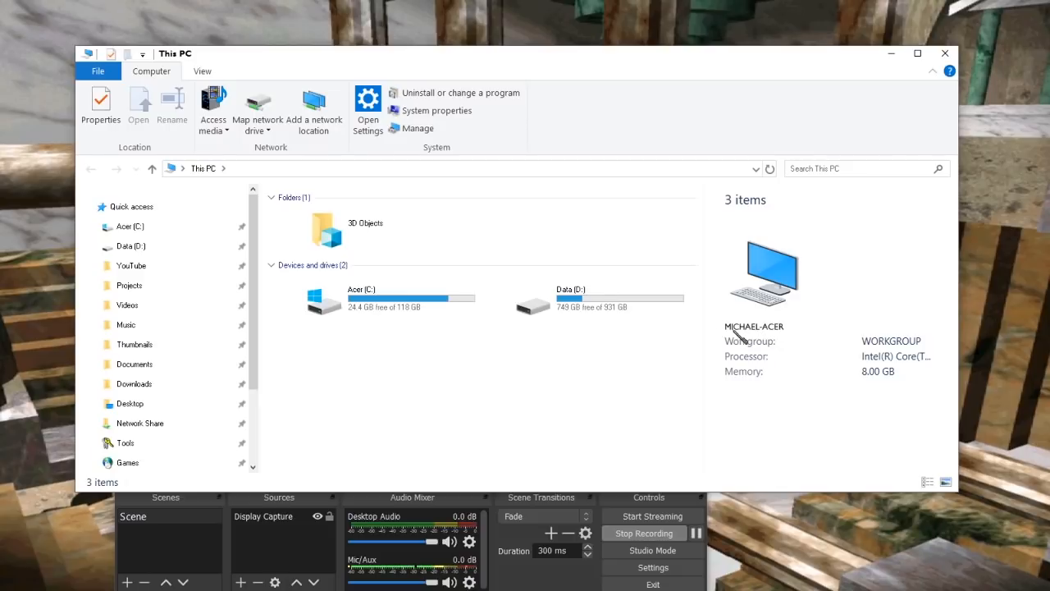
mouse_move(784, 331)
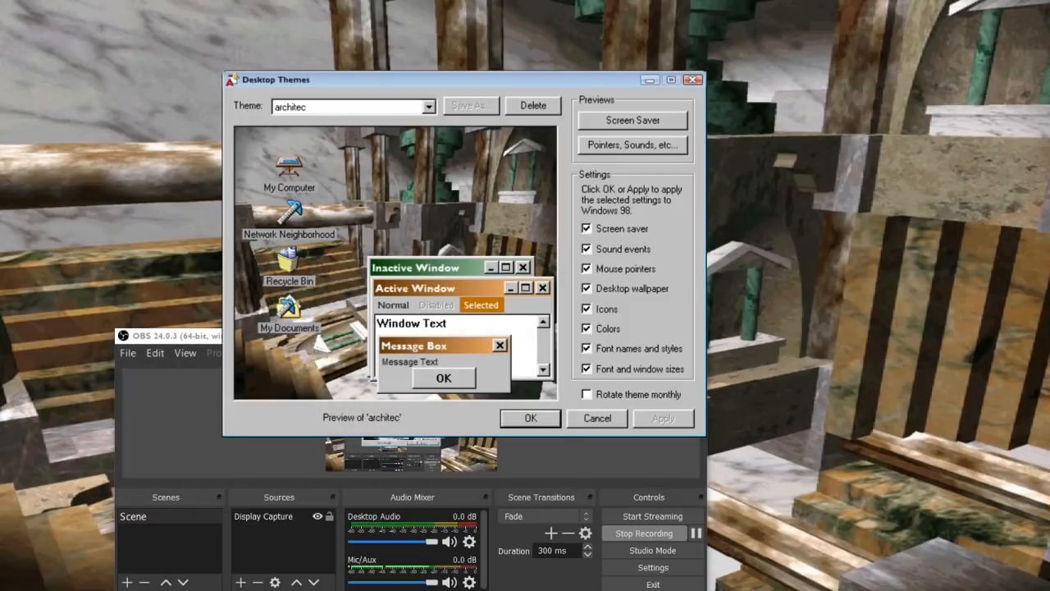
Step: Choose 'win98' from the Theme dropdown and dismiss the wallpaper preview error
click(631, 119)
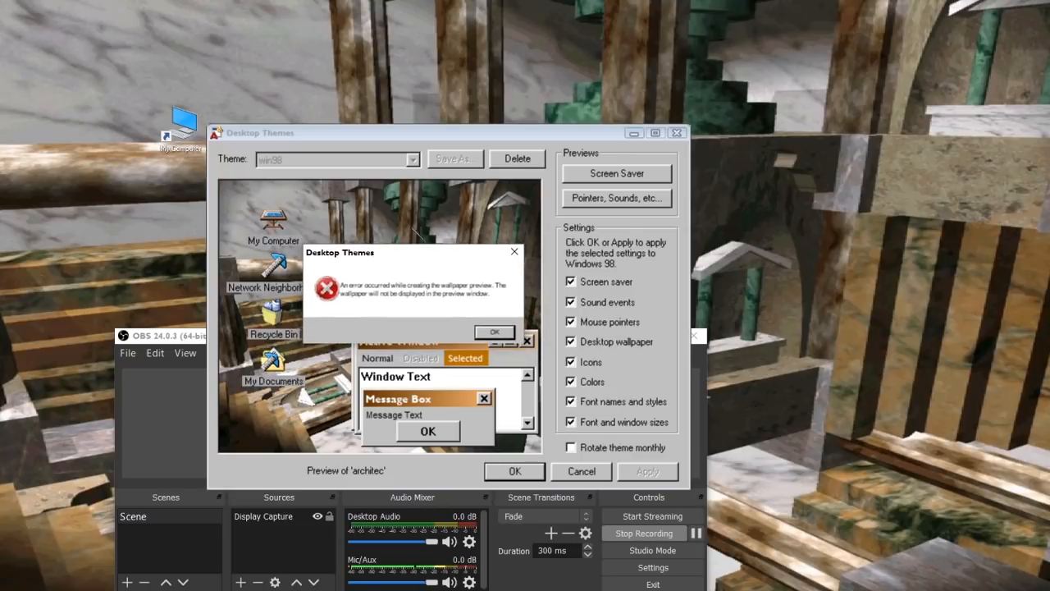
mouse_move(411, 299)
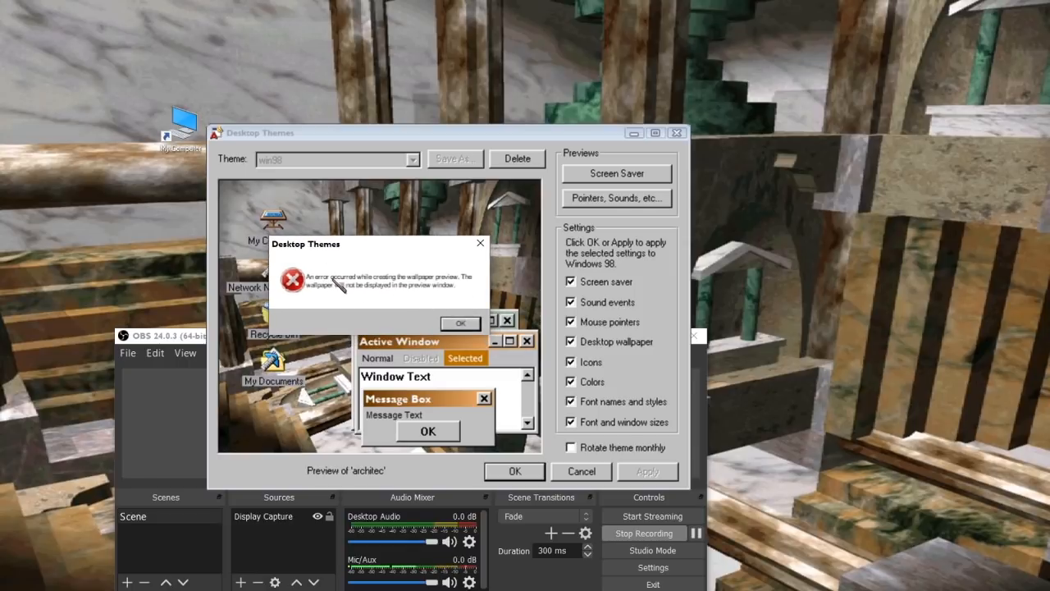
mouse_move(368, 290)
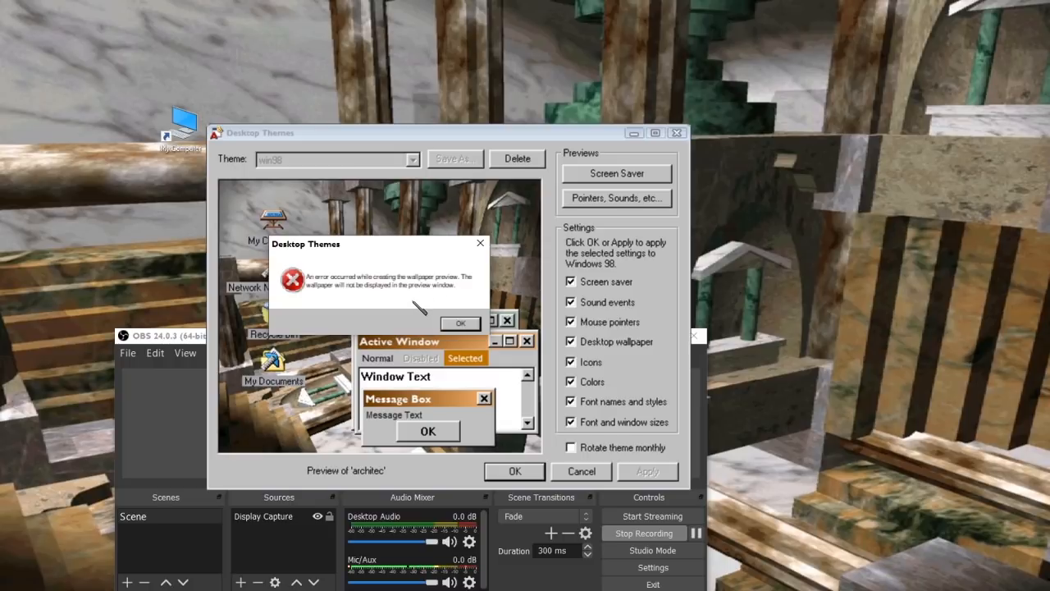
mouse_move(402, 210)
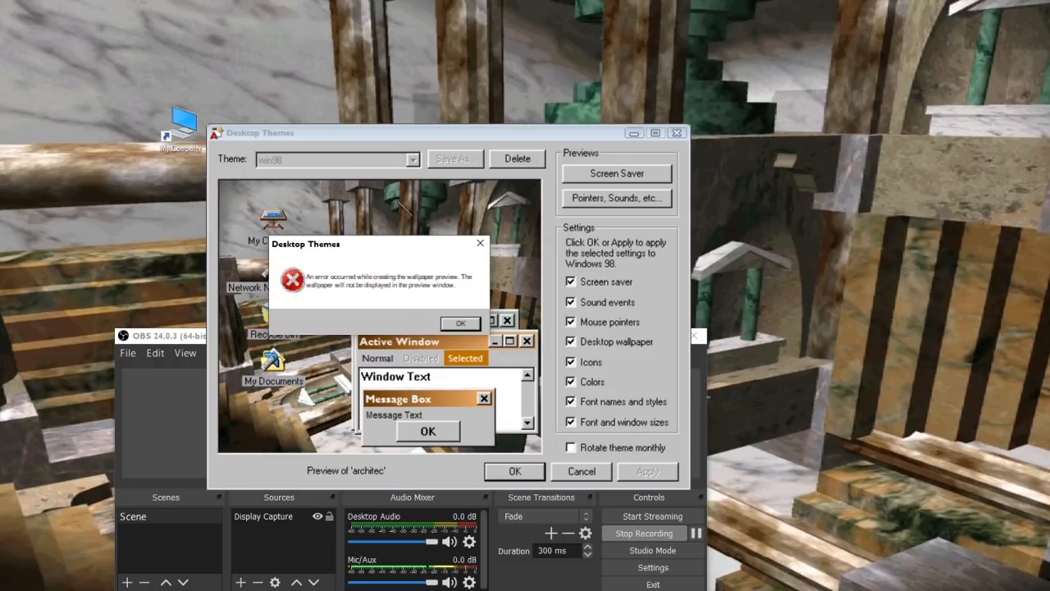
mouse_move(348, 252)
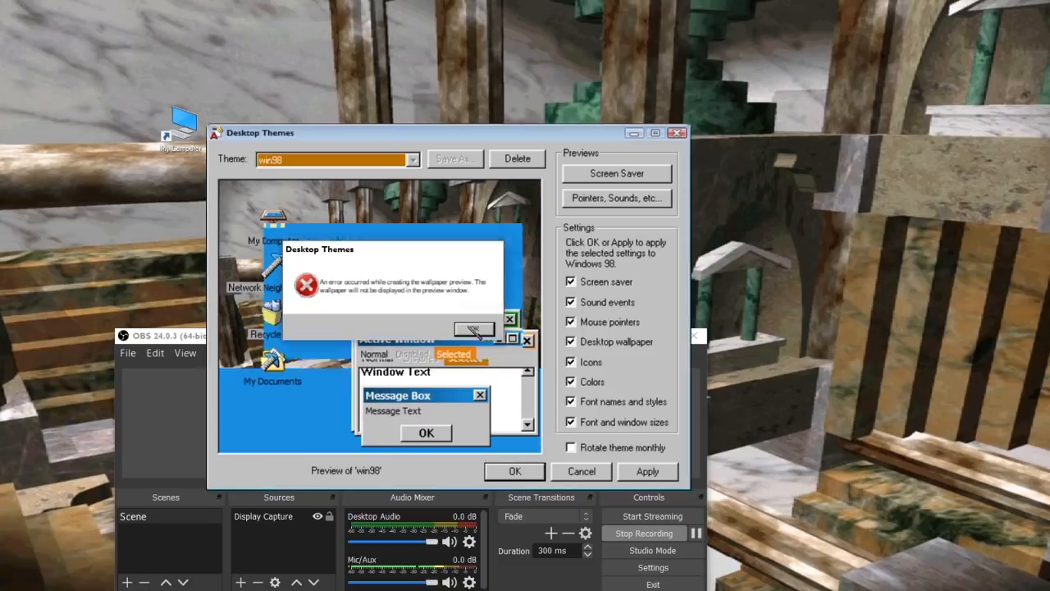
click(474, 329)
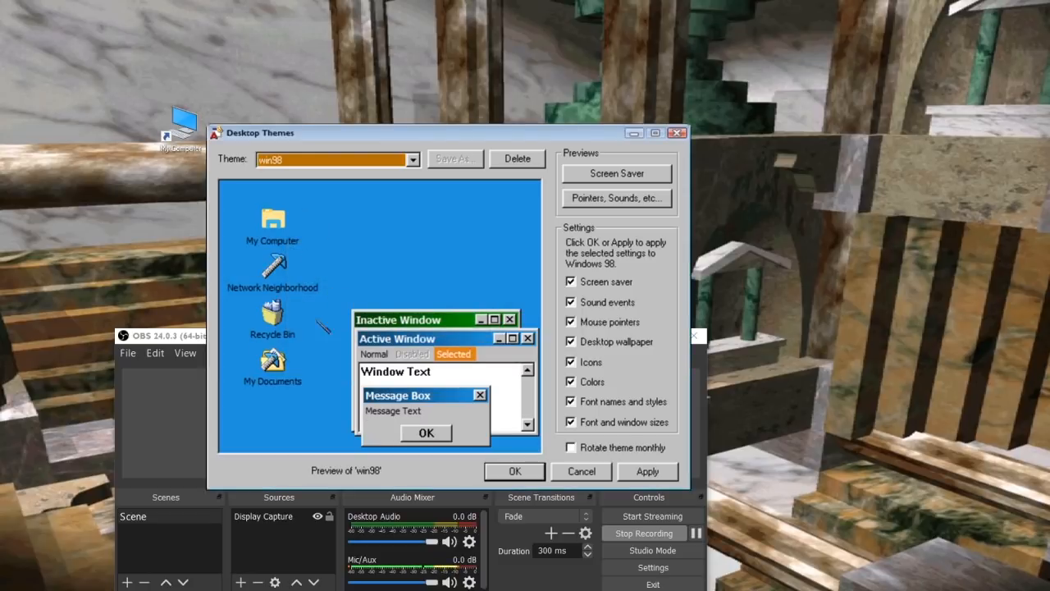
mouse_move(292, 395)
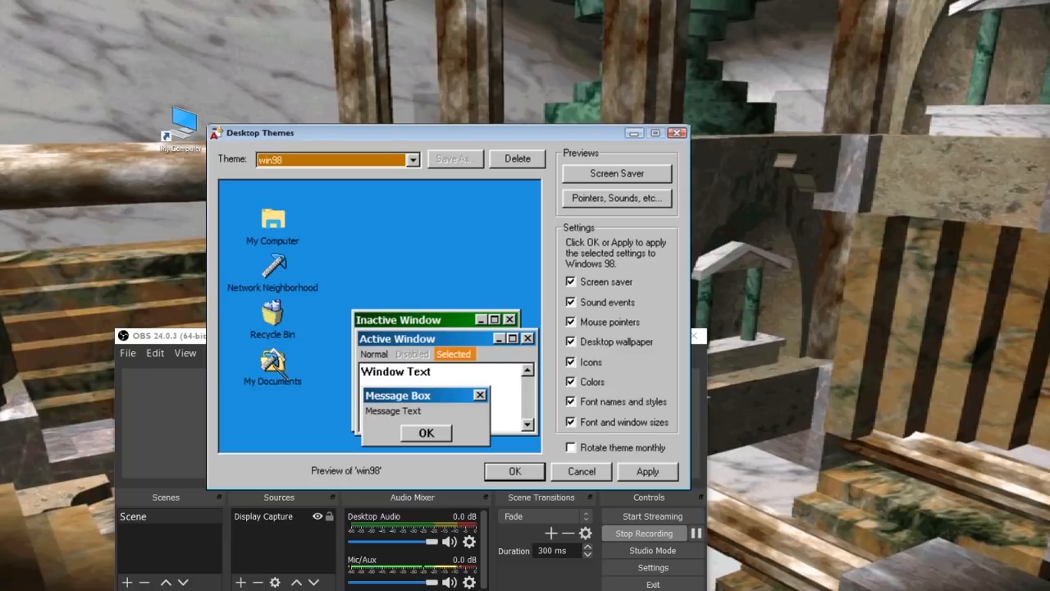
mouse_move(260, 221)
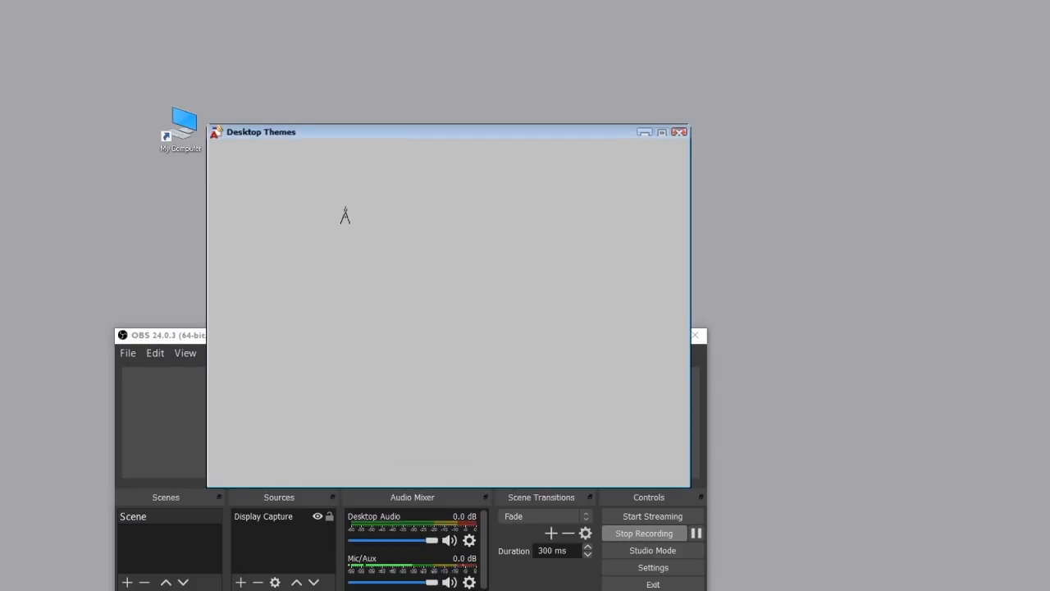
mouse_move(341, 245)
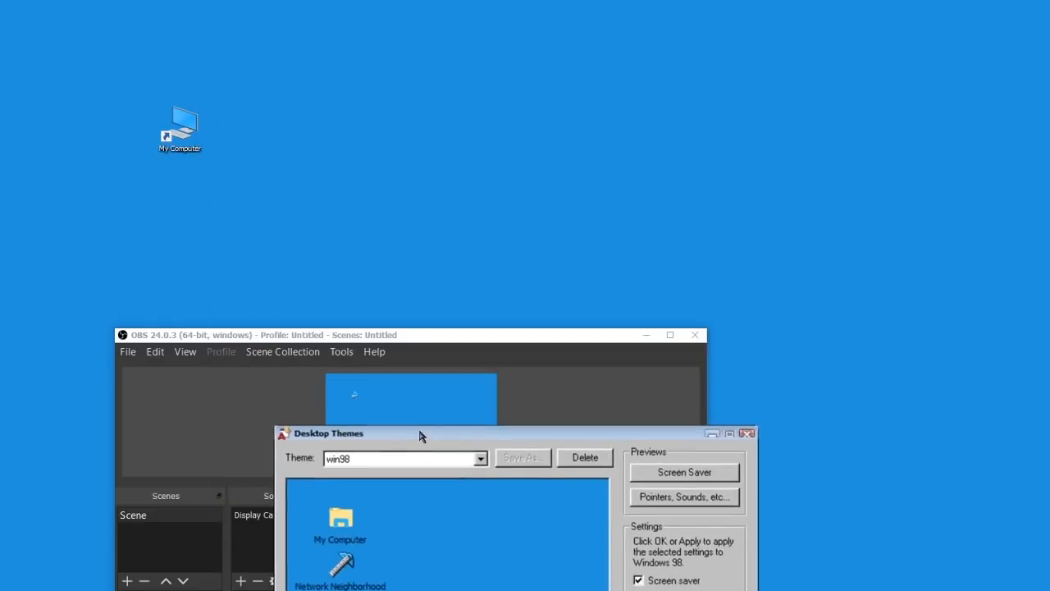
Step: Drag the Desktop Themes window back up into view after the desktop redraws
drag(418, 433, 331, 102)
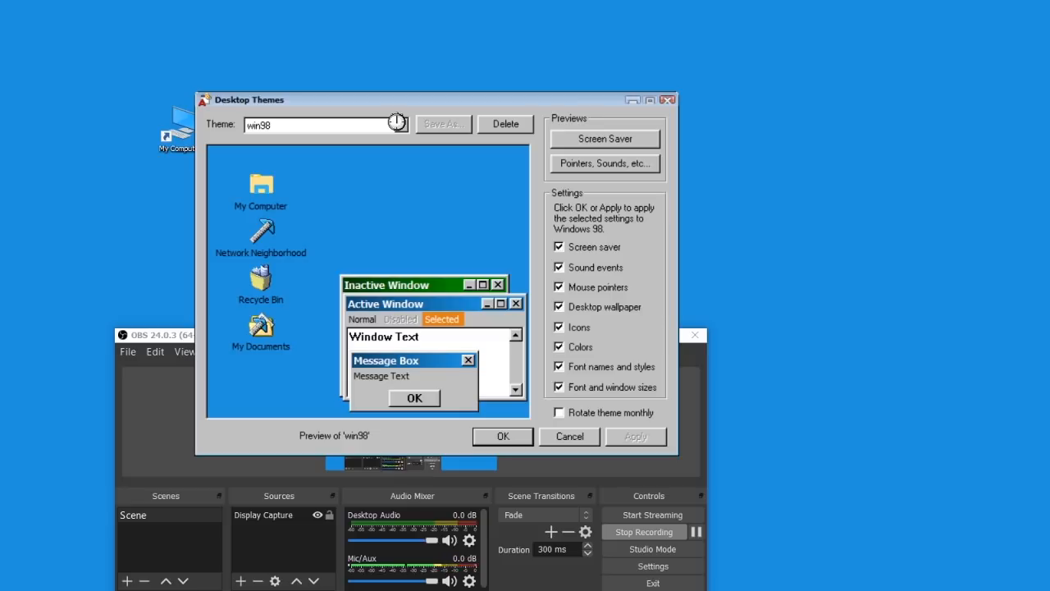
mouse_move(594, 378)
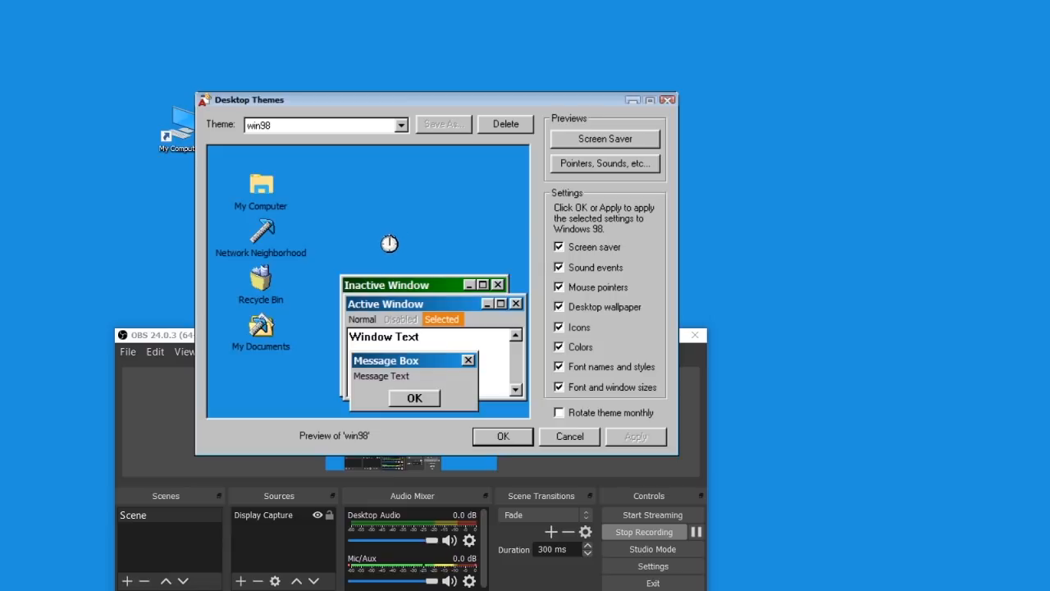
mouse_move(669, 98)
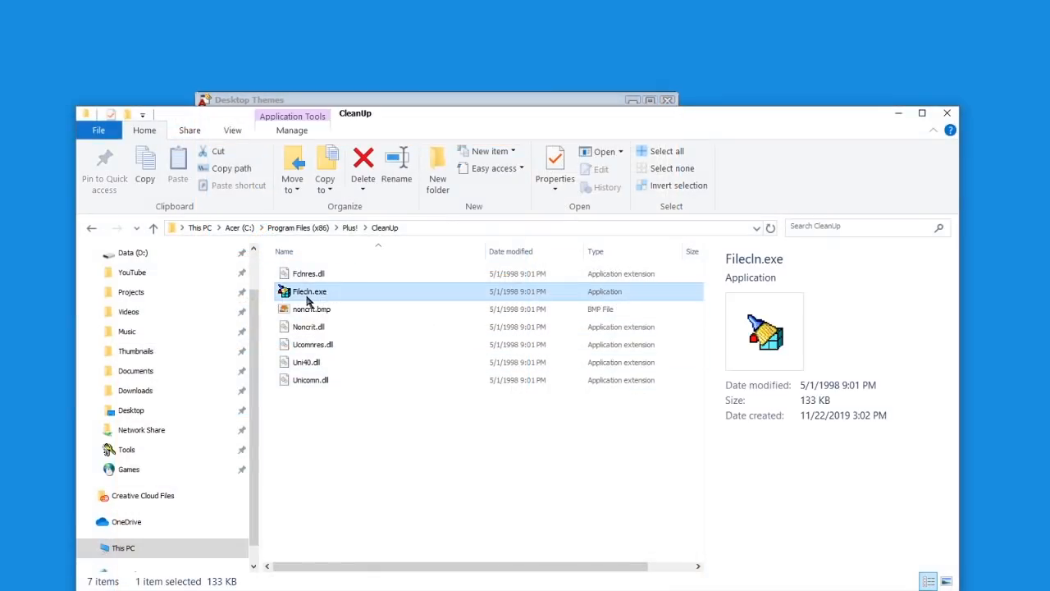
Step: Launch FileCln.exe, view its About box from the Help menu, then close the cleaner
double_click(308, 292)
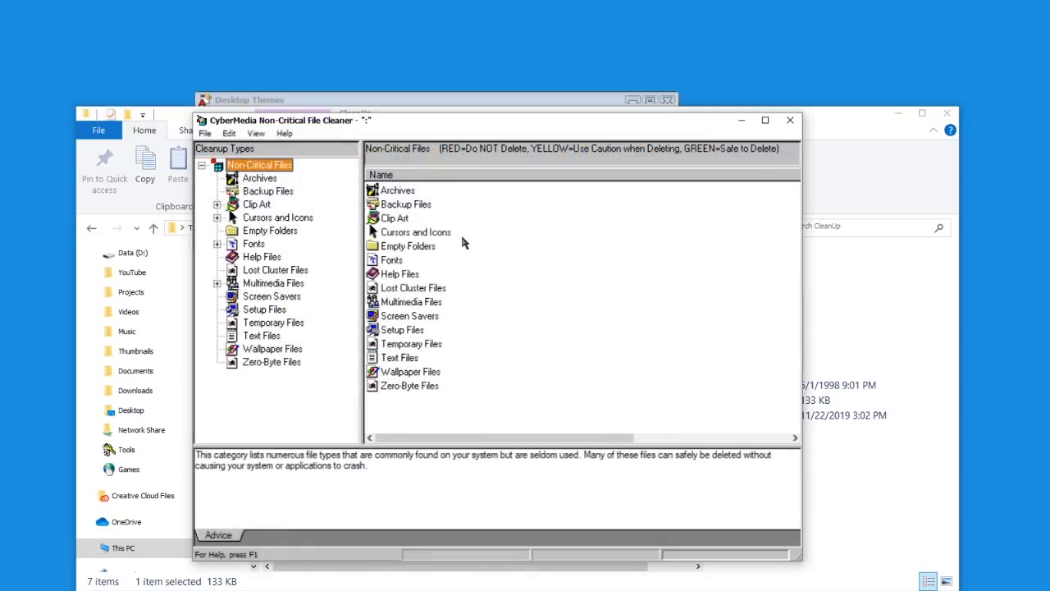
mouse_move(479, 266)
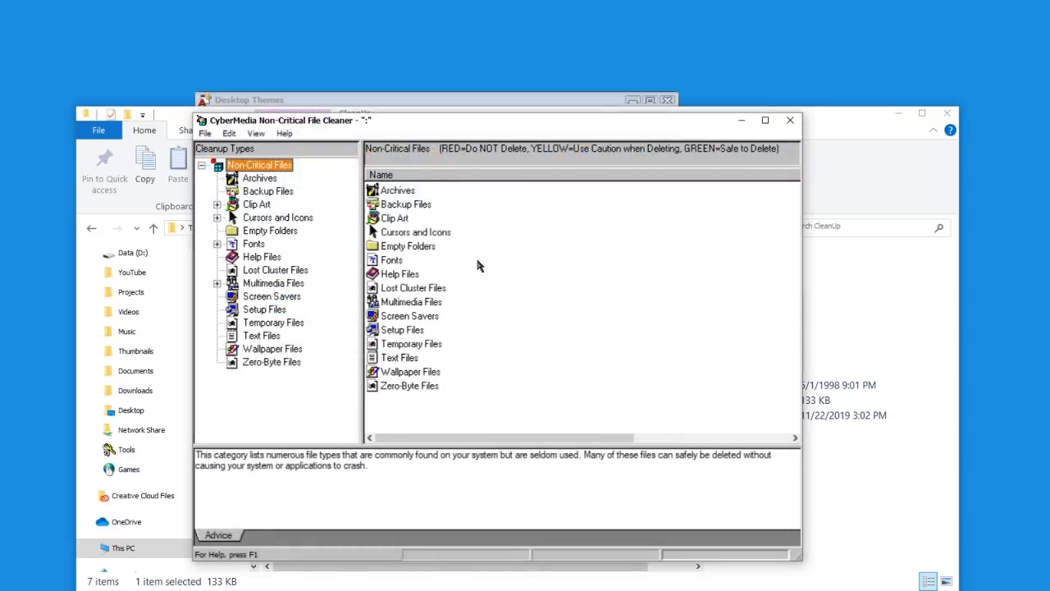
drag(287, 120, 282, 115)
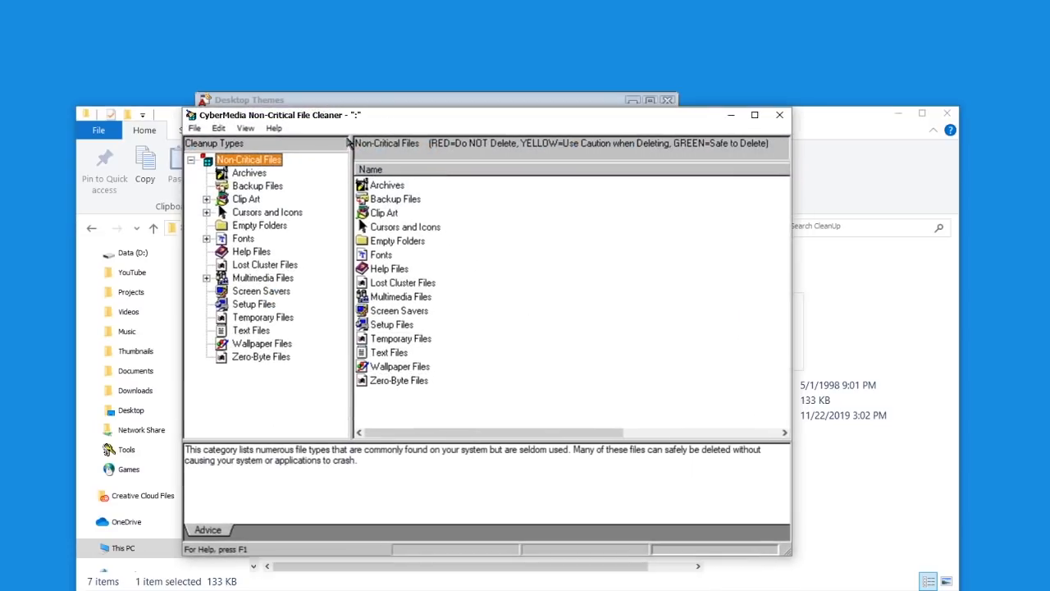
mouse_move(275, 128)
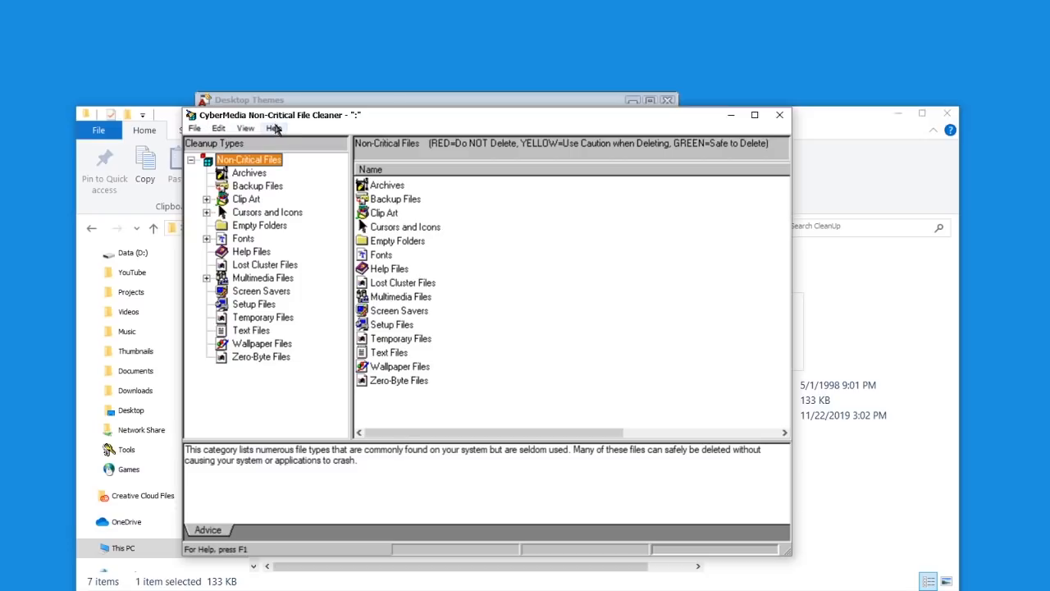
click(274, 128)
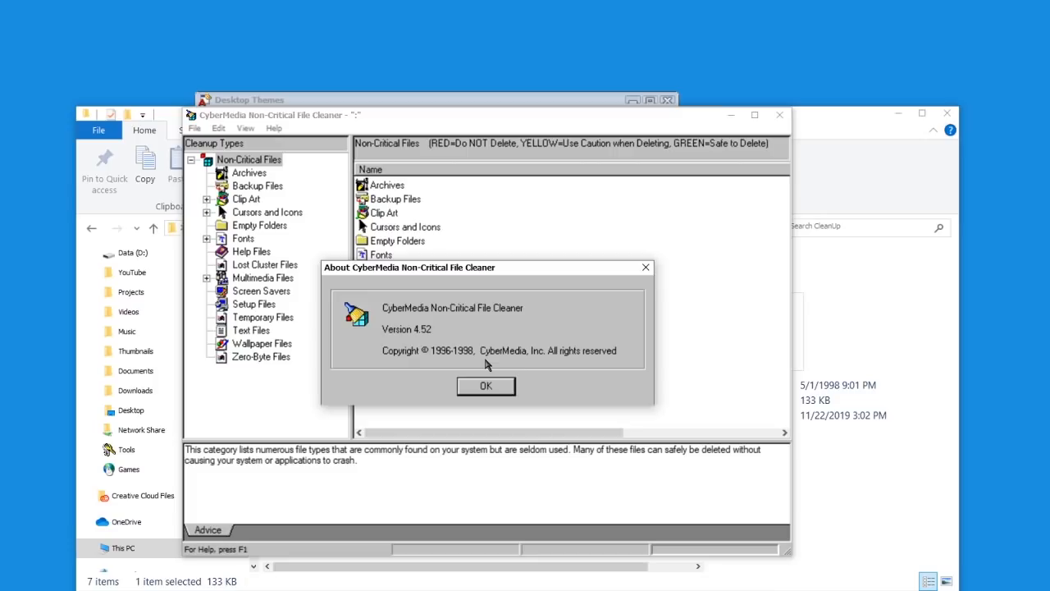
mouse_move(489, 366)
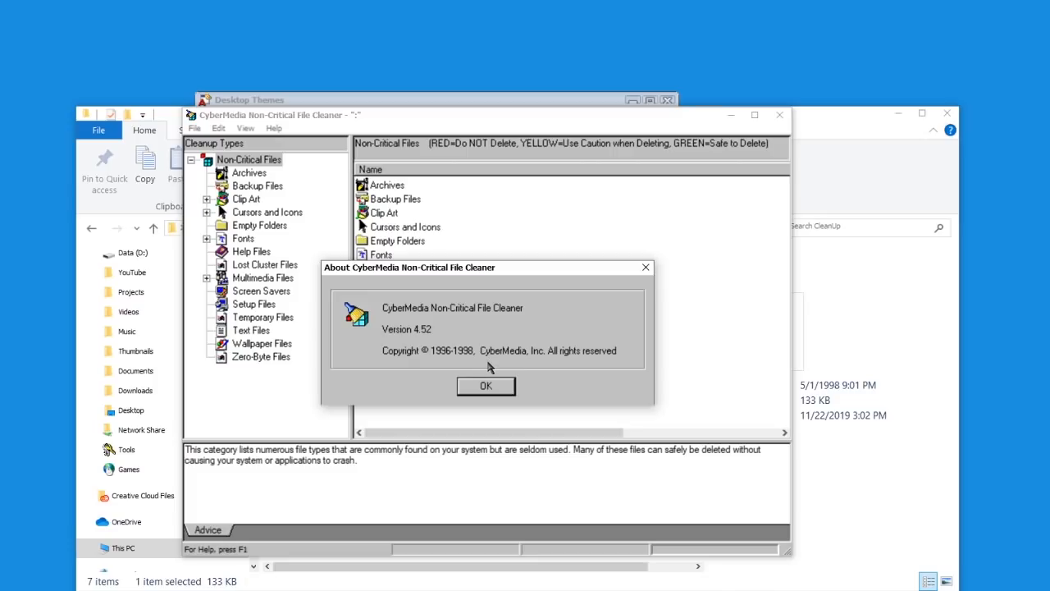
mouse_move(548, 377)
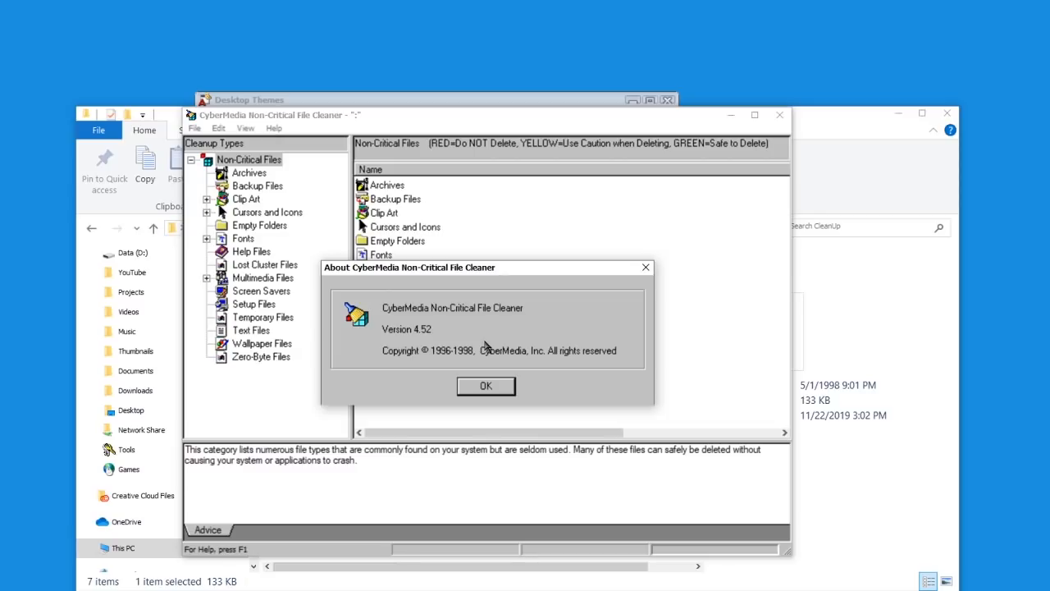
click(486, 386)
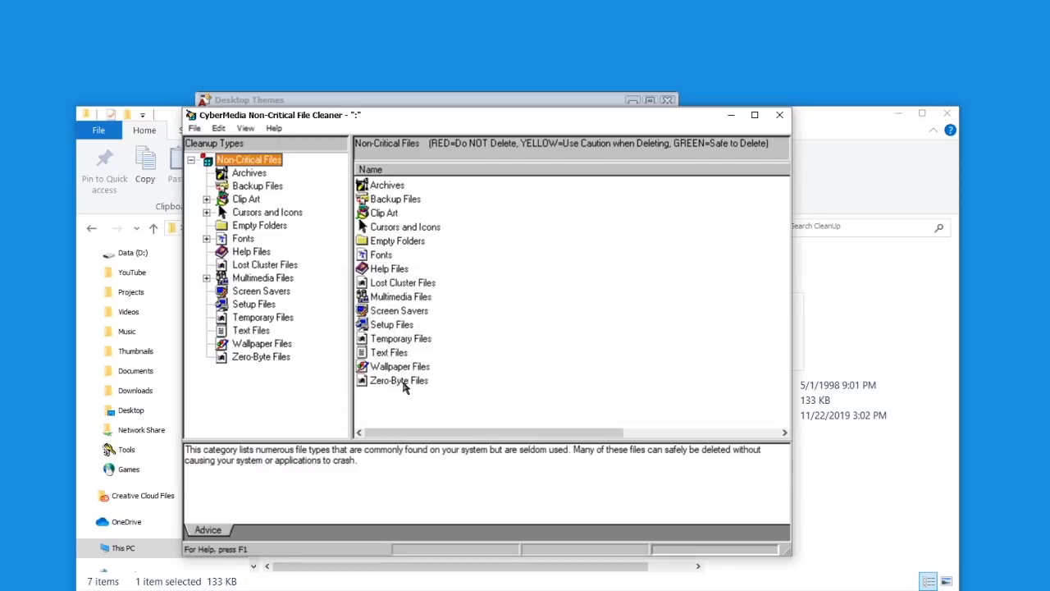
click(249, 172)
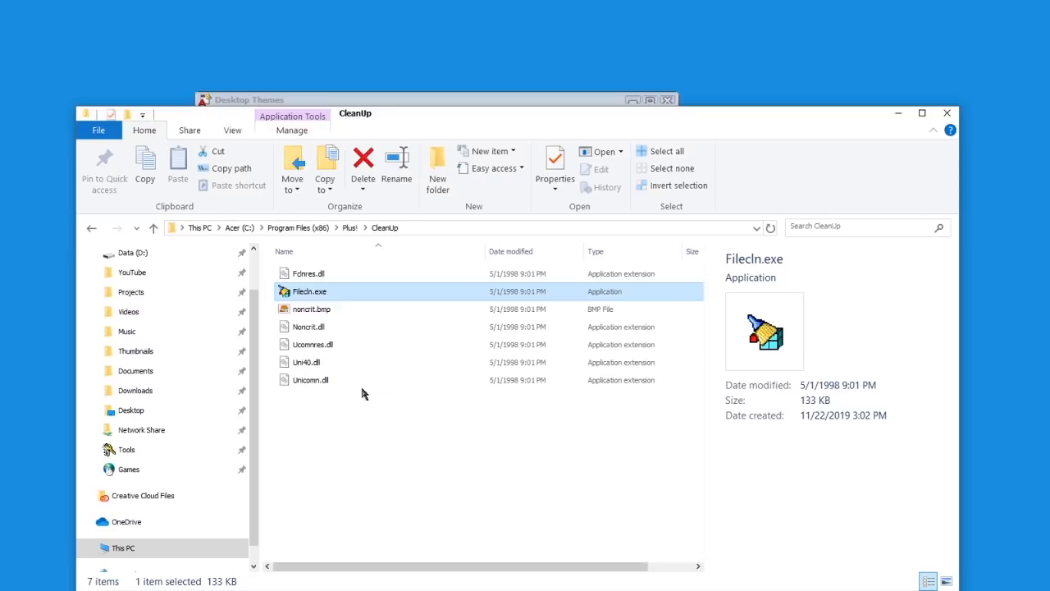
double_click(309, 292)
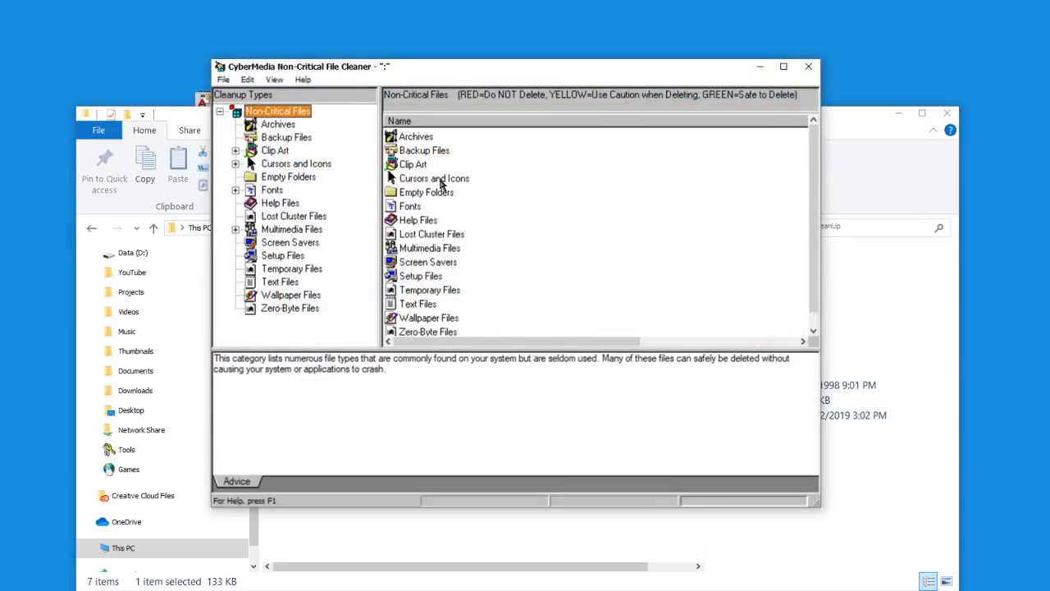
mouse_move(276, 151)
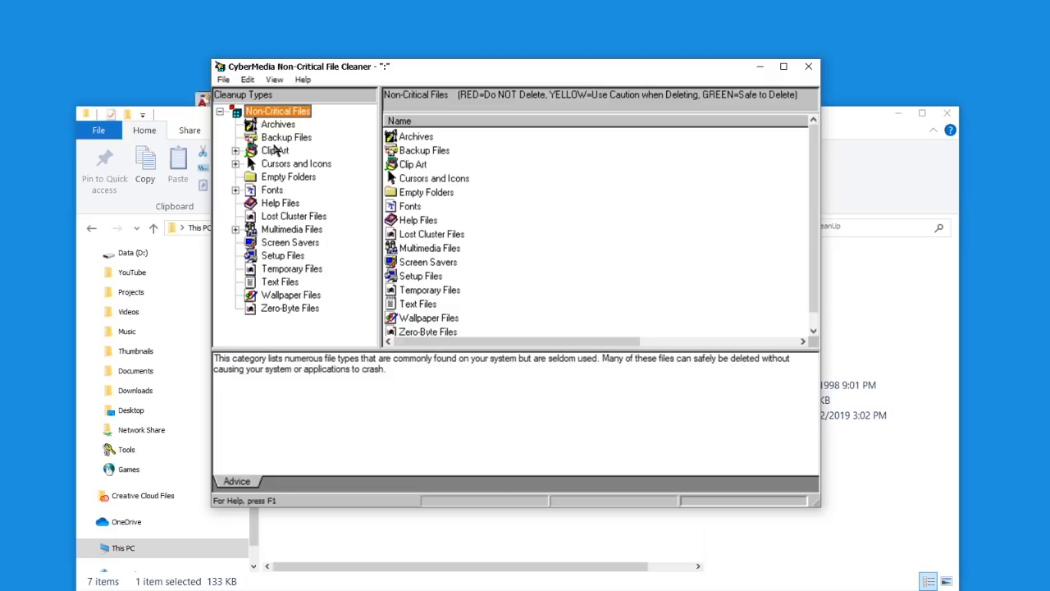
click(295, 164)
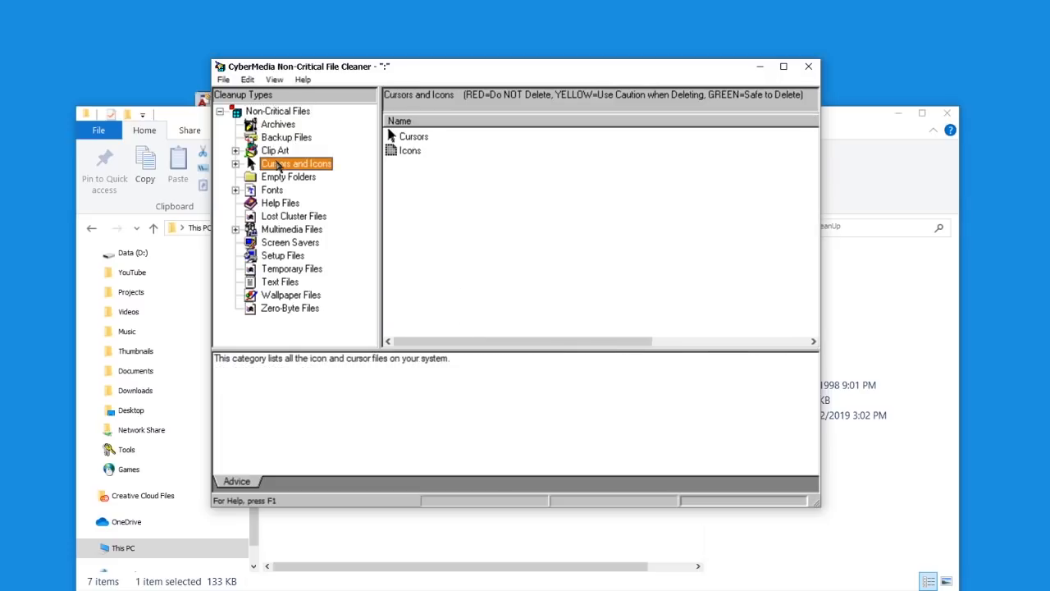
mouse_move(308, 177)
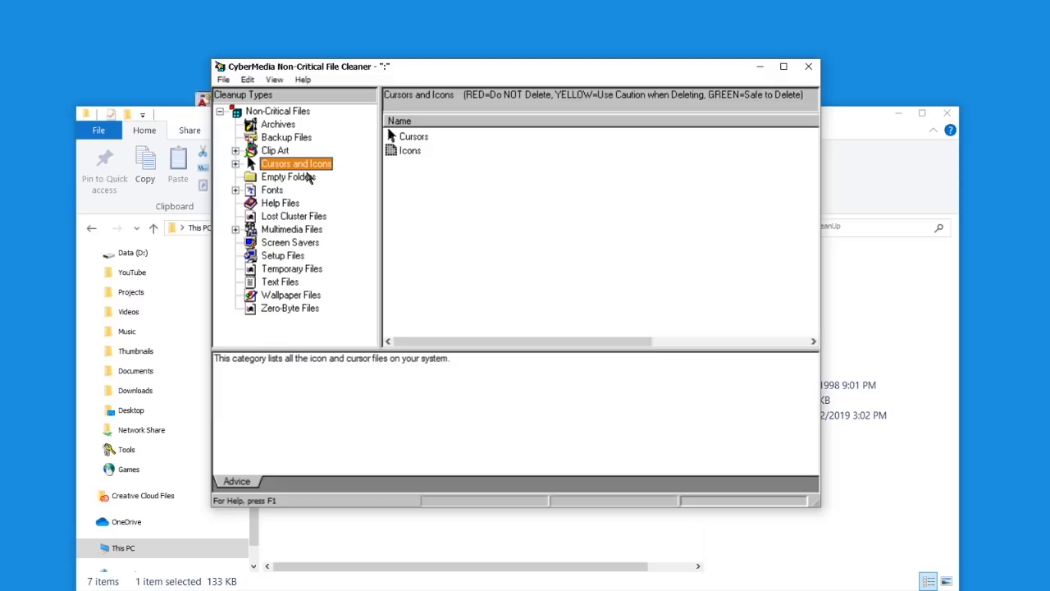
mouse_move(292, 154)
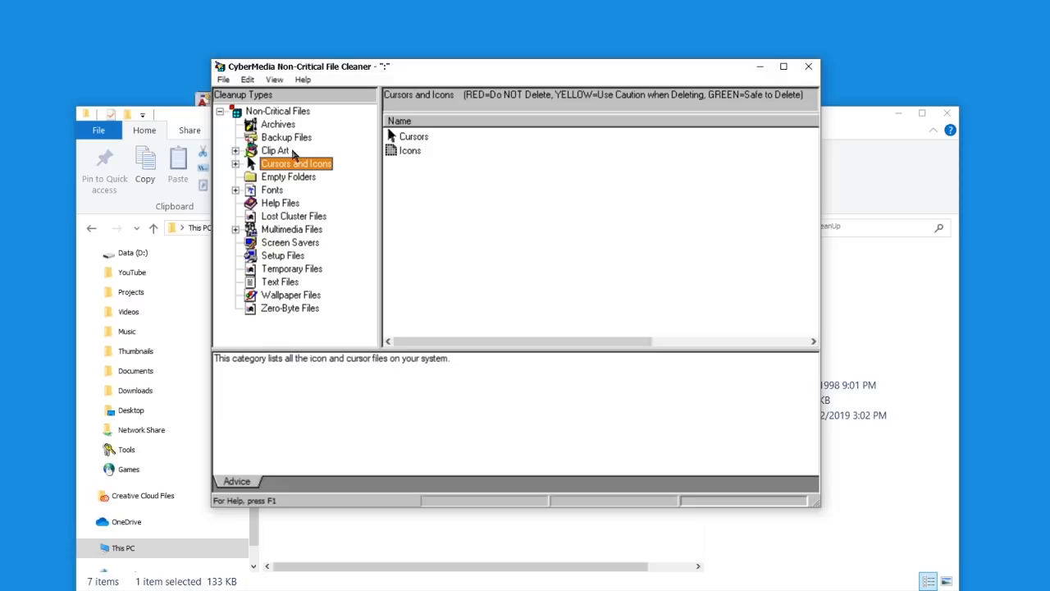
click(292, 230)
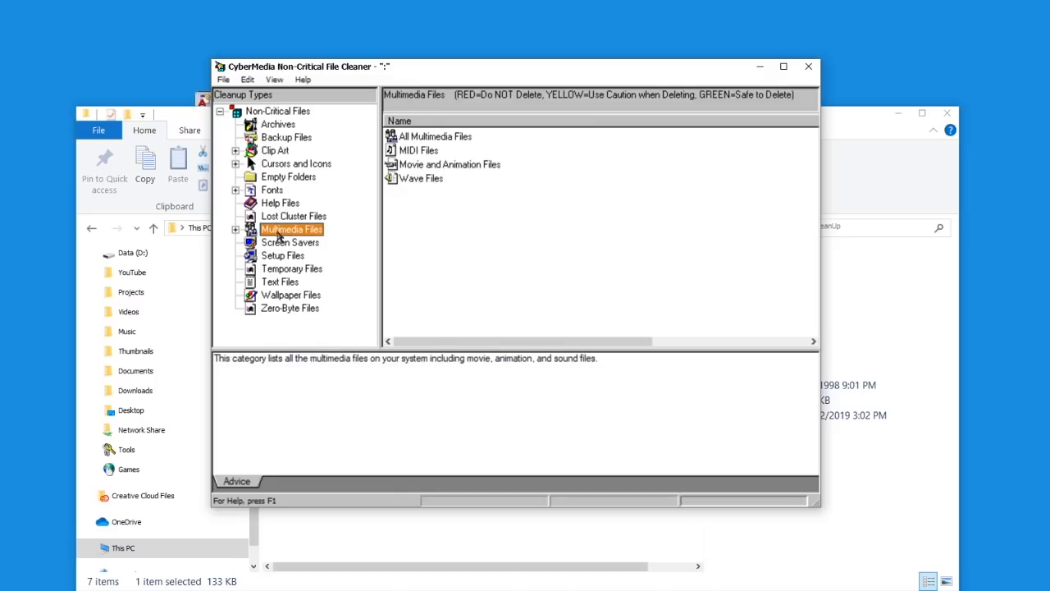
click(435, 136)
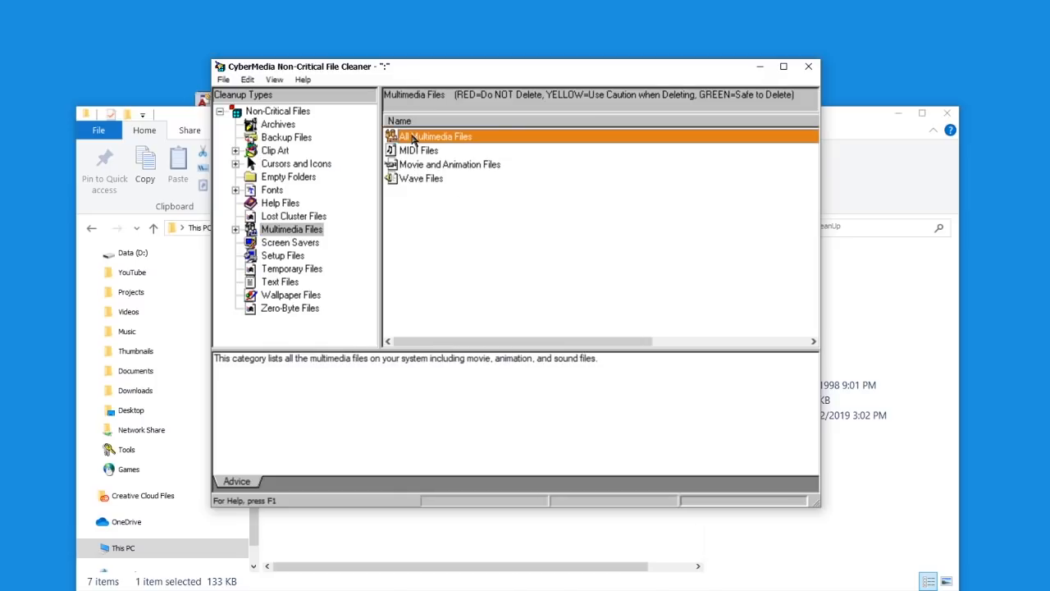
mouse_move(332, 138)
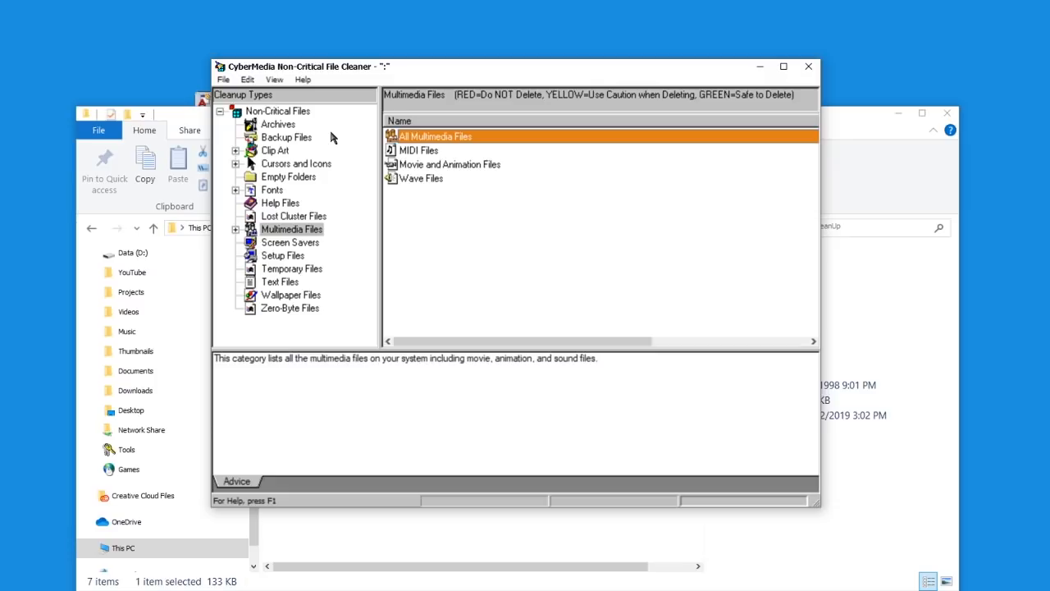
click(292, 269)
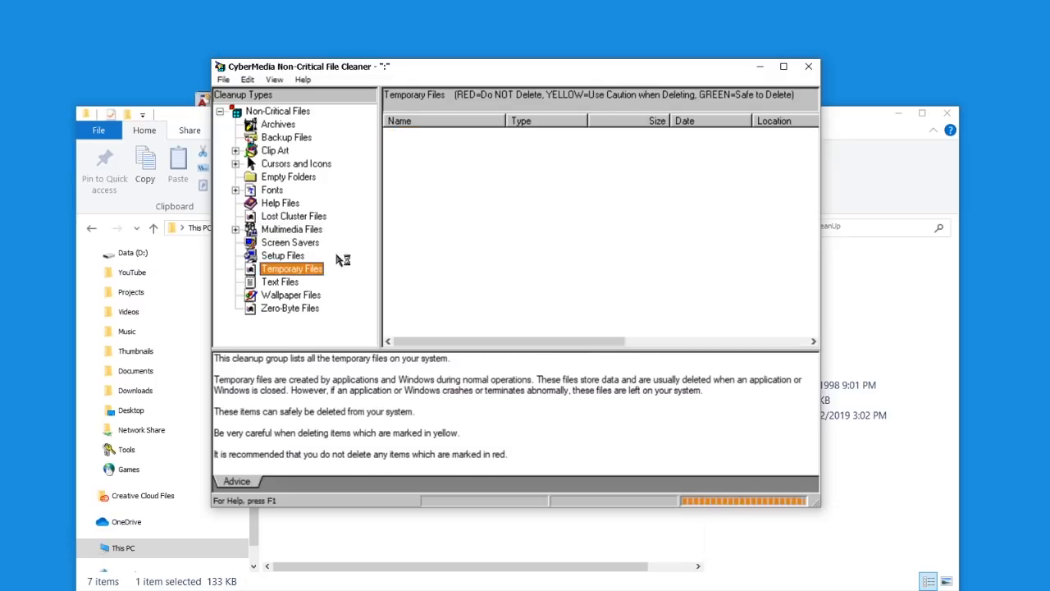
mouse_move(374, 233)
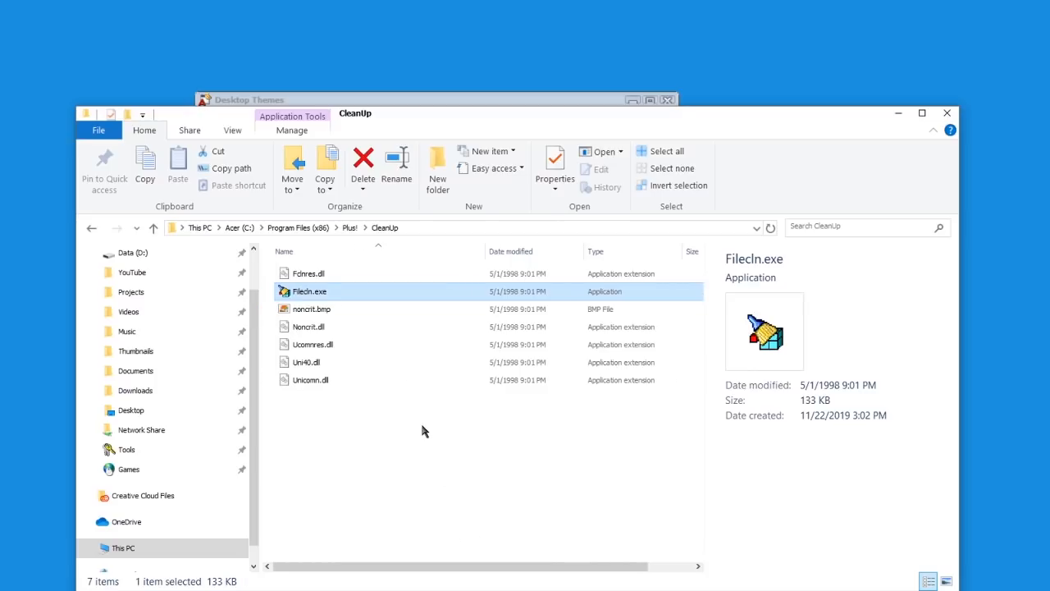
click(154, 227)
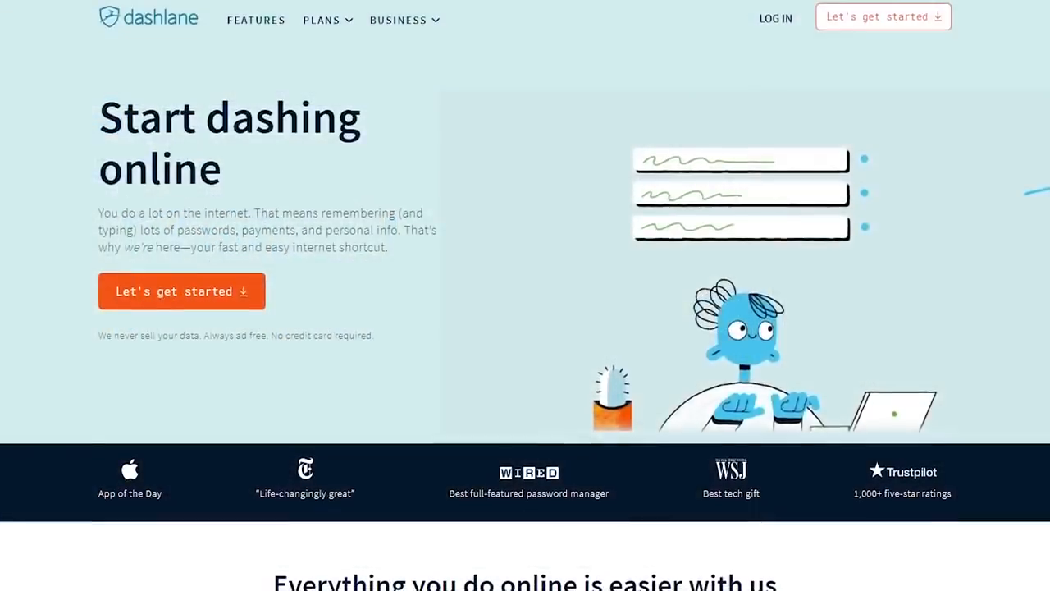
Step: Enter a password on the Google sign-in page and resubmit after the first attempt fails
scroll(down, 3)
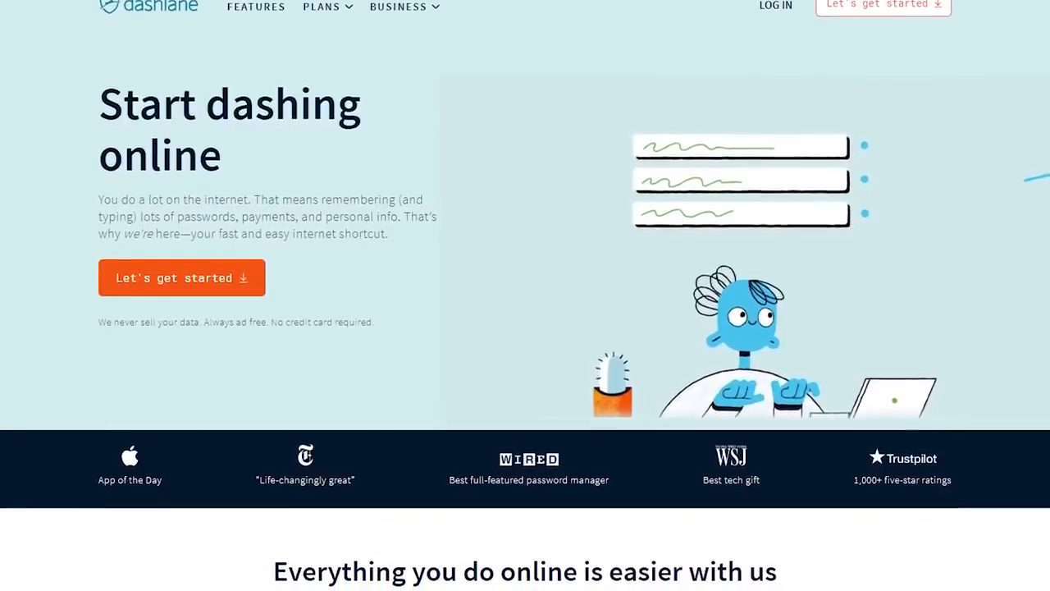
scroll(down, 3)
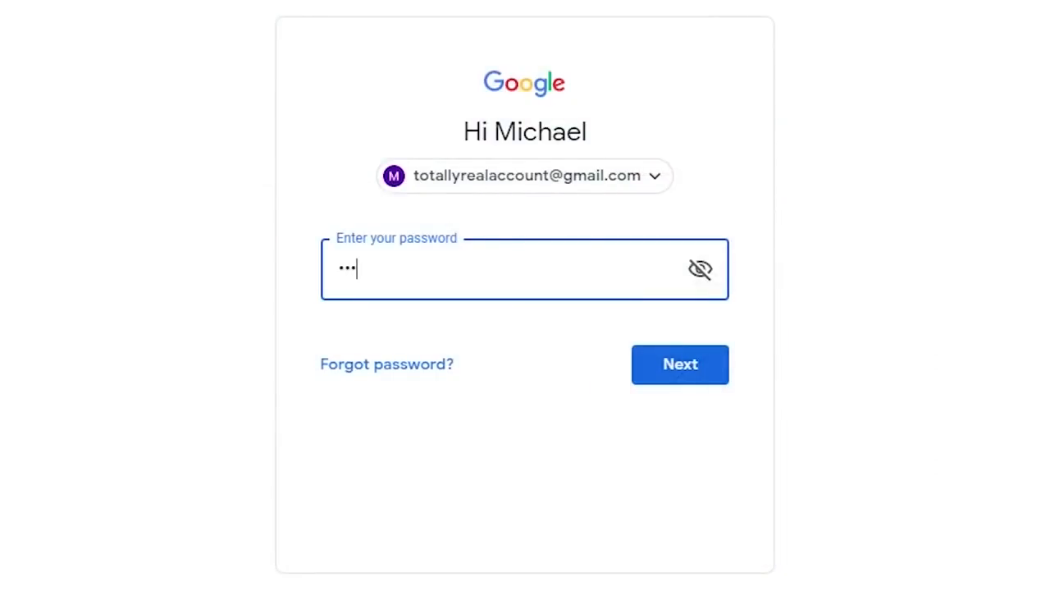
click(679, 364)
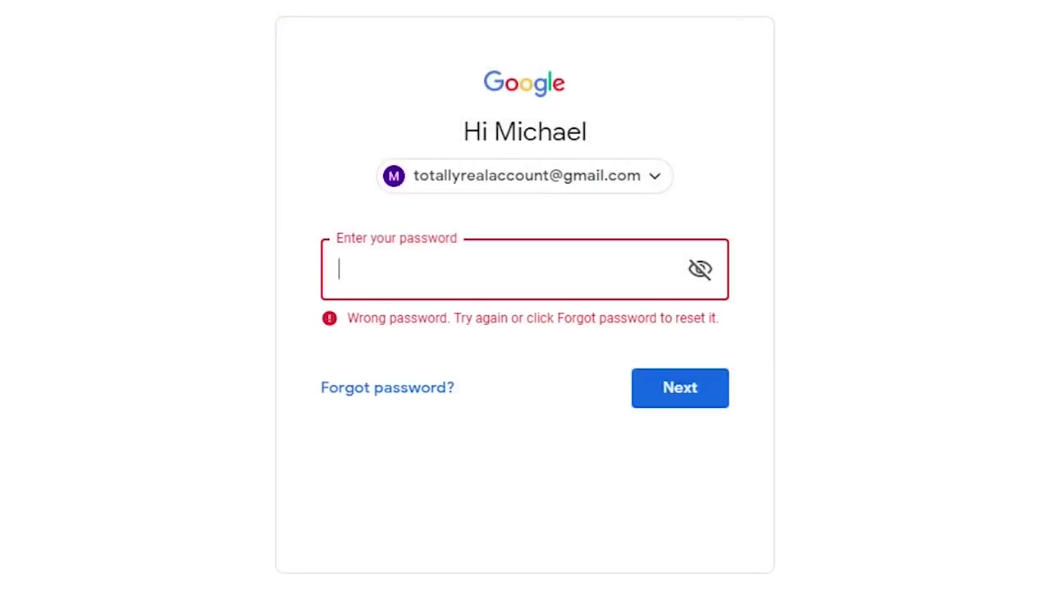
text(password)
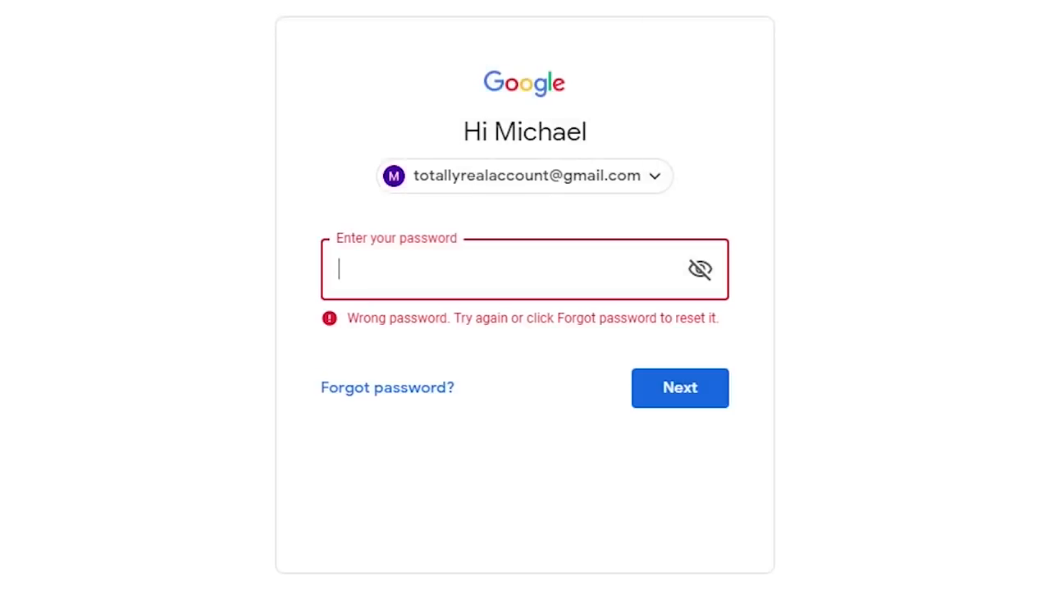
click(679, 387)
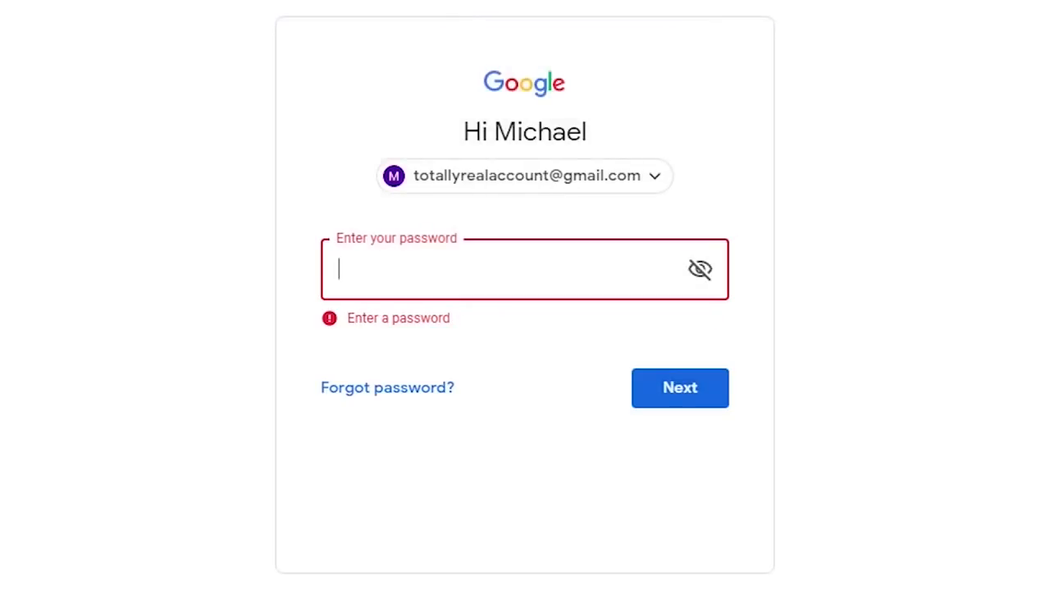
click(679, 388)
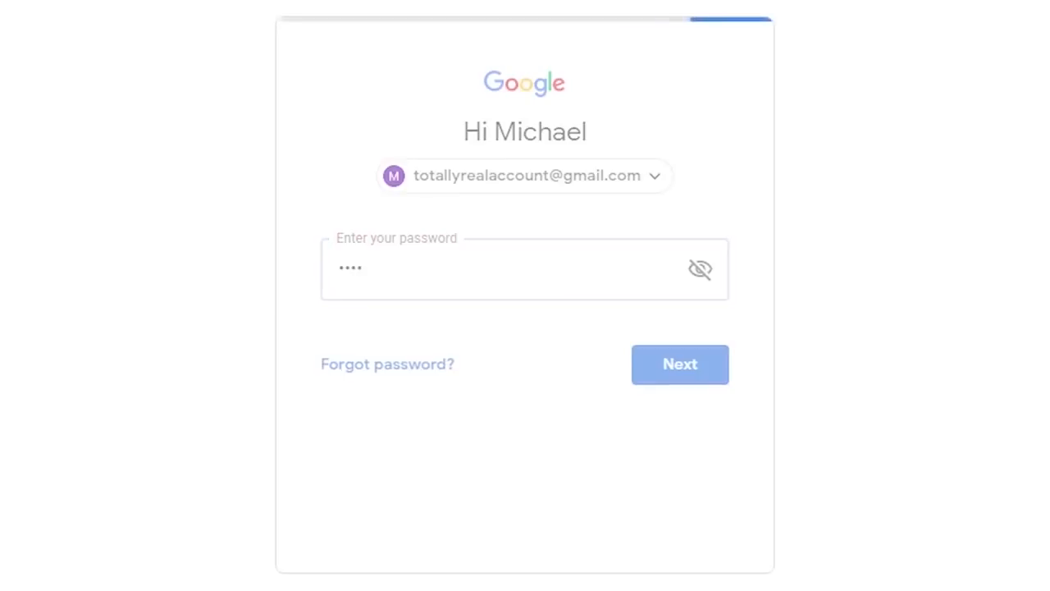
click(679, 364)
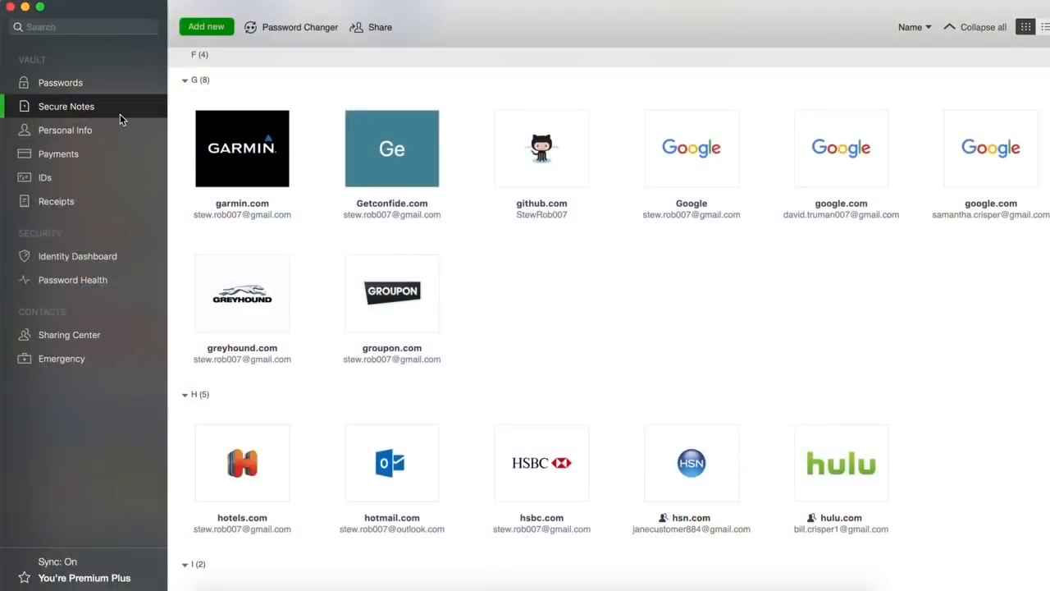
Step: View the saved Personal Info entries in Dashlane for the checkout
click(66, 129)
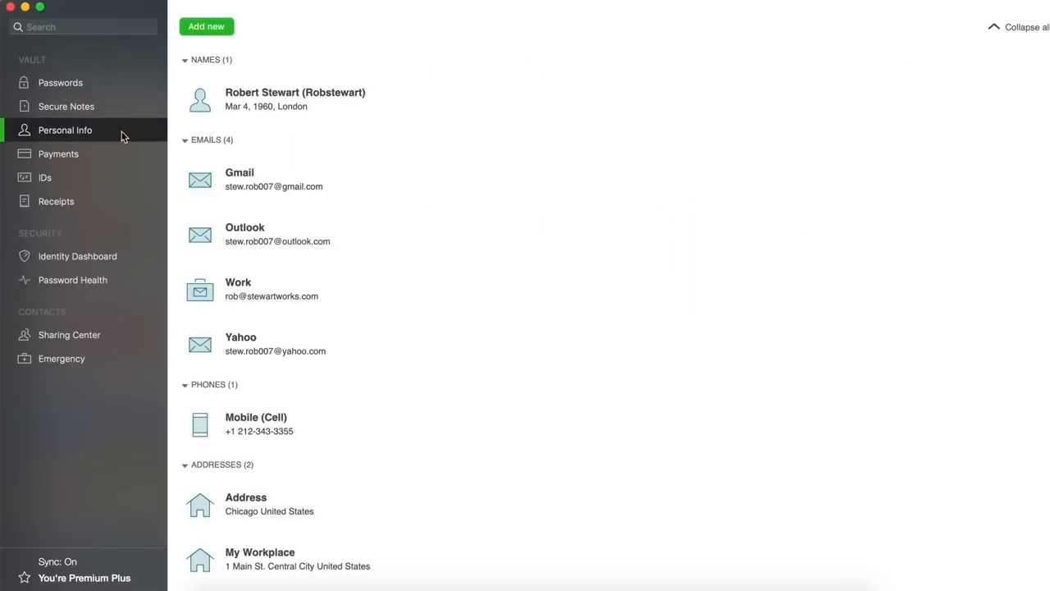
click(59, 154)
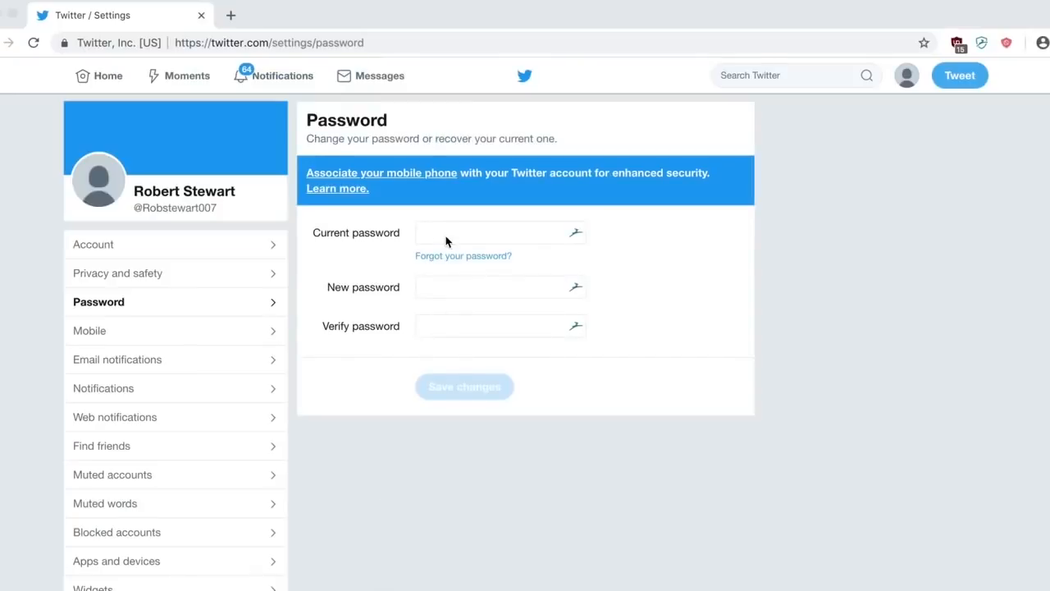
click(500, 285)
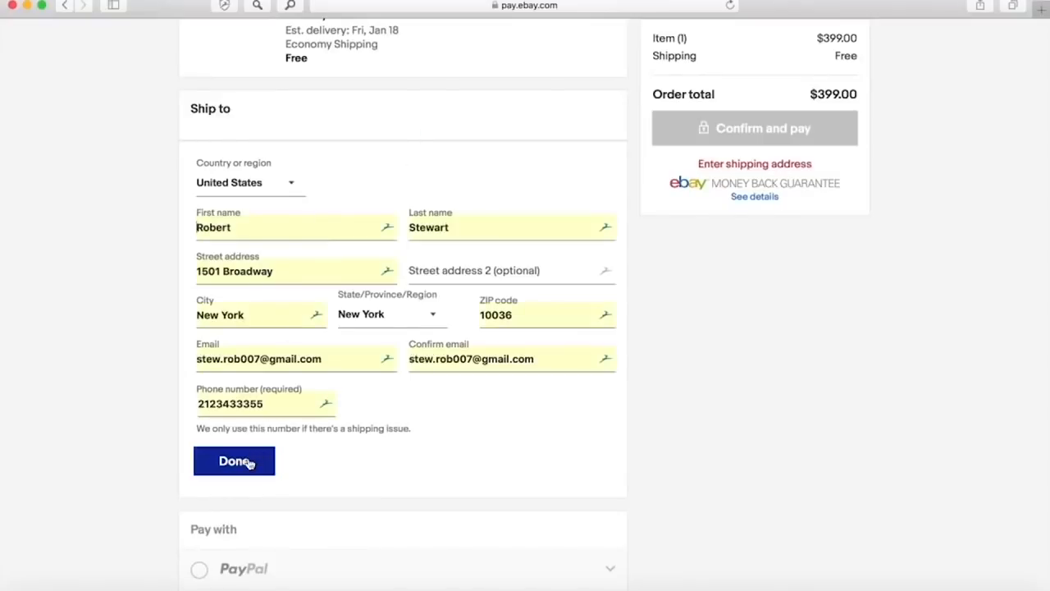
Step: Confirm the autofilled eBay shipping address and pay with the saved card ending 3222
click(233, 459)
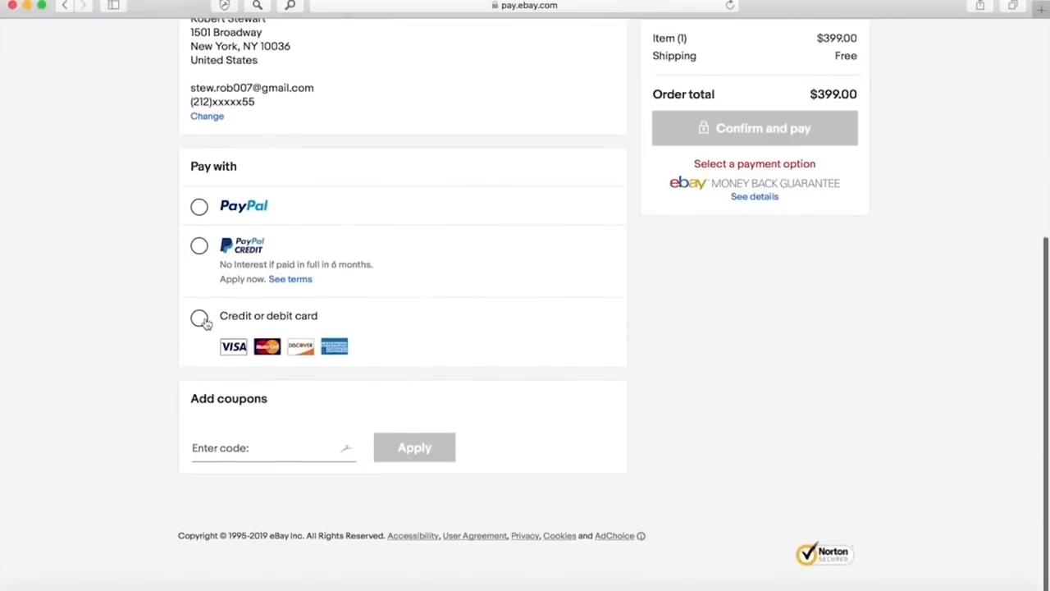
click(200, 318)
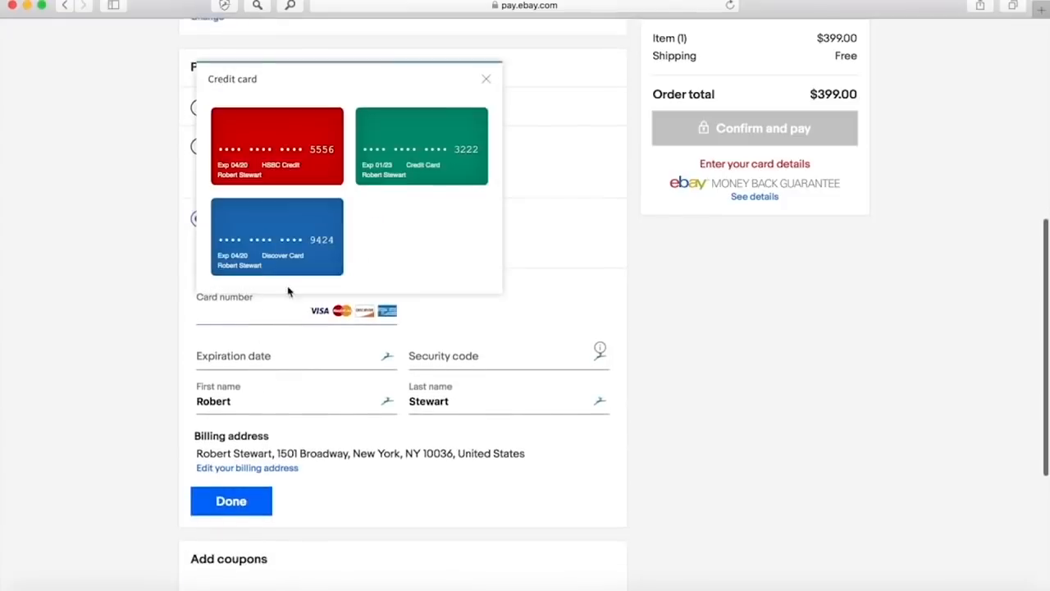
click(420, 146)
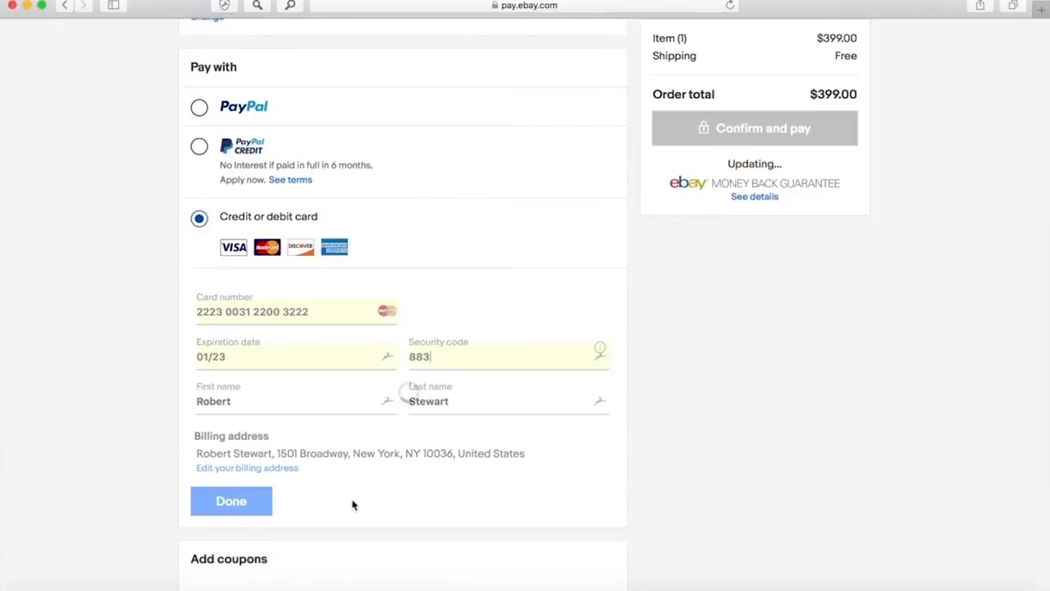